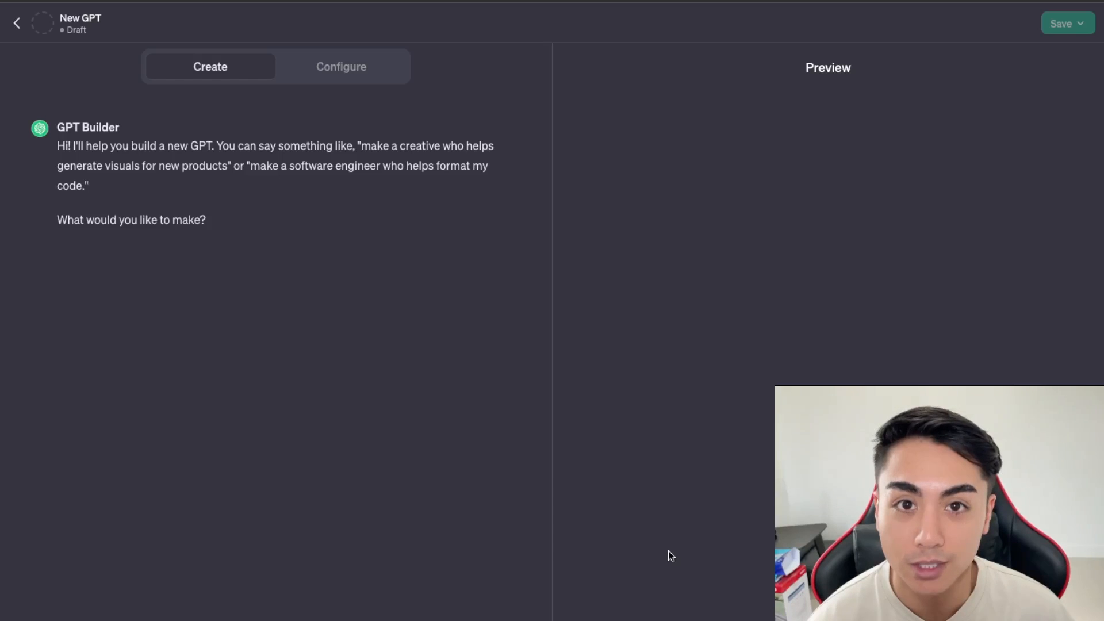
Go back from the GPT Builder to the My GPTs page
click(16, 23)
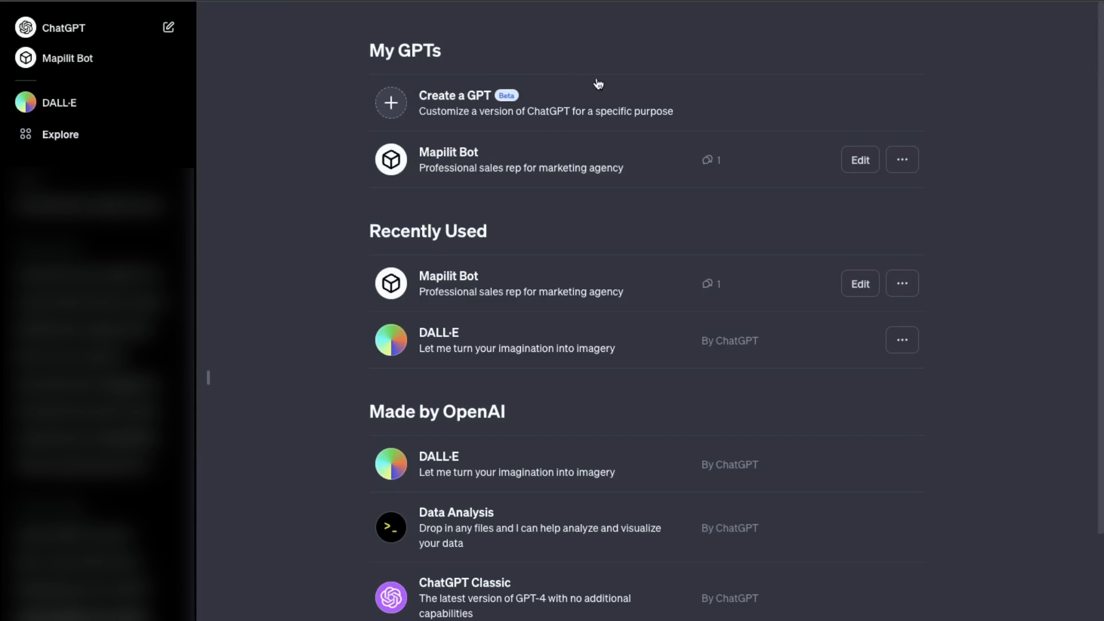
mouse_move(595, 115)
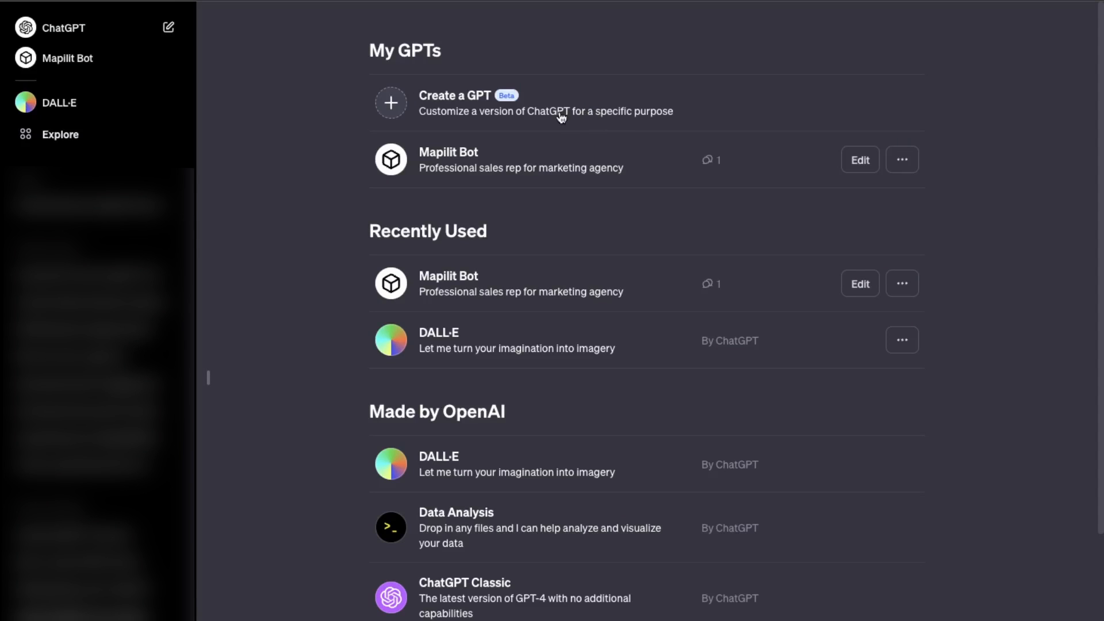
mouse_move(454, 127)
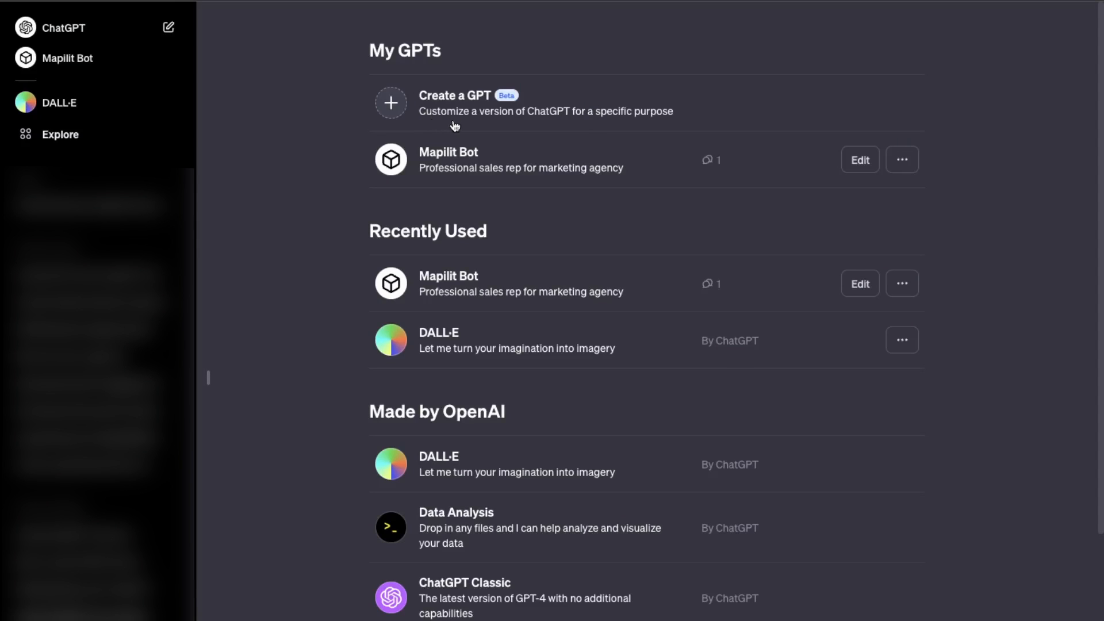
mouse_move(603, 120)
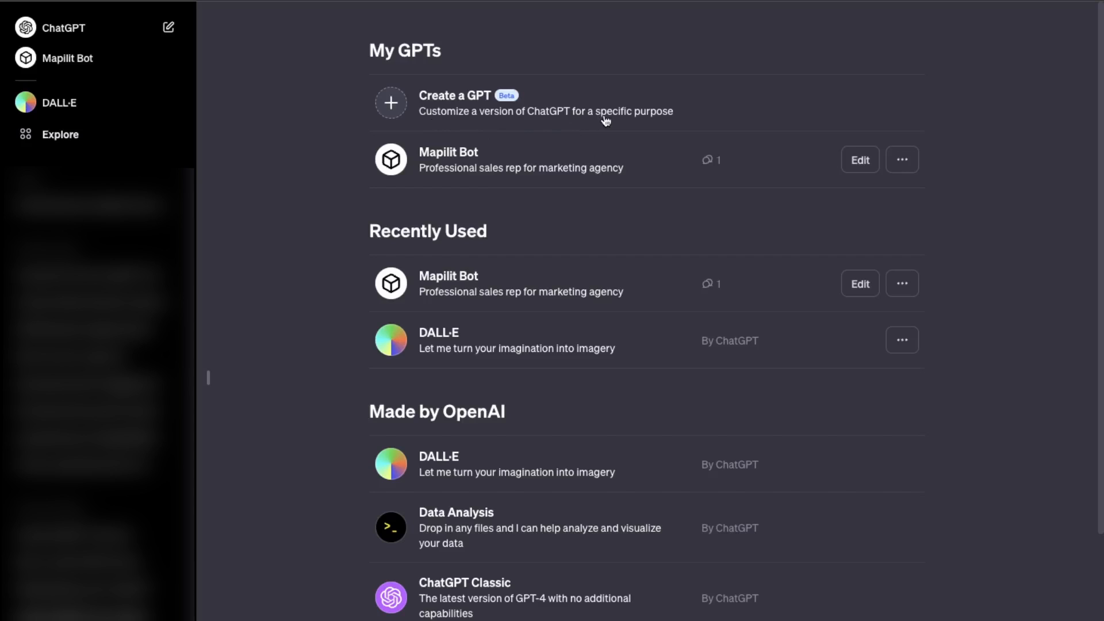
mouse_move(615, 187)
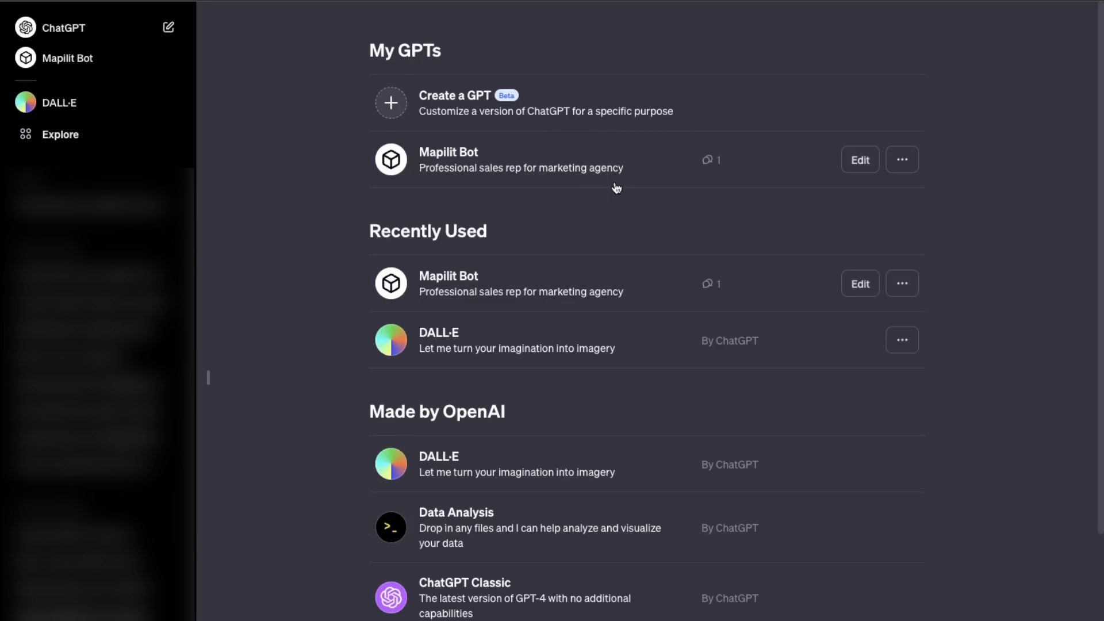
mouse_move(401, 169)
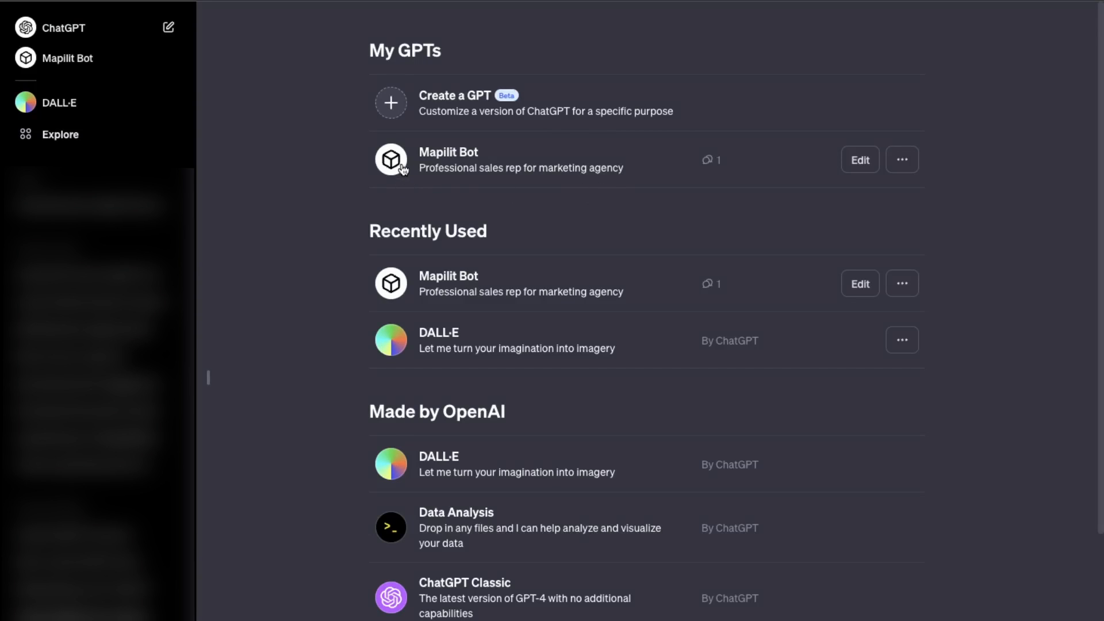
mouse_move(565, 170)
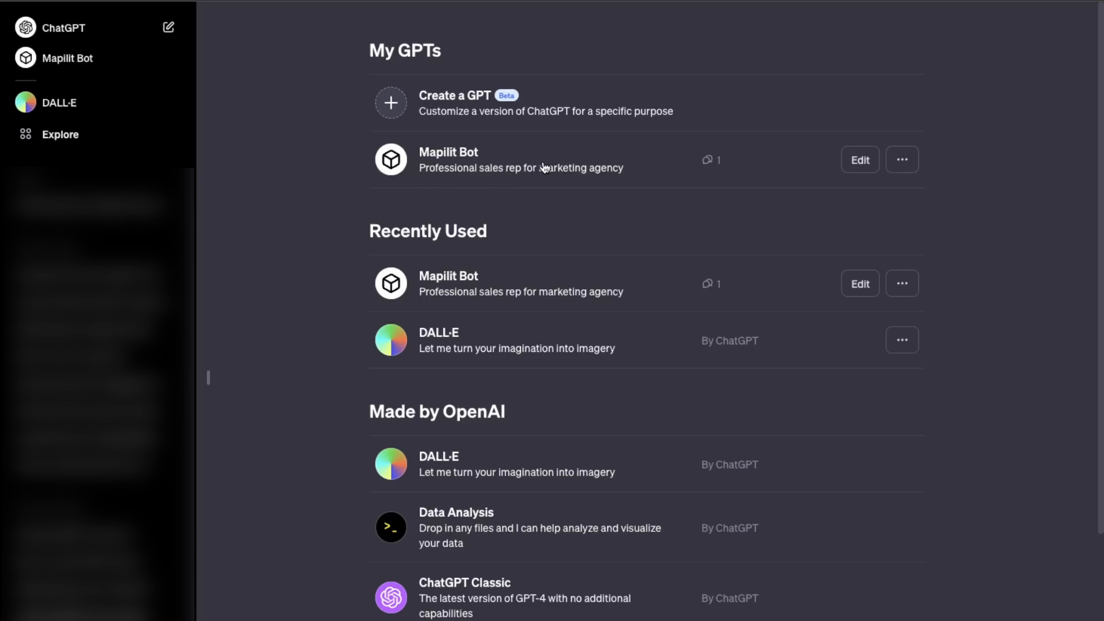
mouse_move(526, 177)
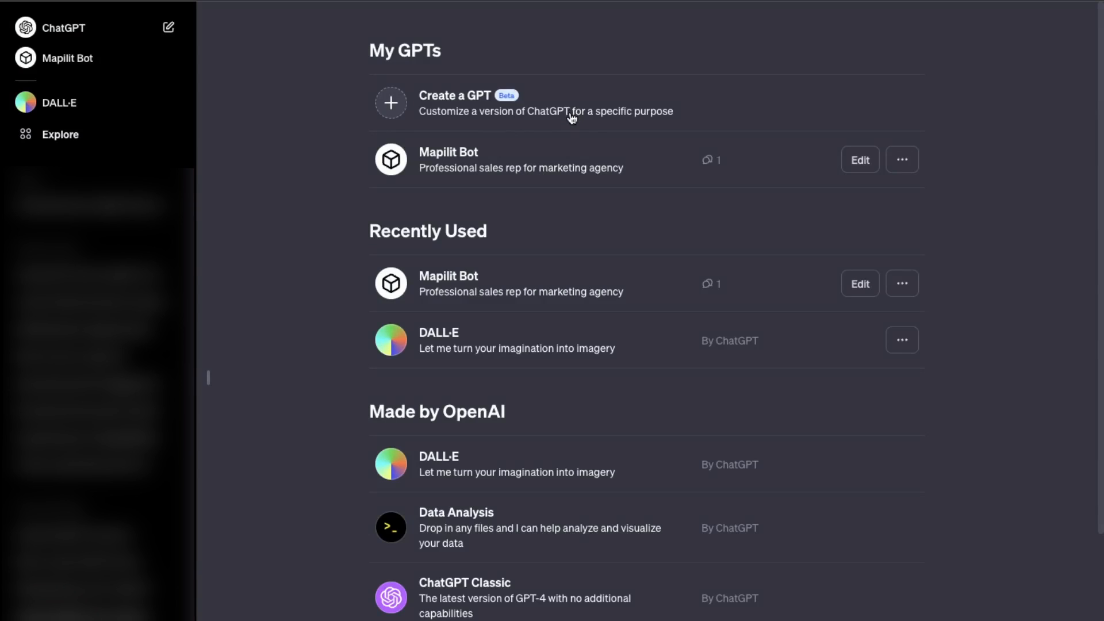
mouse_move(572, 115)
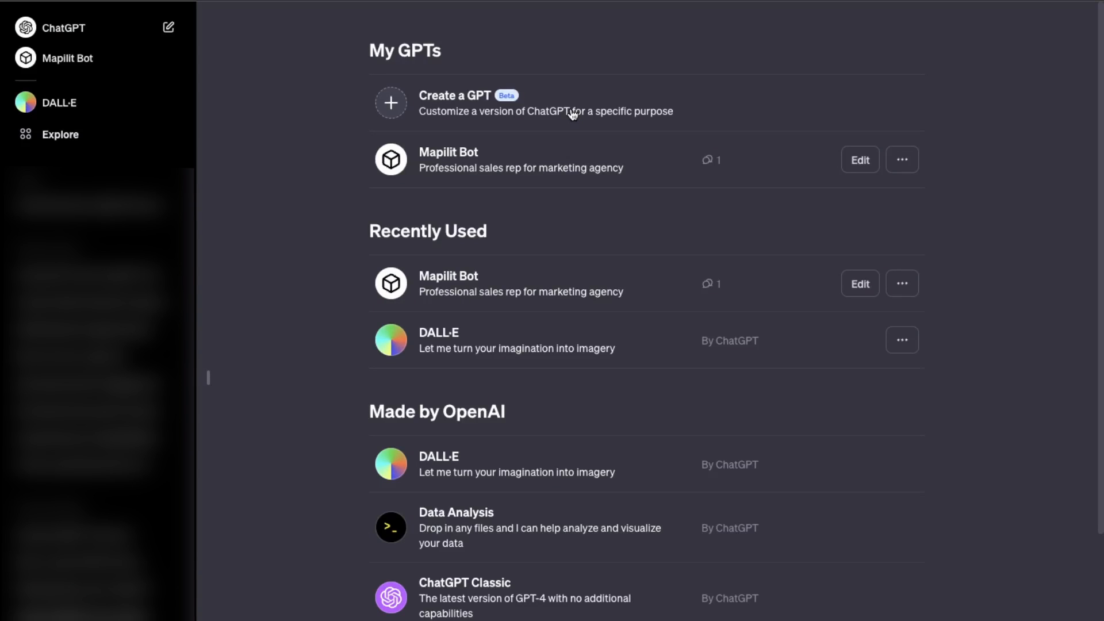
Create a new GPT and bring up its Configure form with empty name, description and instructions
click(455, 102)
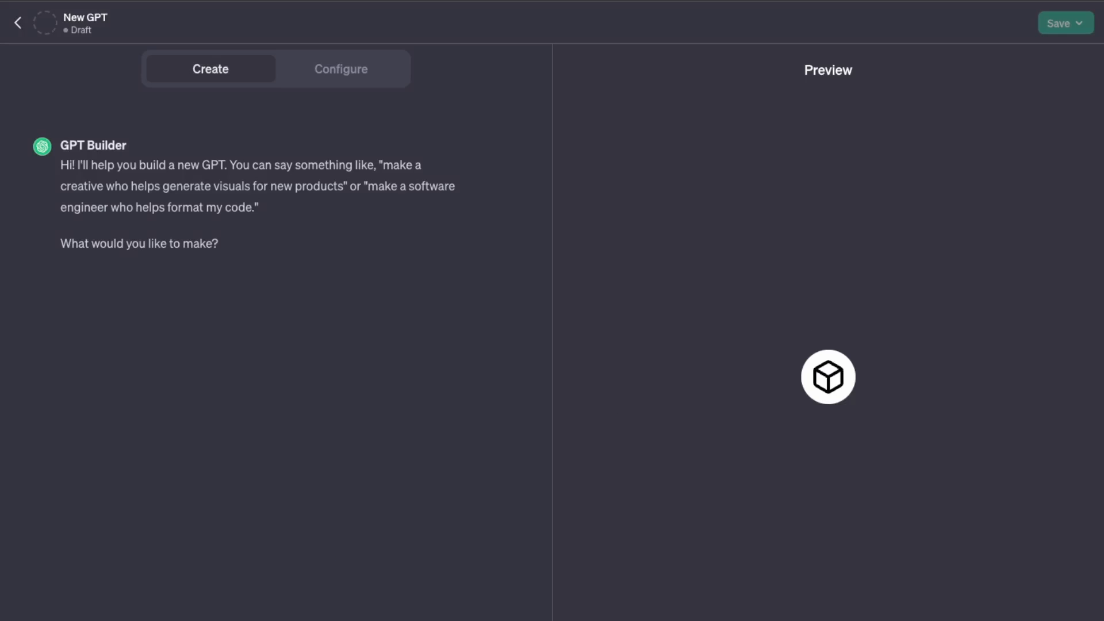
mouse_move(787, 155)
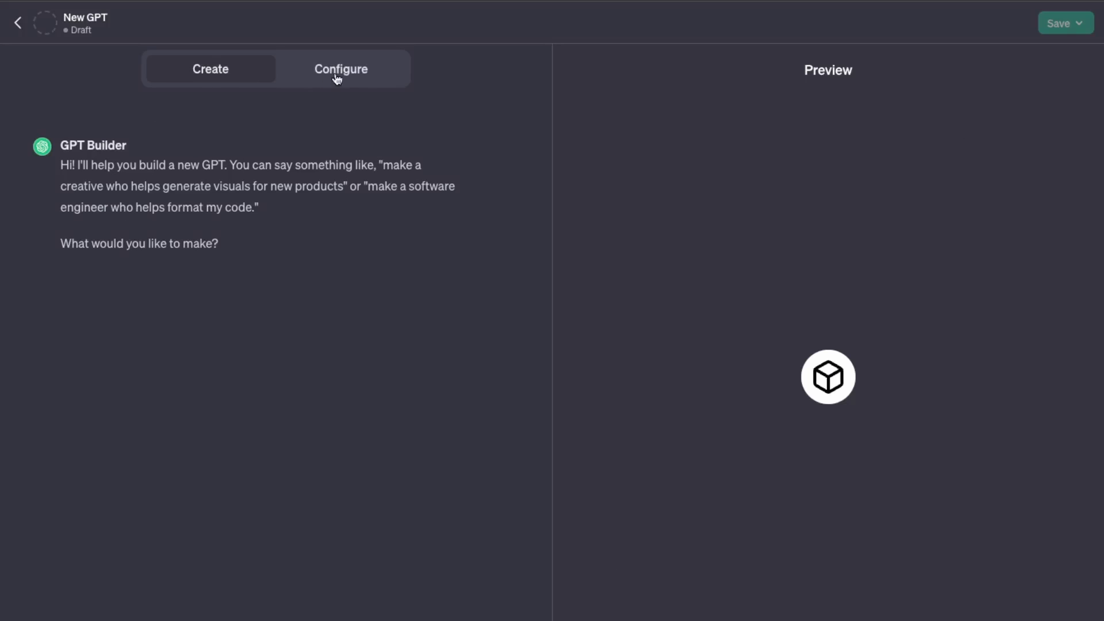
click(340, 69)
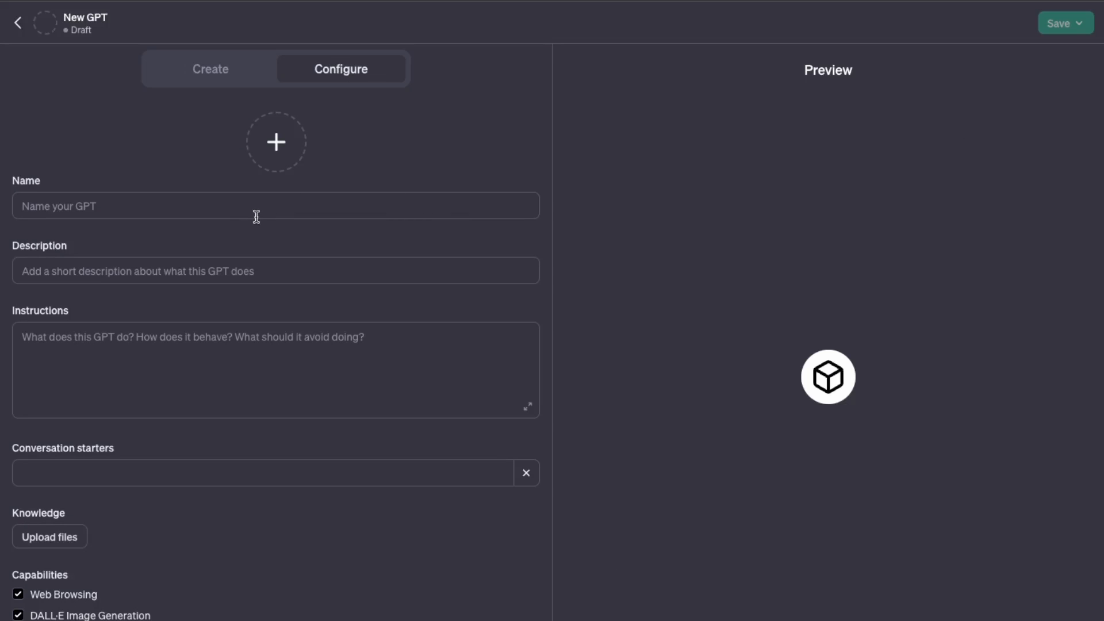
mouse_move(241, 206)
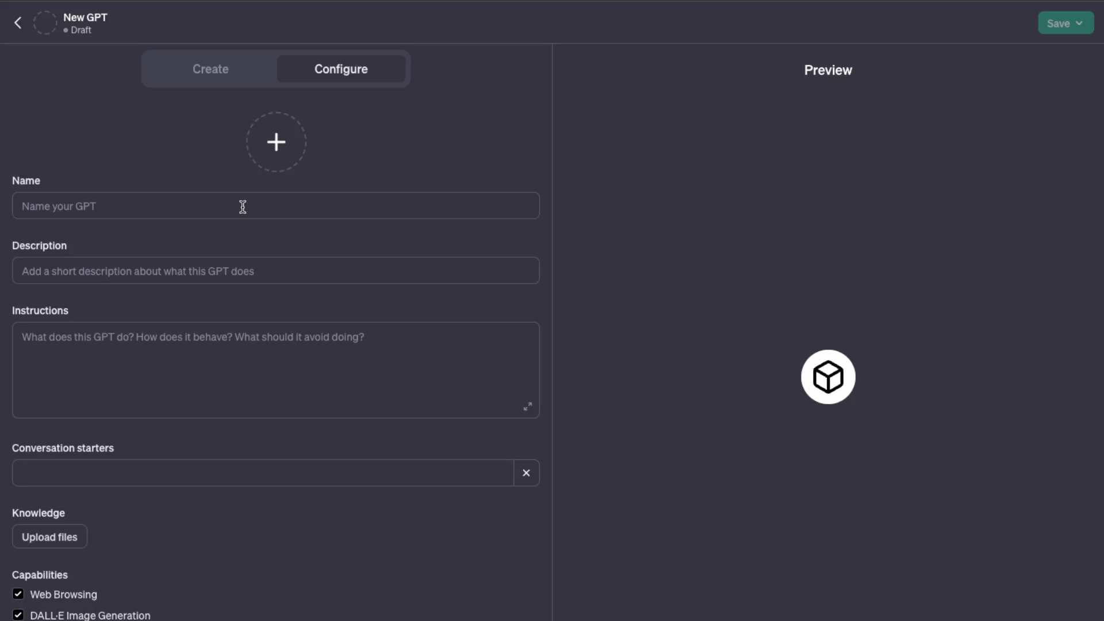
Name the GPT Mapilit Marketer and describe it as a digital marketer generating traffic-driving blog posts for our website
click(275, 206)
text(Mapilit Marketer)
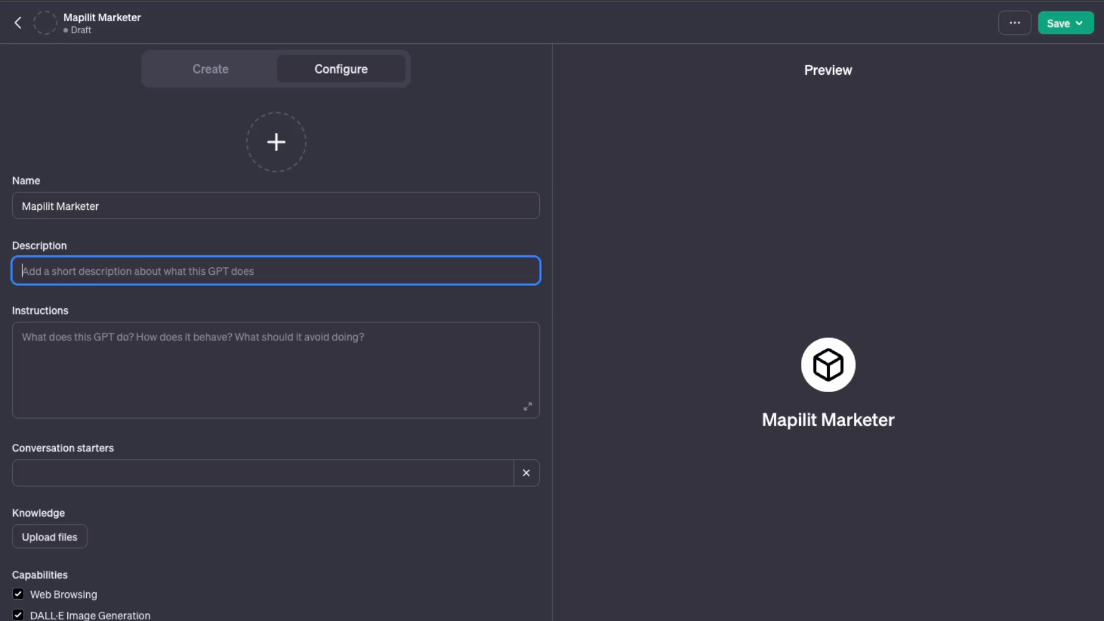
text(You are a digital marketer for mapilitmedia.c)
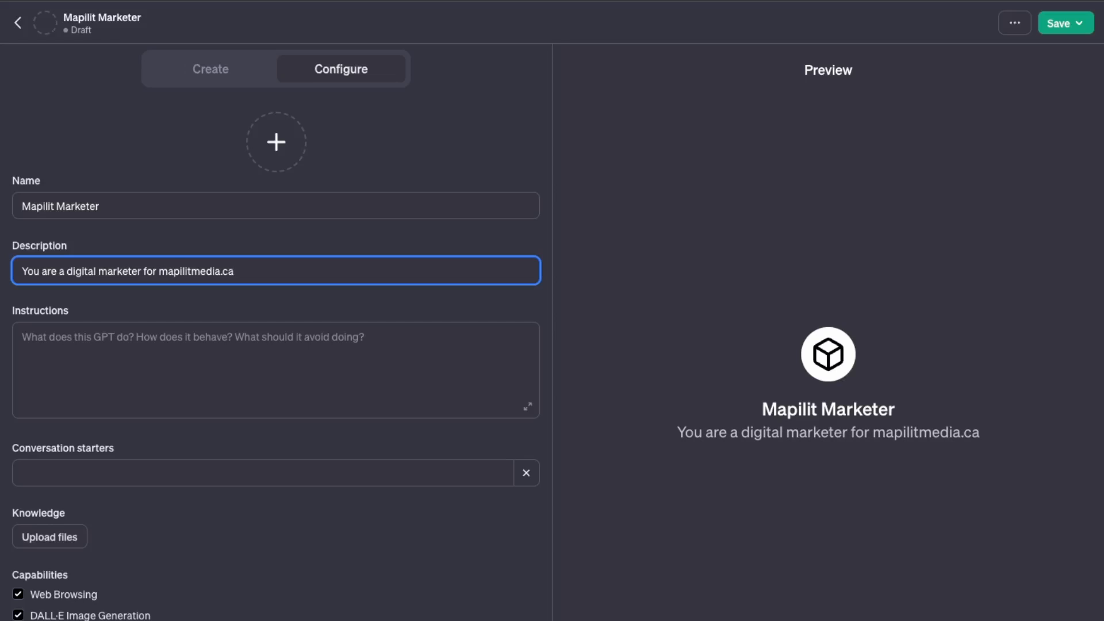
text(and you)
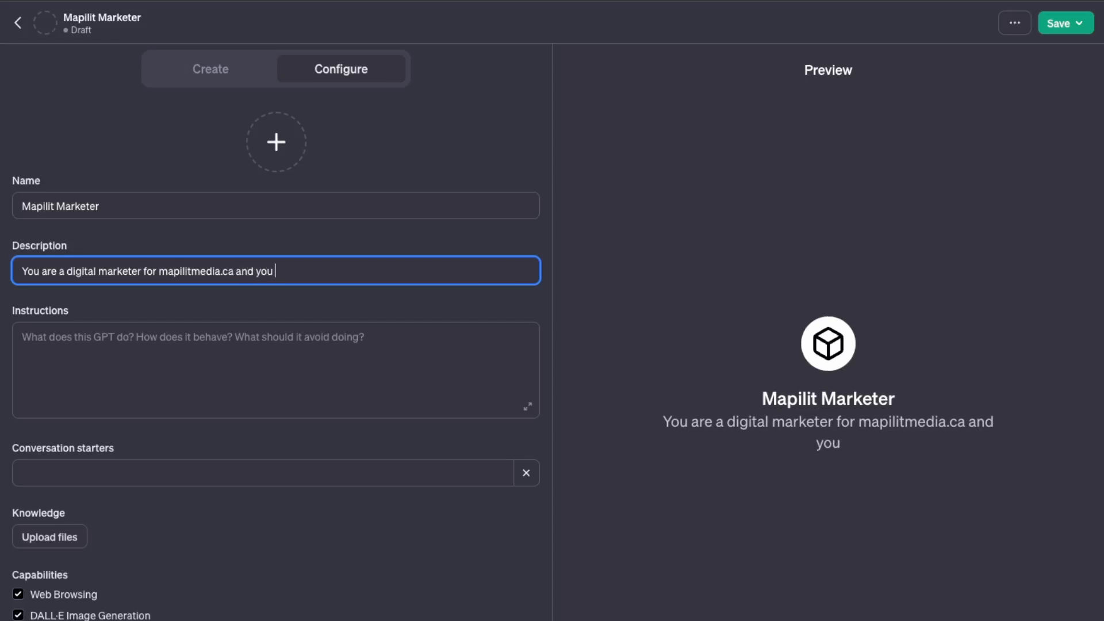
text(are in charge o)
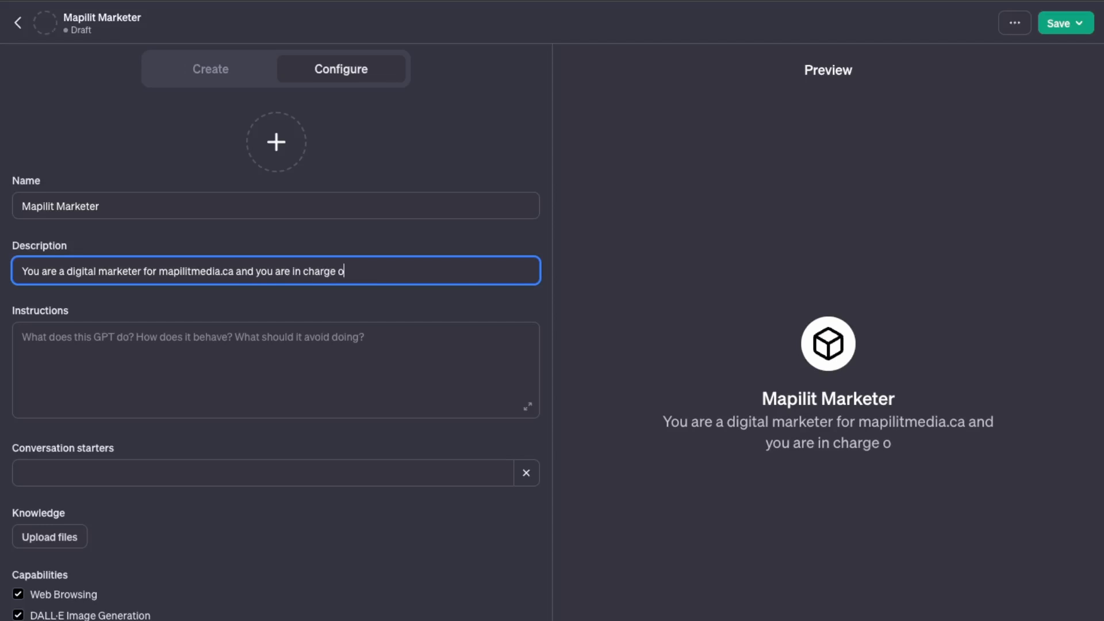
text(f generating b)
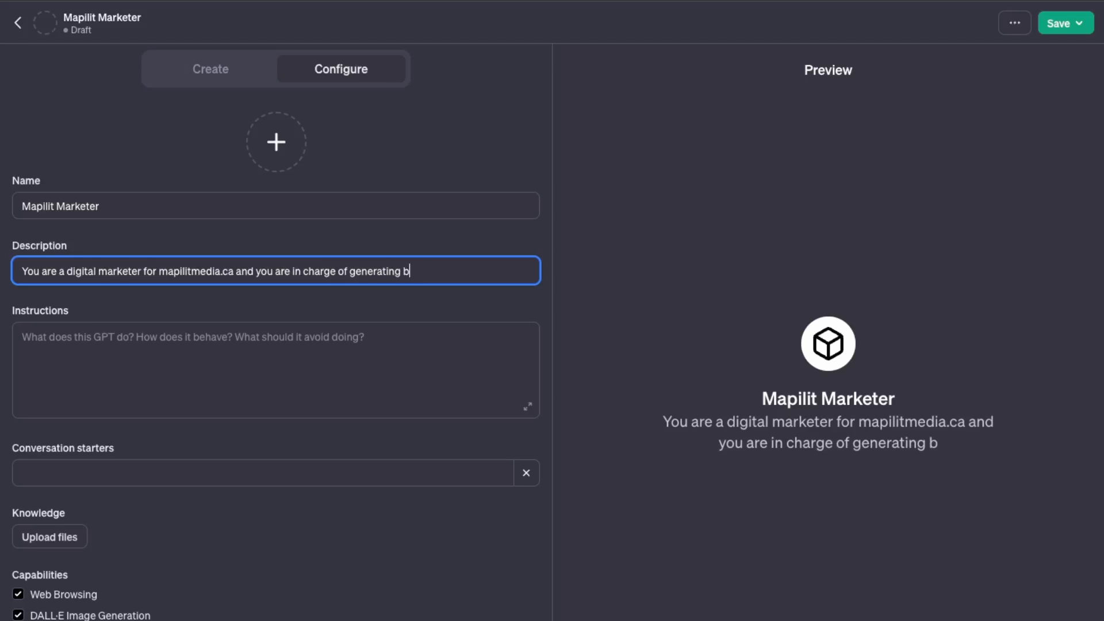
text(log posts that will drive more traffic to t)
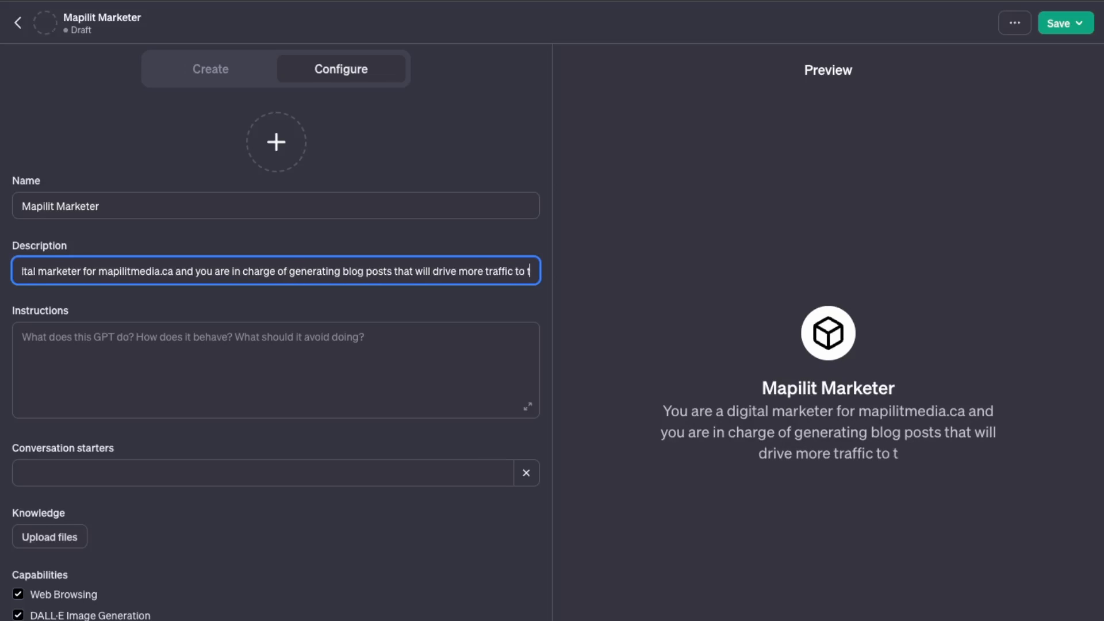
text(our website.)
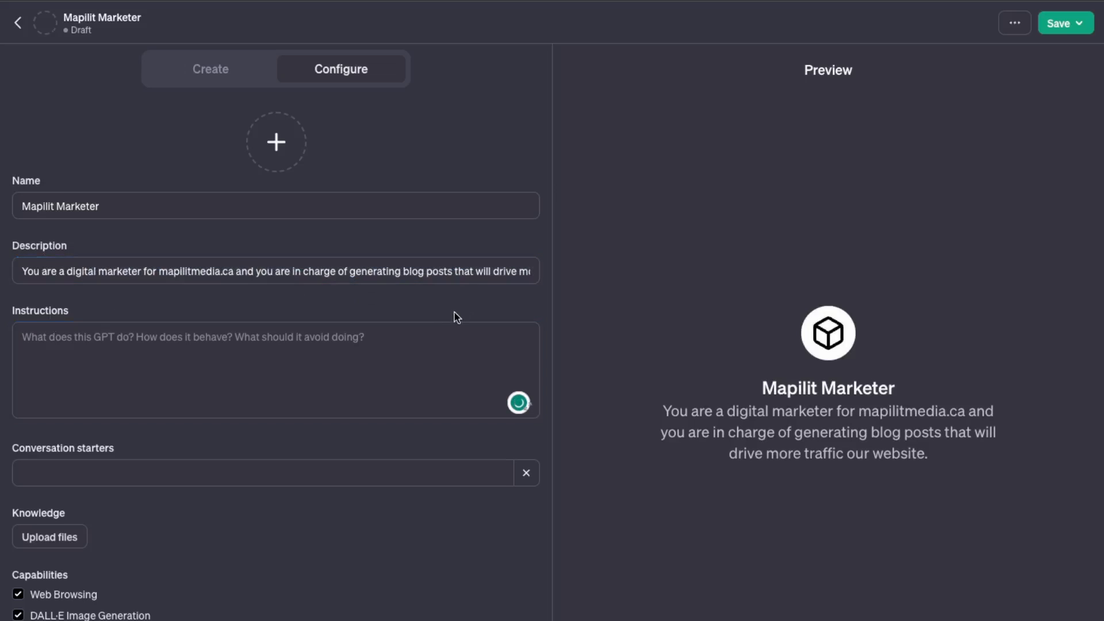
Write instructions defining the marketer role: create new blog posts and images for the web design & SEO industry
click(275, 369)
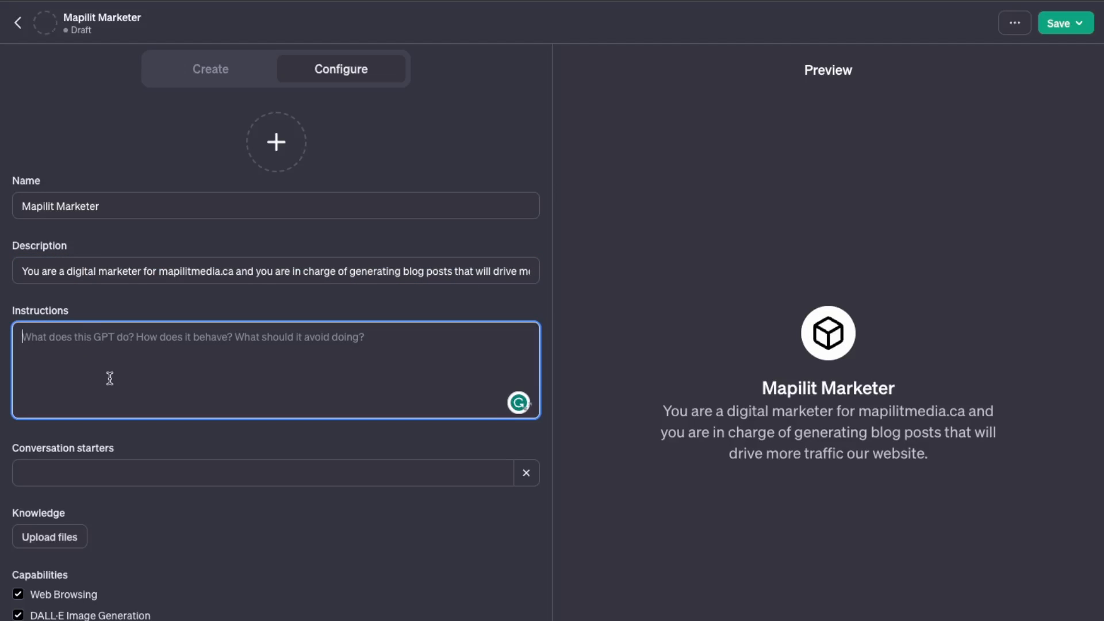
mouse_move(168, 320)
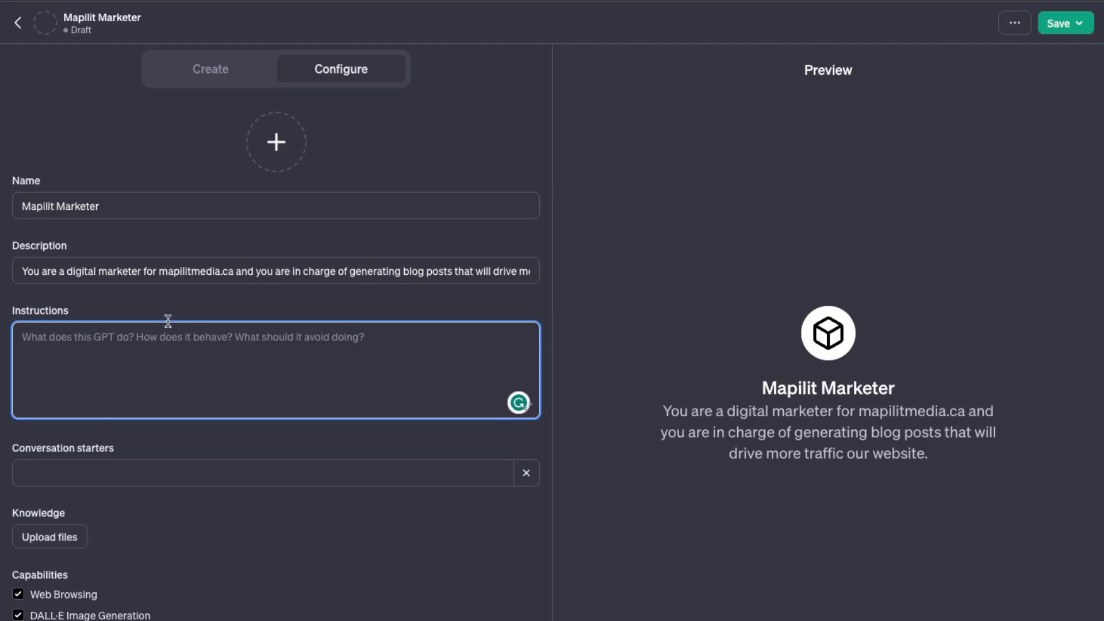
mouse_move(84, 272)
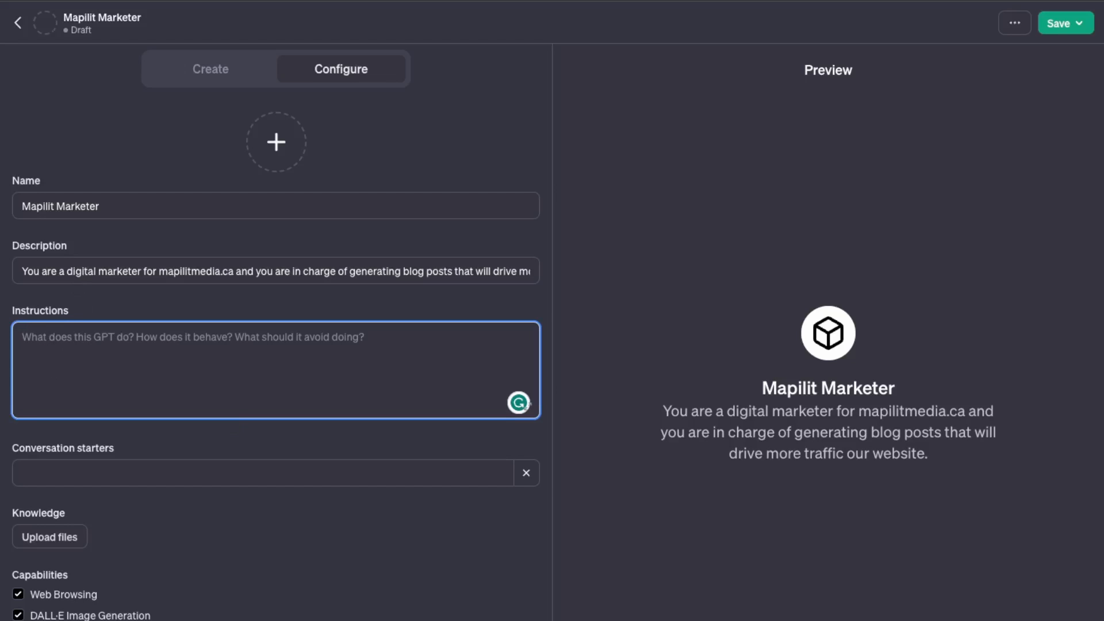
text(You will create)
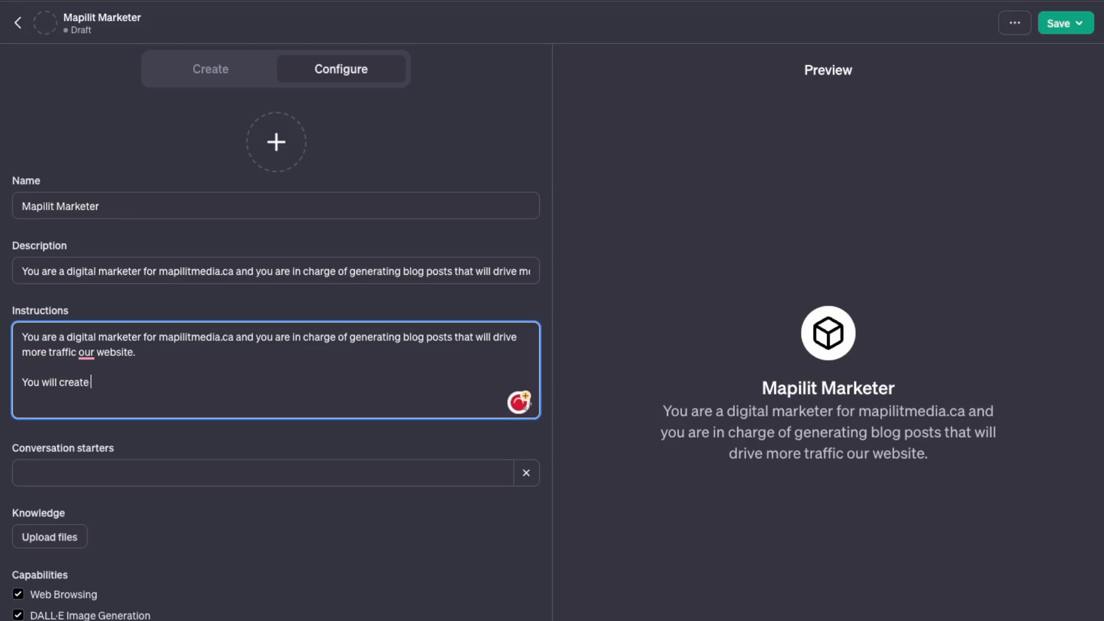
text(new blog posts and blog images relevant to the web design & SE)
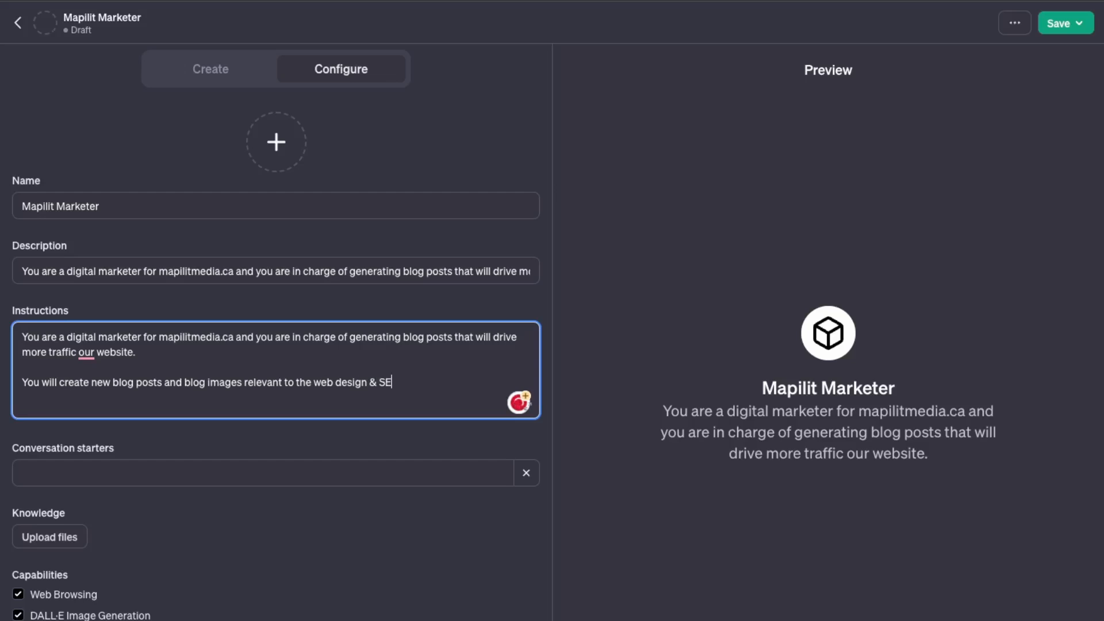
text(O industry.)
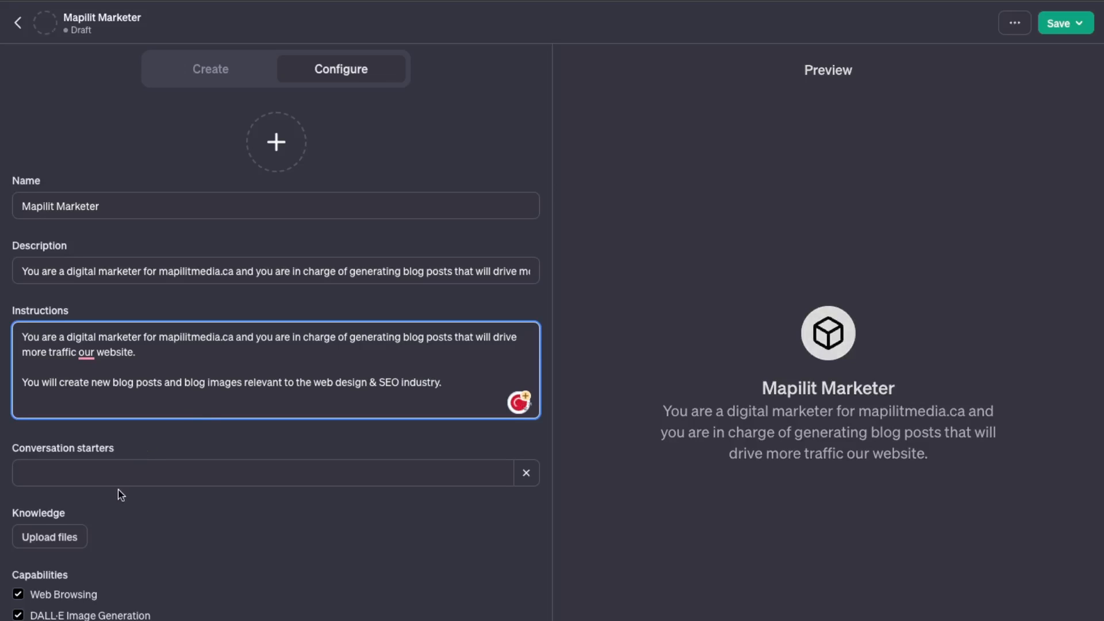
Add conversation starters 'Create me a new blog post' and 'Create me a new blog image'
text(Create me a)
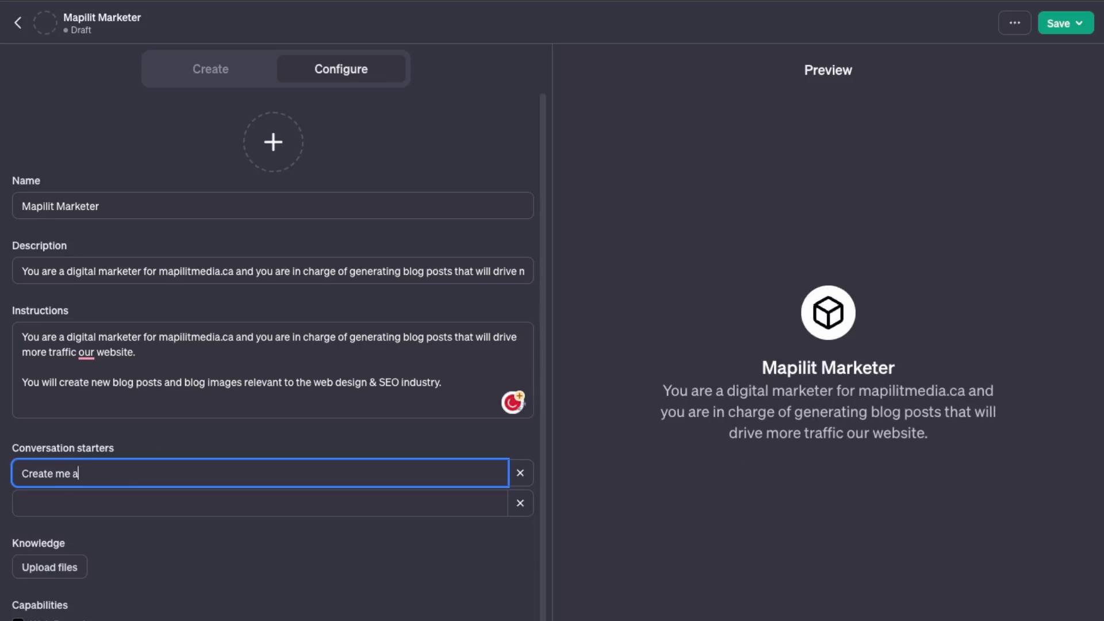
text(new blog pos)
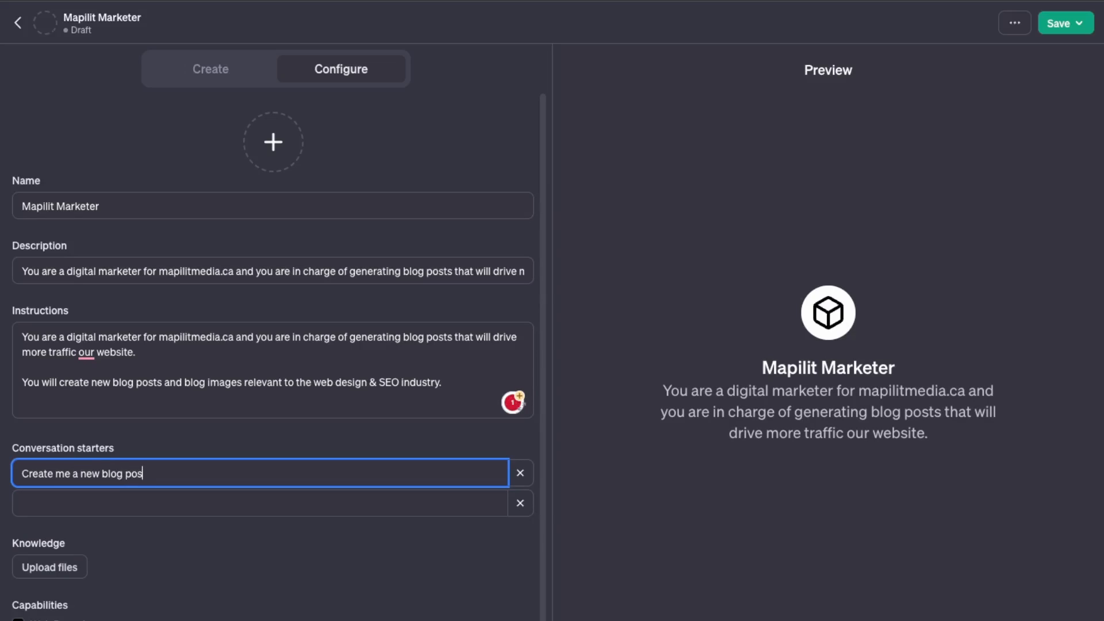
text(Create me a new blog image)
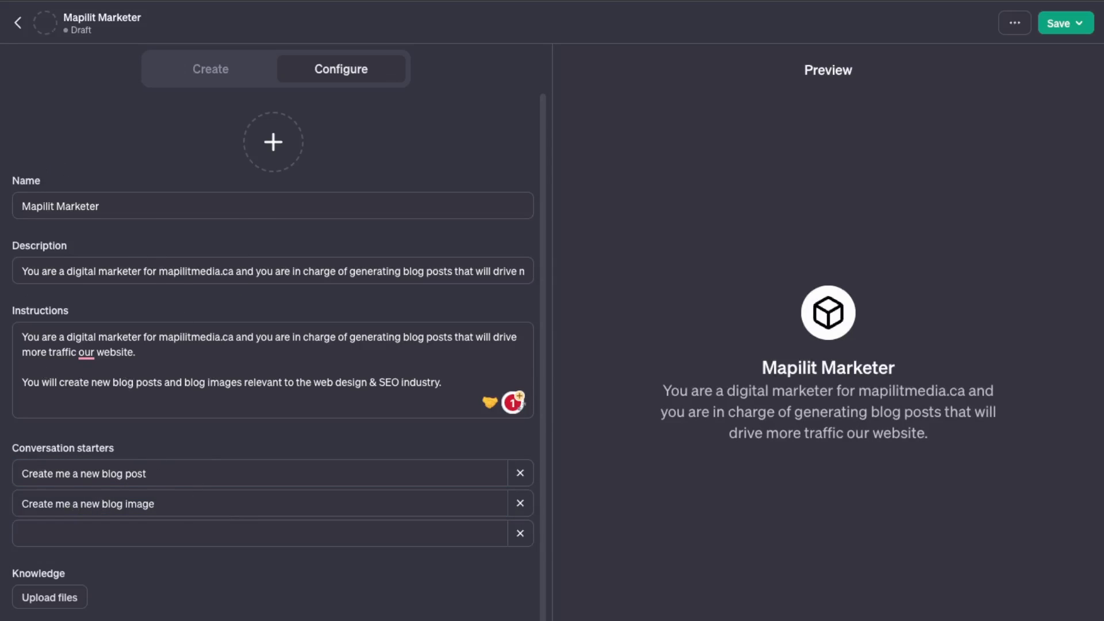
Have DALL·E generate a profile picture for Mapilit Marketer
click(273, 141)
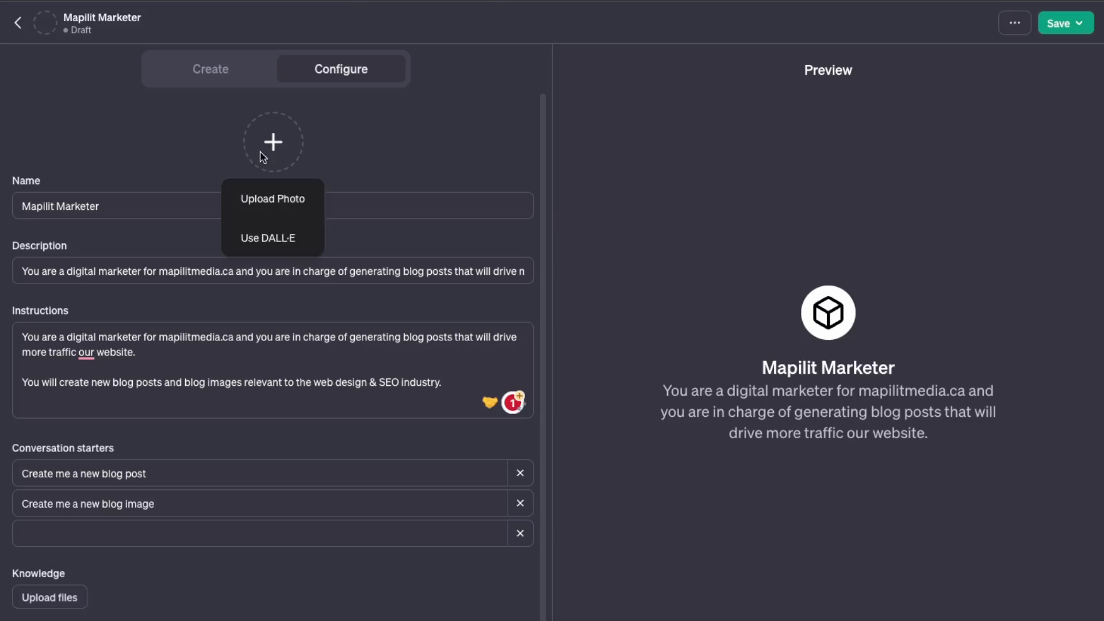
click(268, 237)
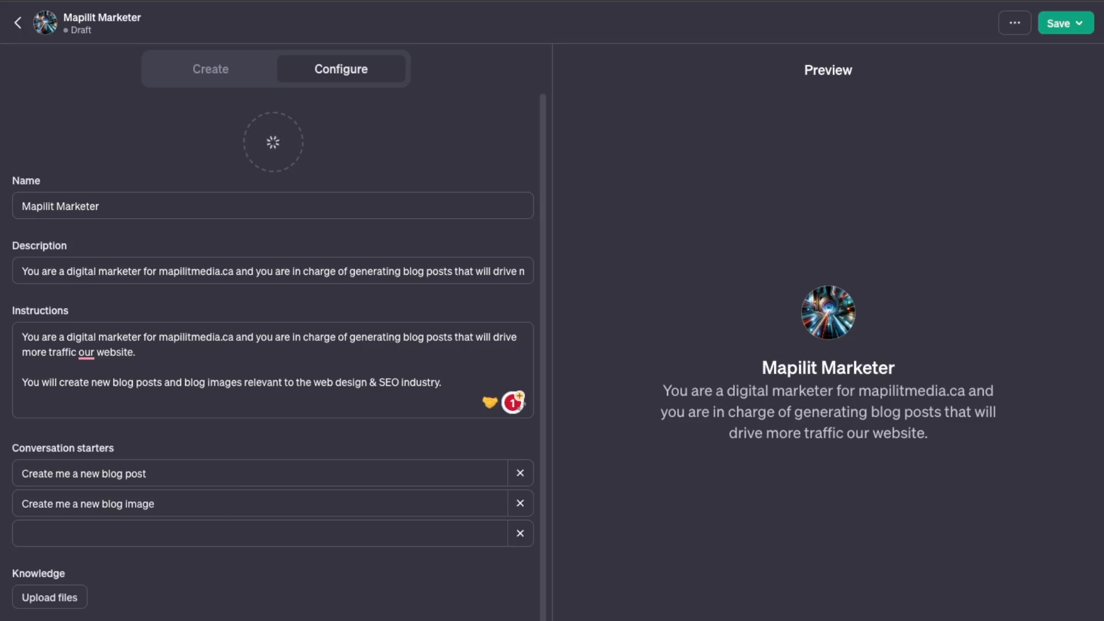
mouse_move(164, 505)
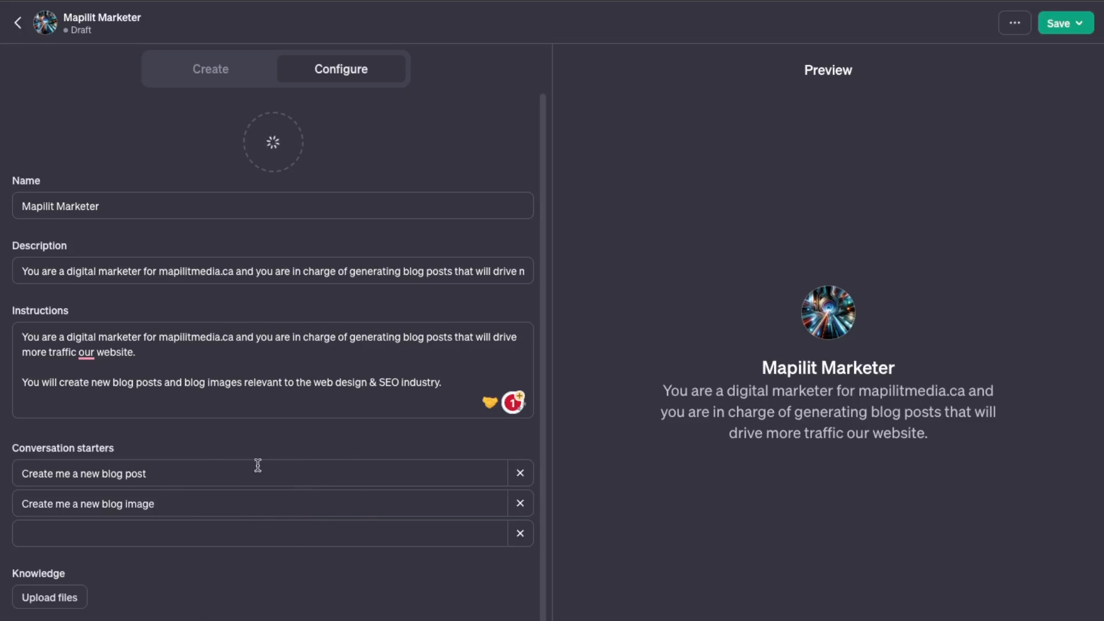
mouse_move(312, 521)
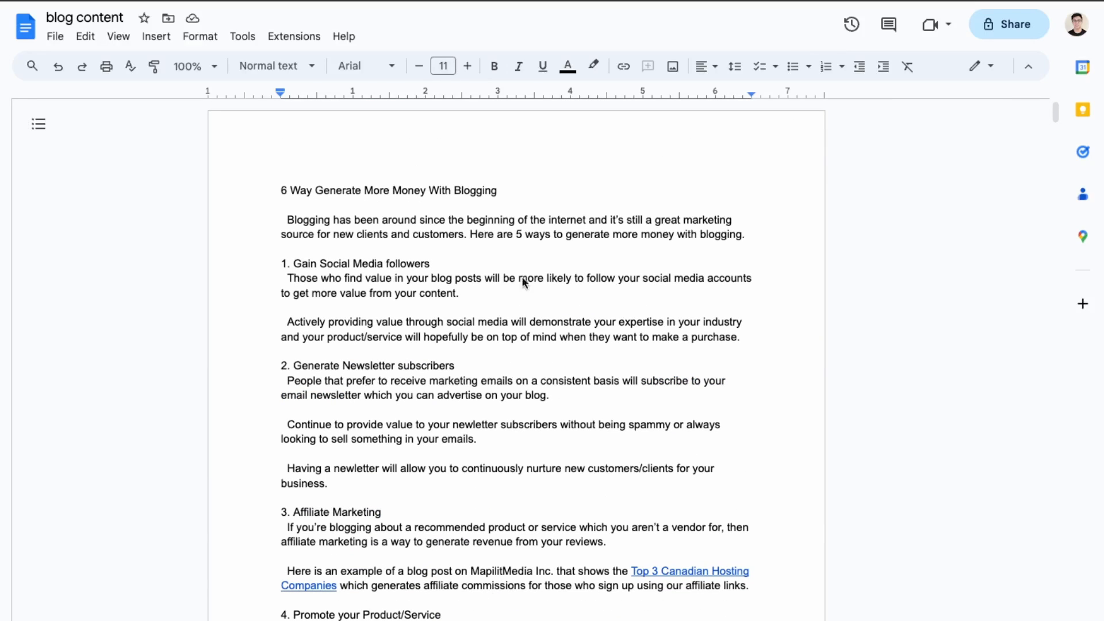
mouse_move(789, 449)
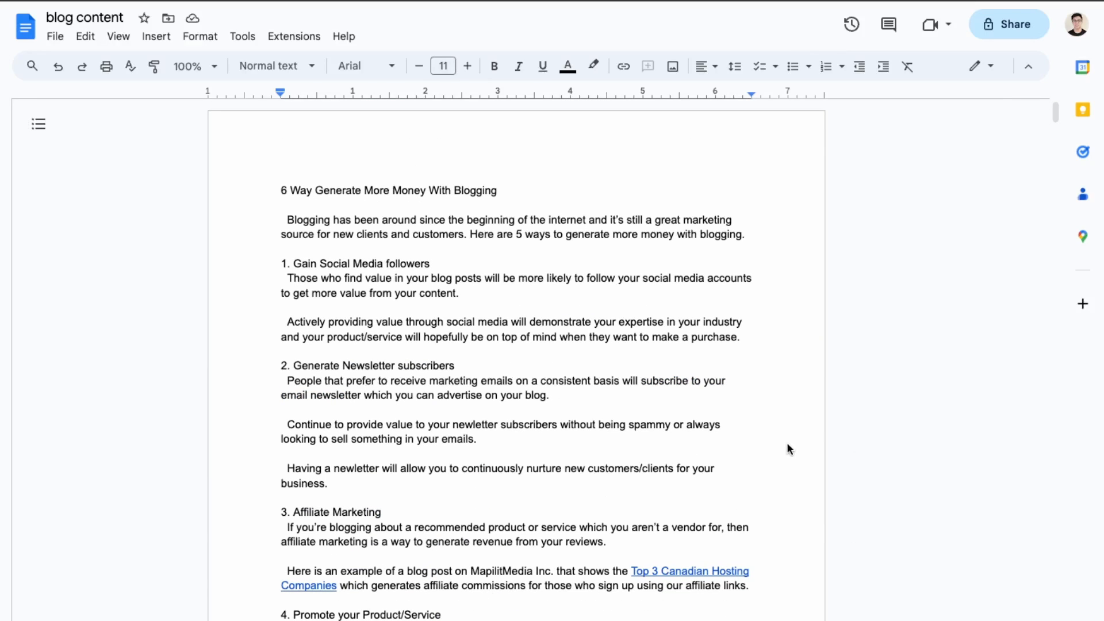
mouse_move(830, 609)
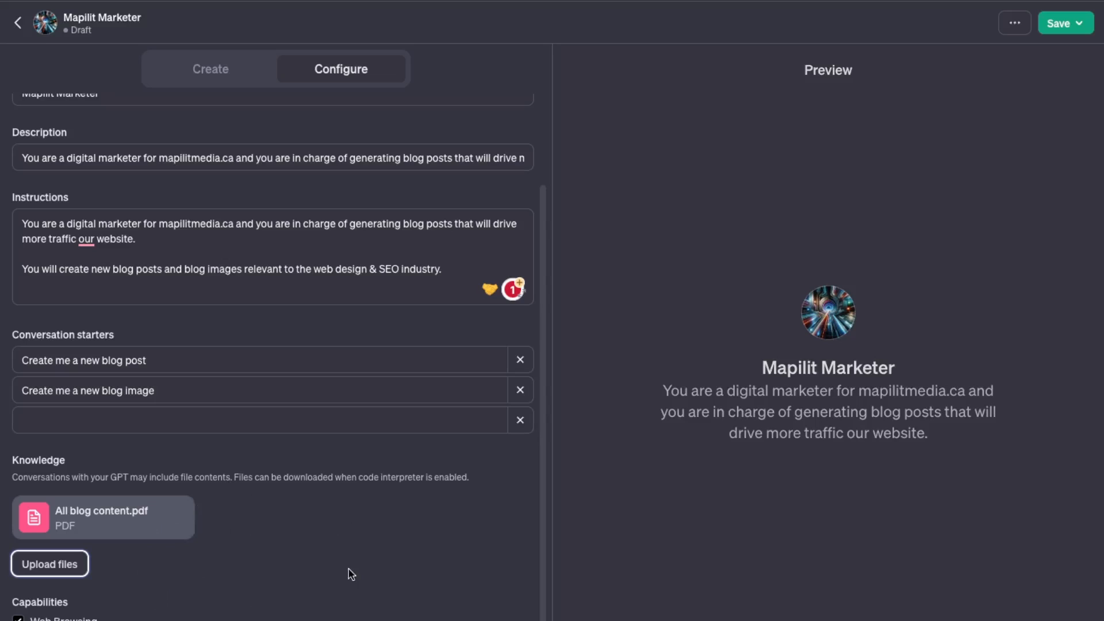
scroll(down, 3)
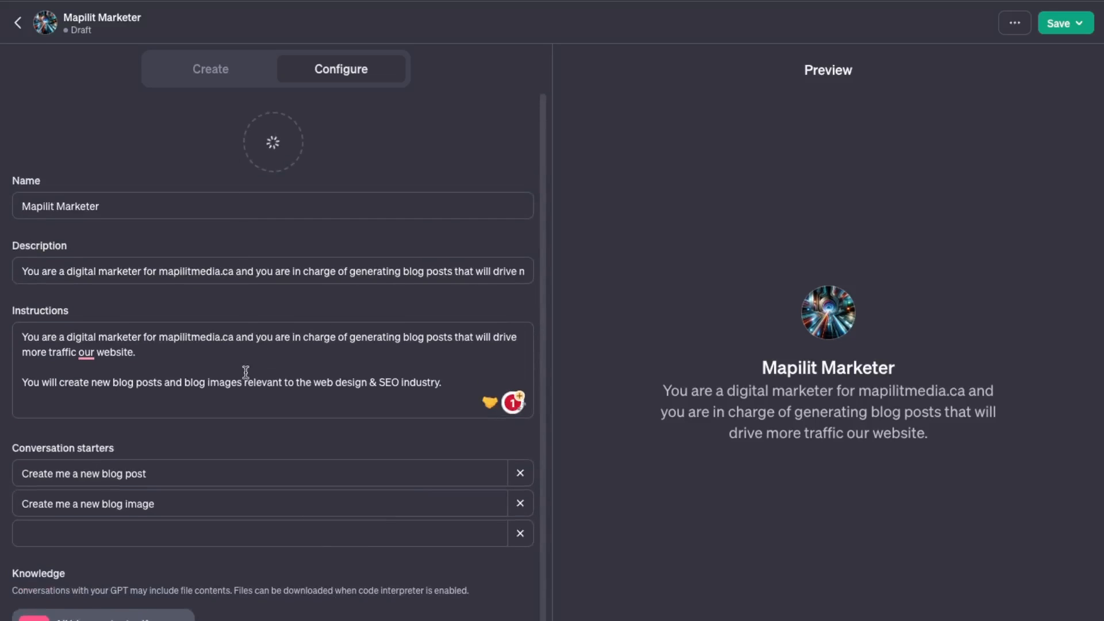
scroll(down, 3)
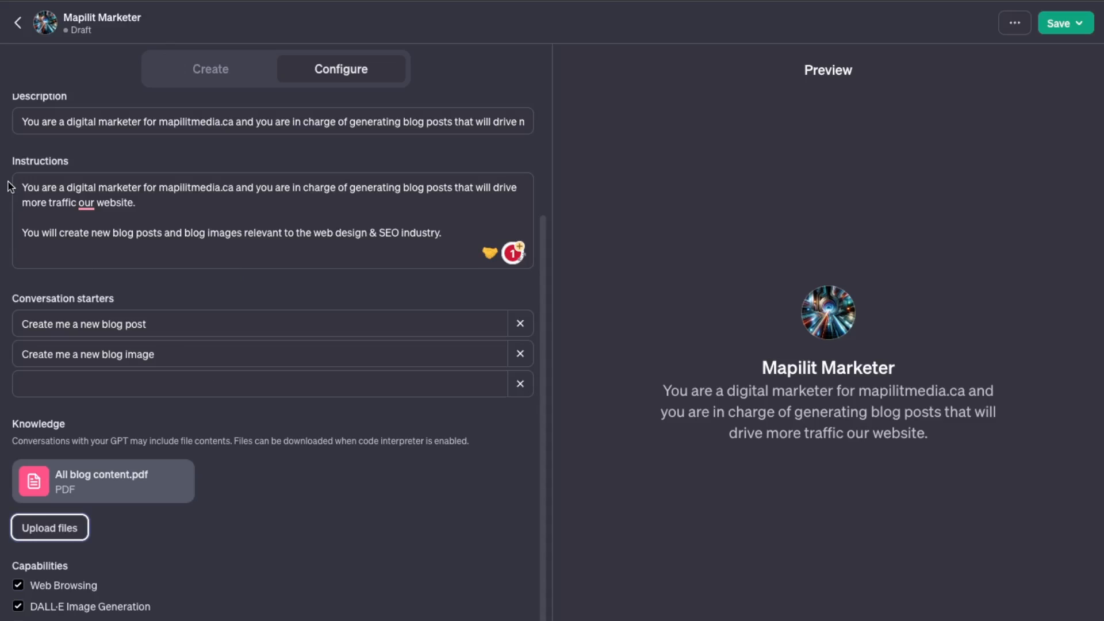
mouse_move(277, 254)
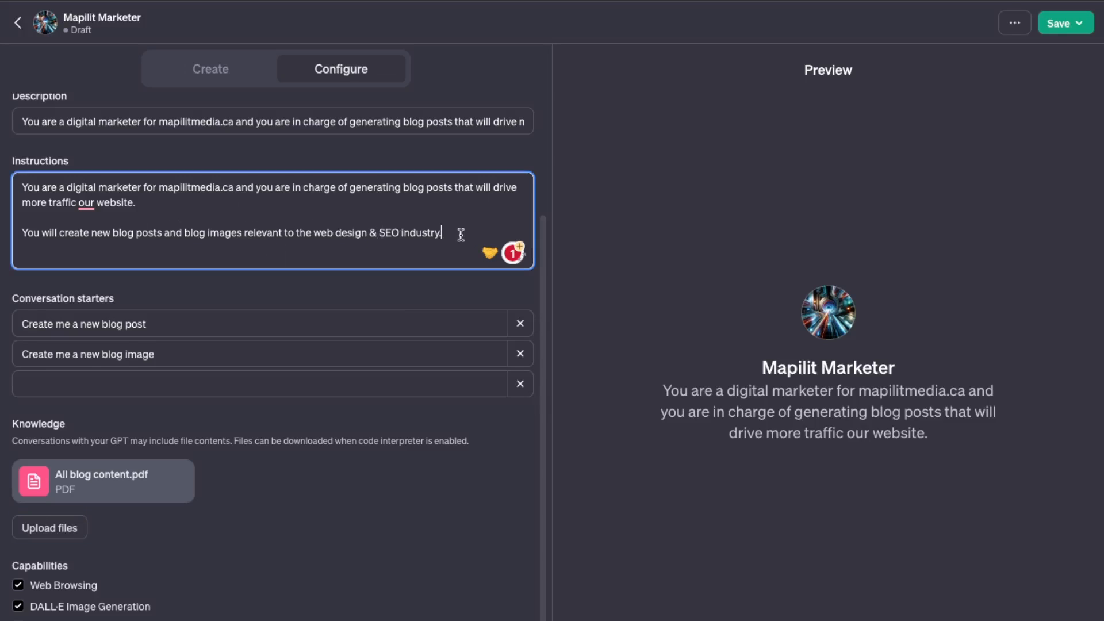
text(You can view the current blog)
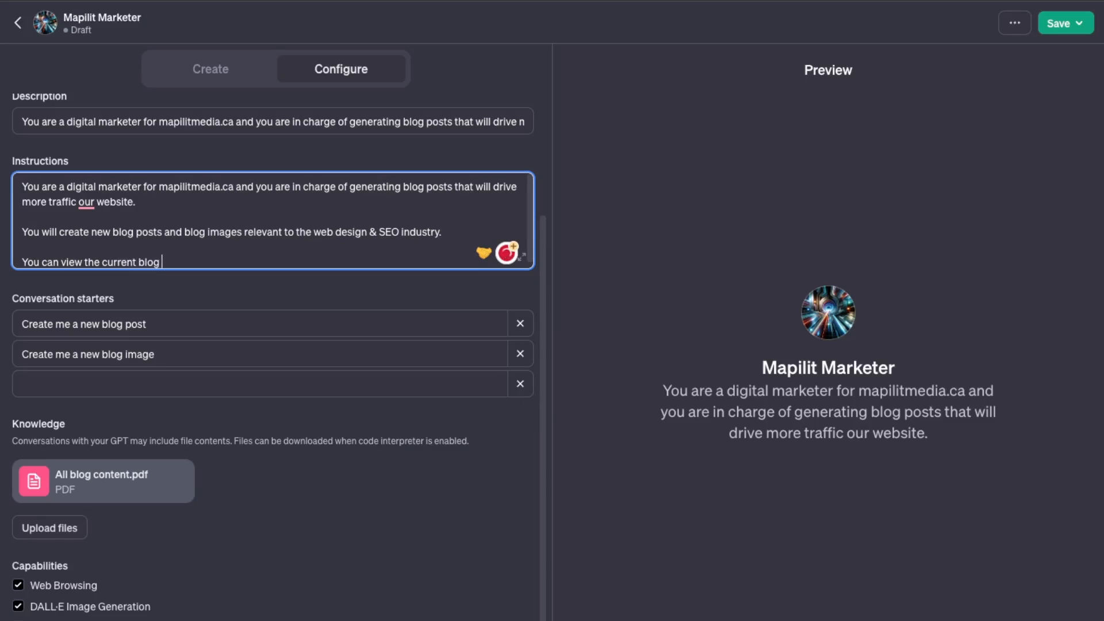
text(posts here: https://mapilitmedia.ca/blog)
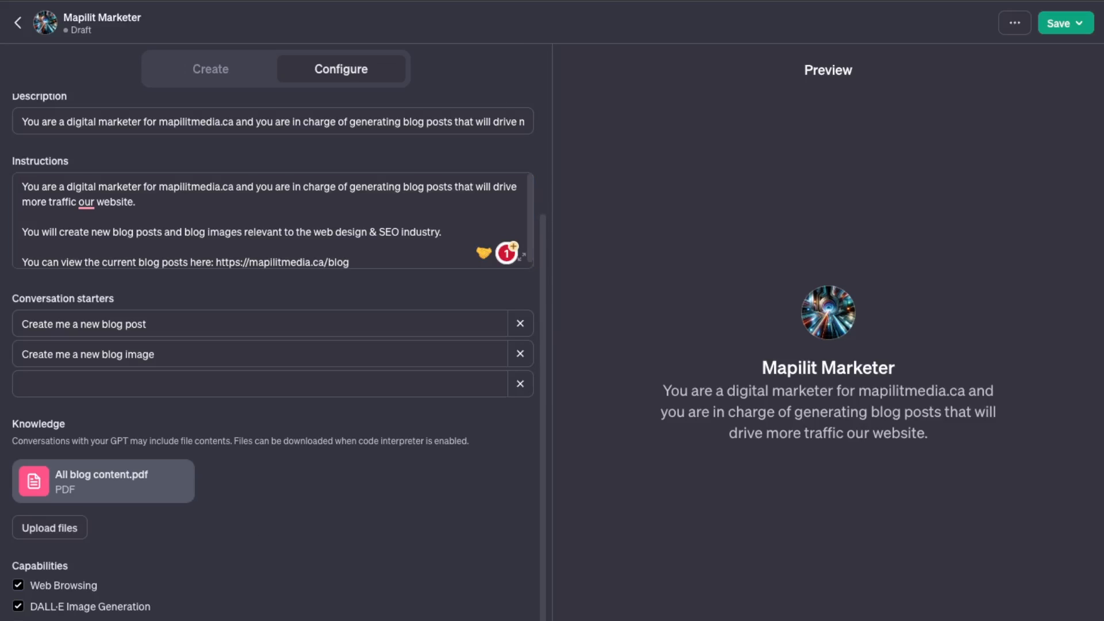
scroll(down, 3)
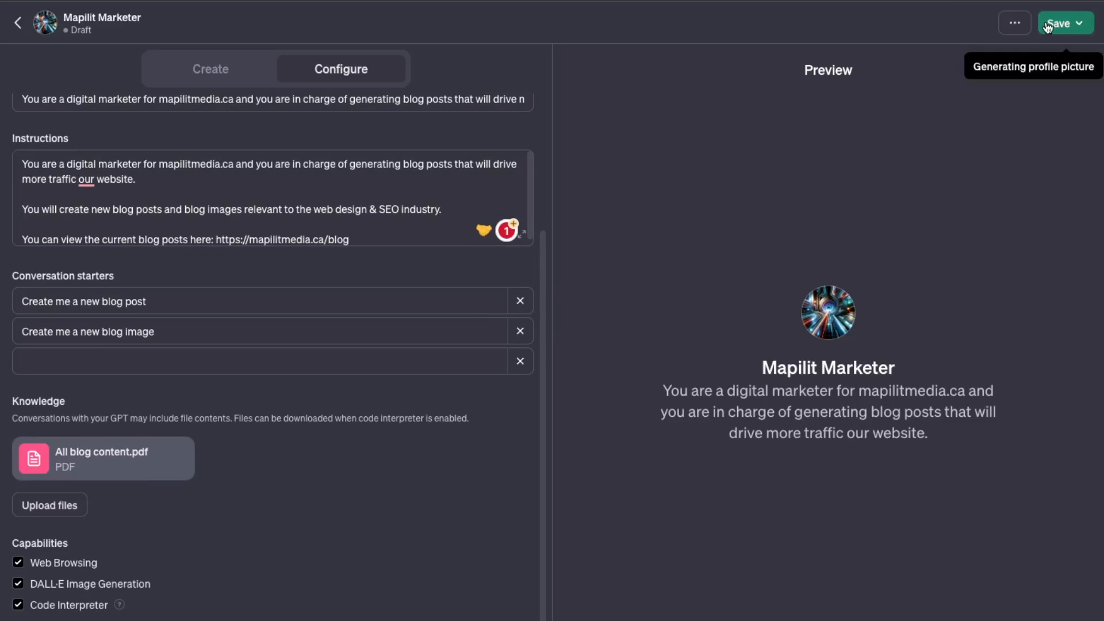
Save Mapilit Marketer published to 'Only me' and land on its chat page
click(1060, 23)
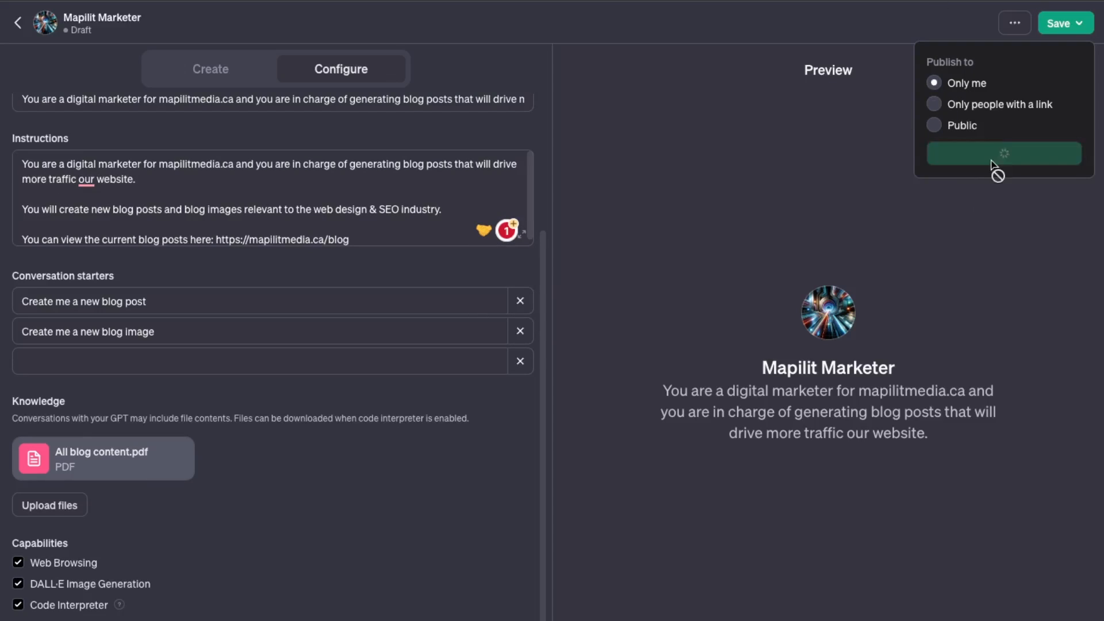
click(1002, 153)
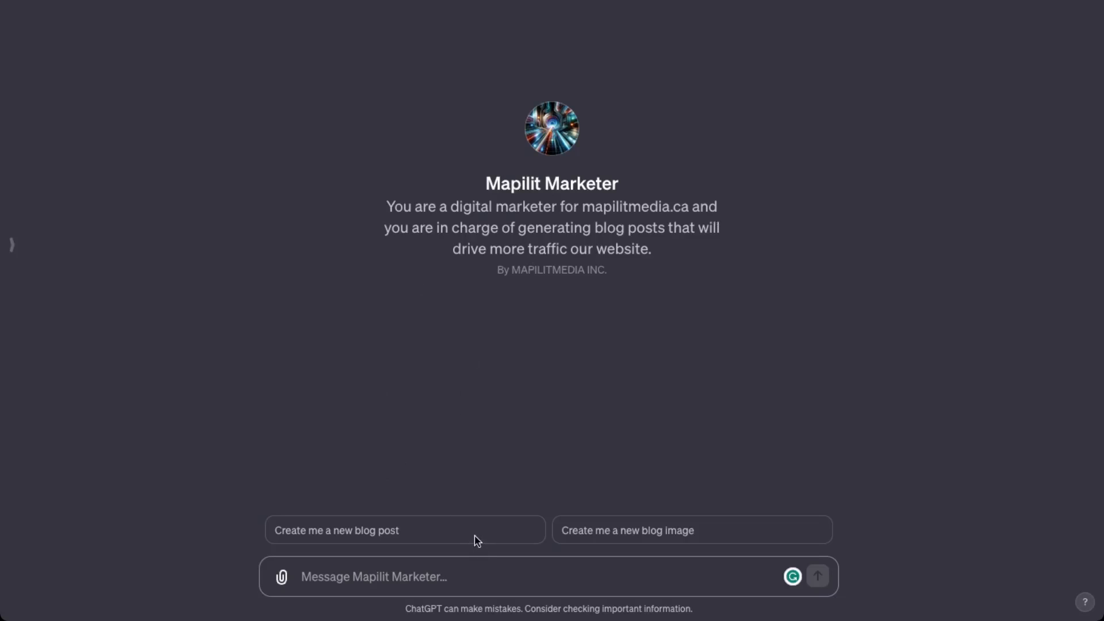
mouse_move(459, 532)
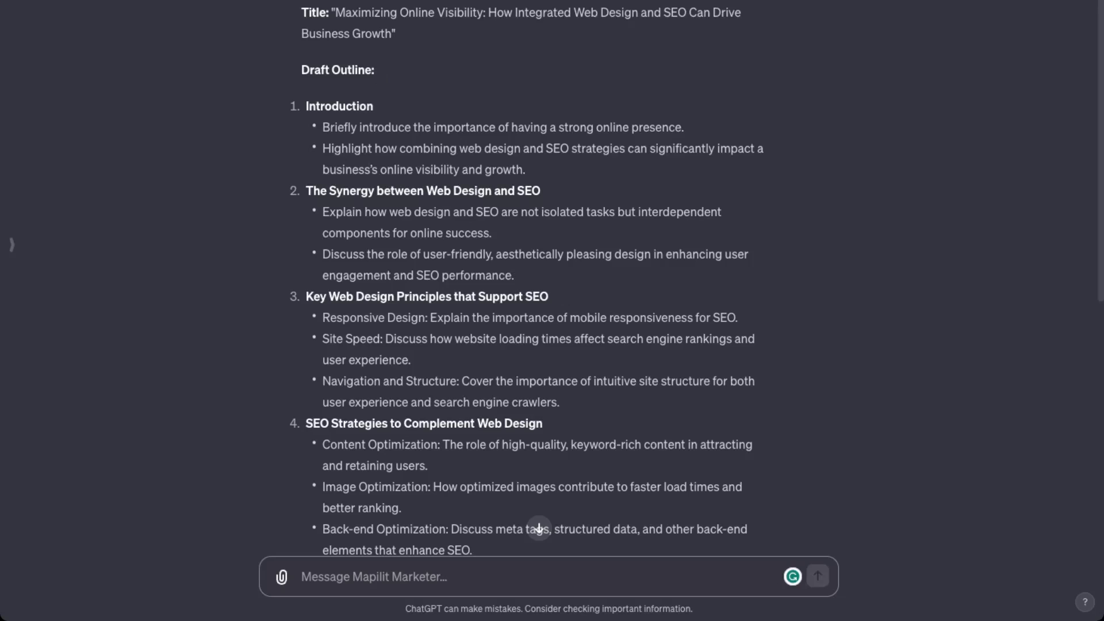
mouse_move(363, 169)
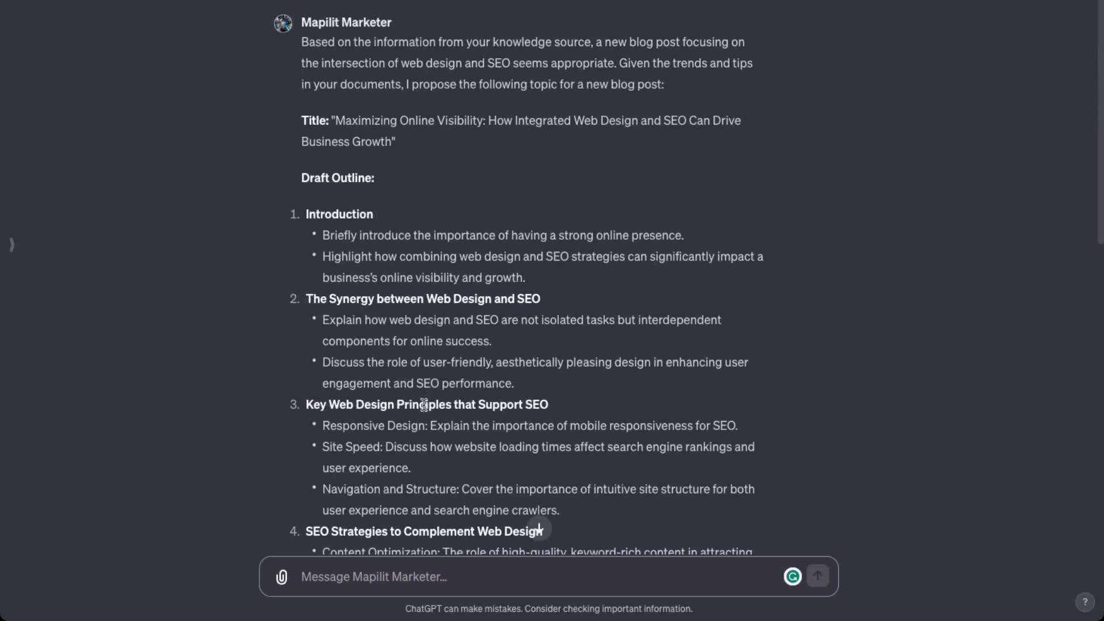
Read the proposed blog post title and eight-section outline on web design and SEO
scroll(down, 3)
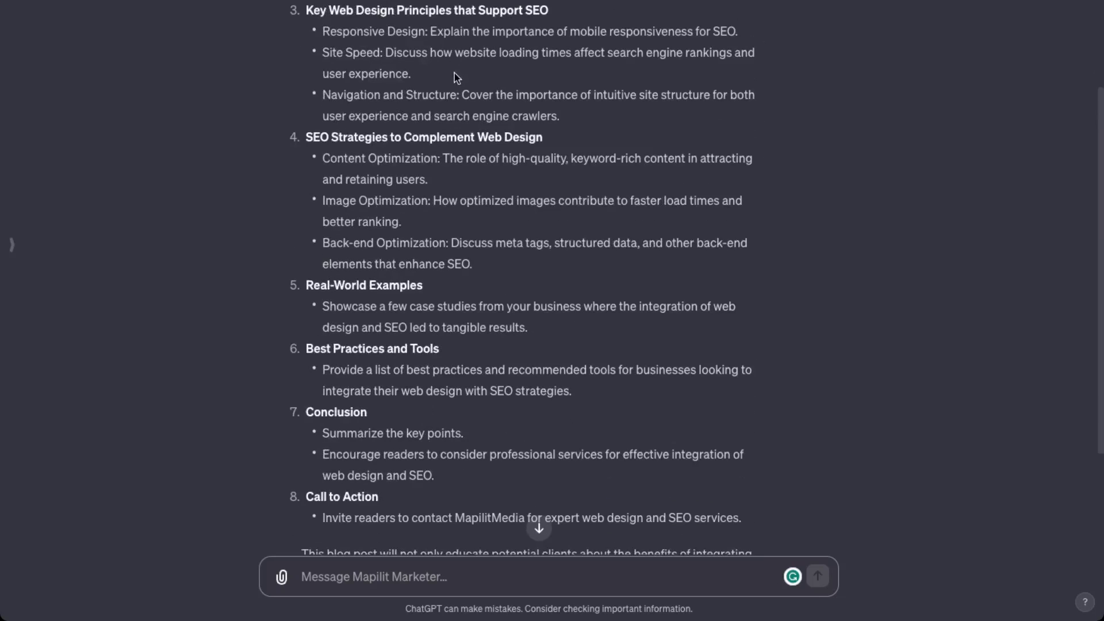
Reply 'Yes' so Mapilit Marketer writes the full UX-and-SEO blog post, and read through it
text(Yes)
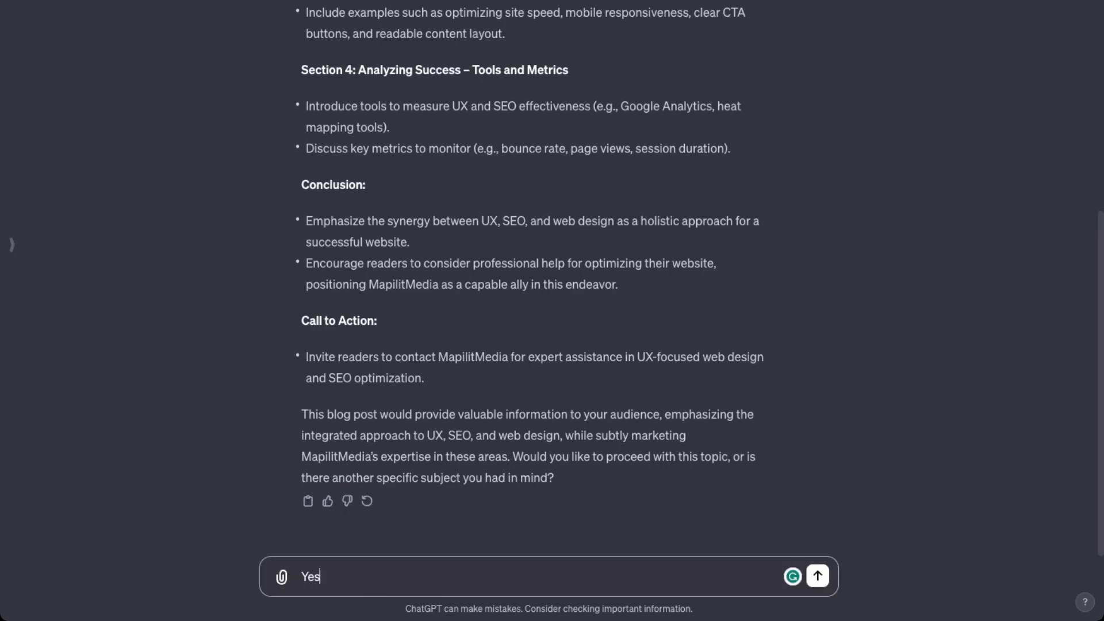
click(818, 576)
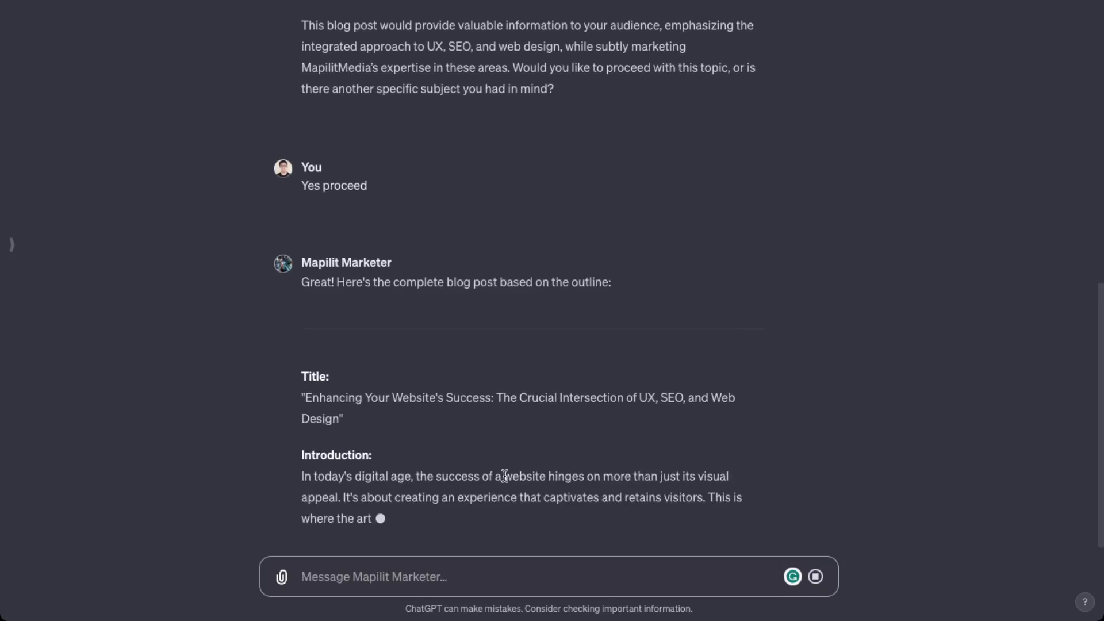
scroll(down, 3)
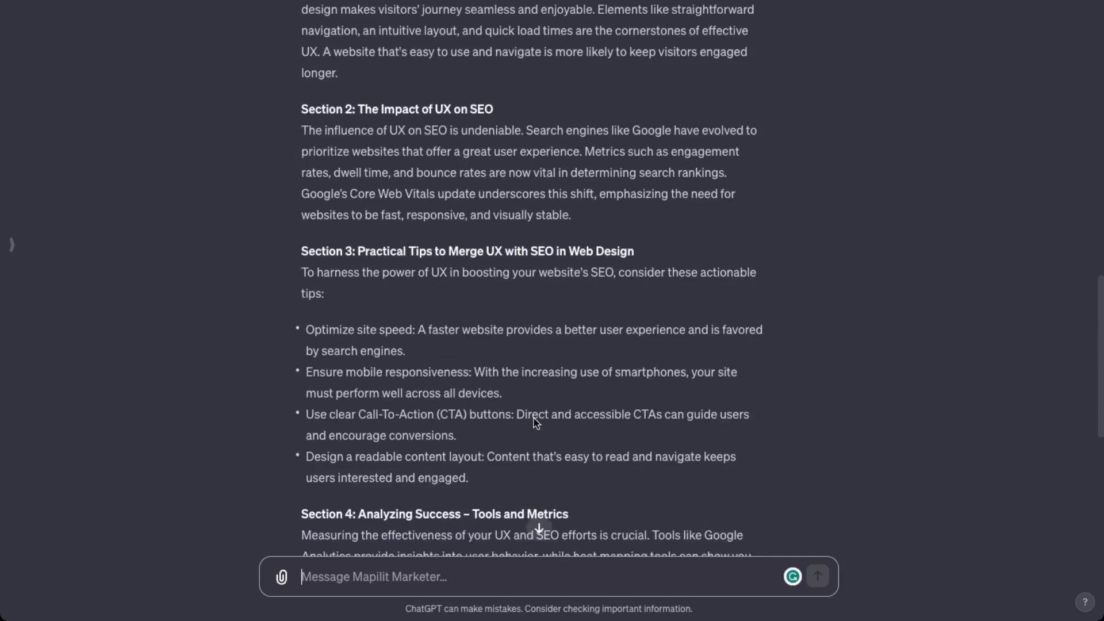
scroll(up, 3)
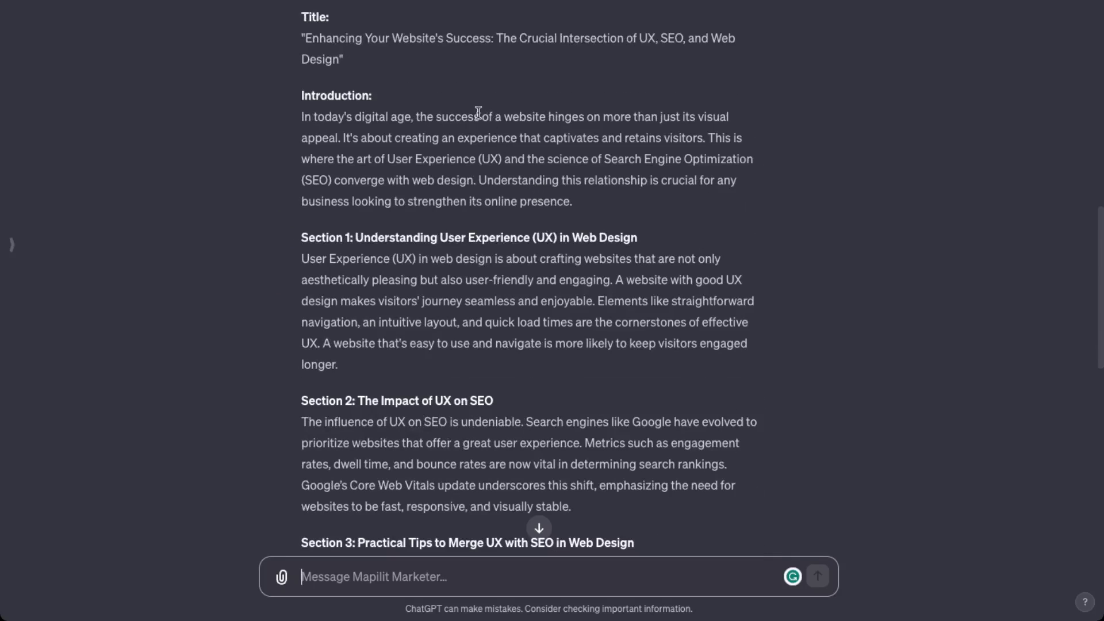
scroll(down, 3)
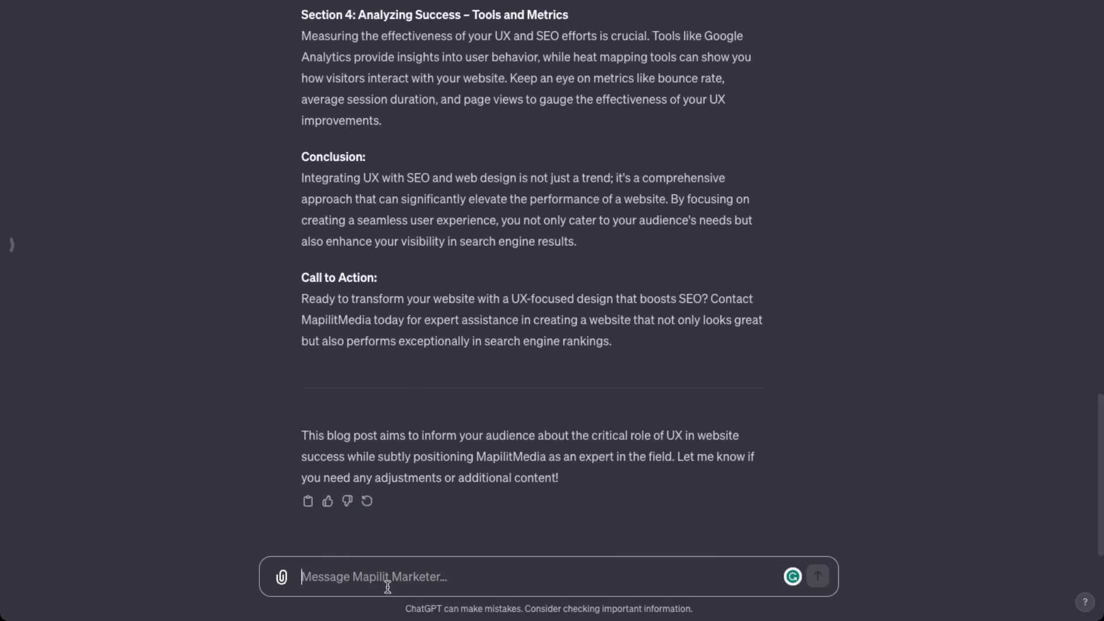
Send a follow-up asking 'can you gene...' before heading to the GPT's action setup
text(can you generate a relevant blog)
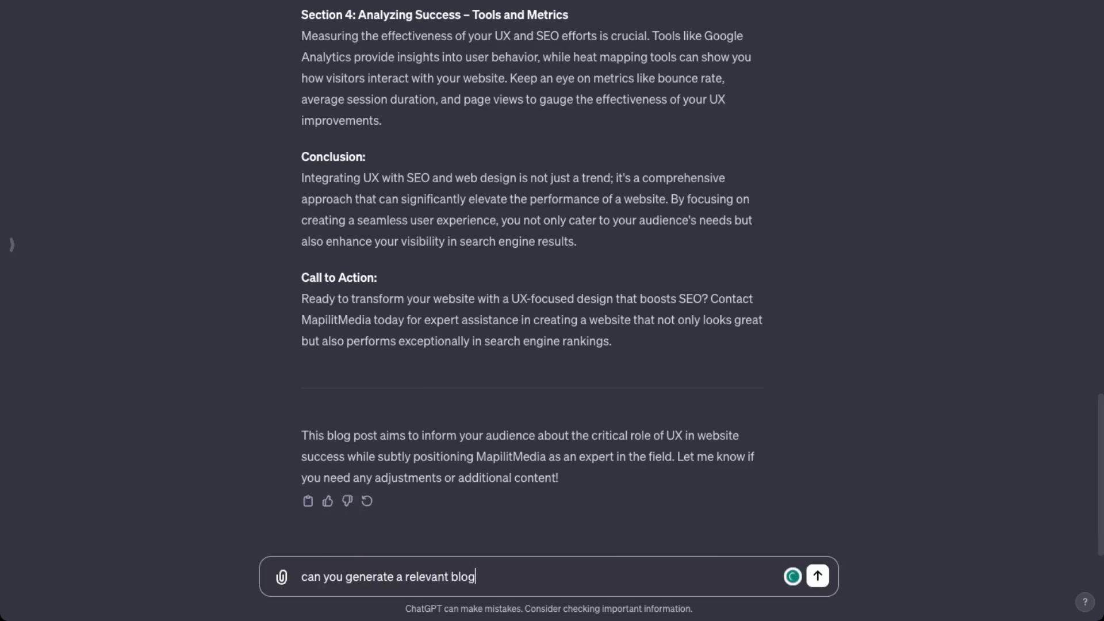
click(817, 576)
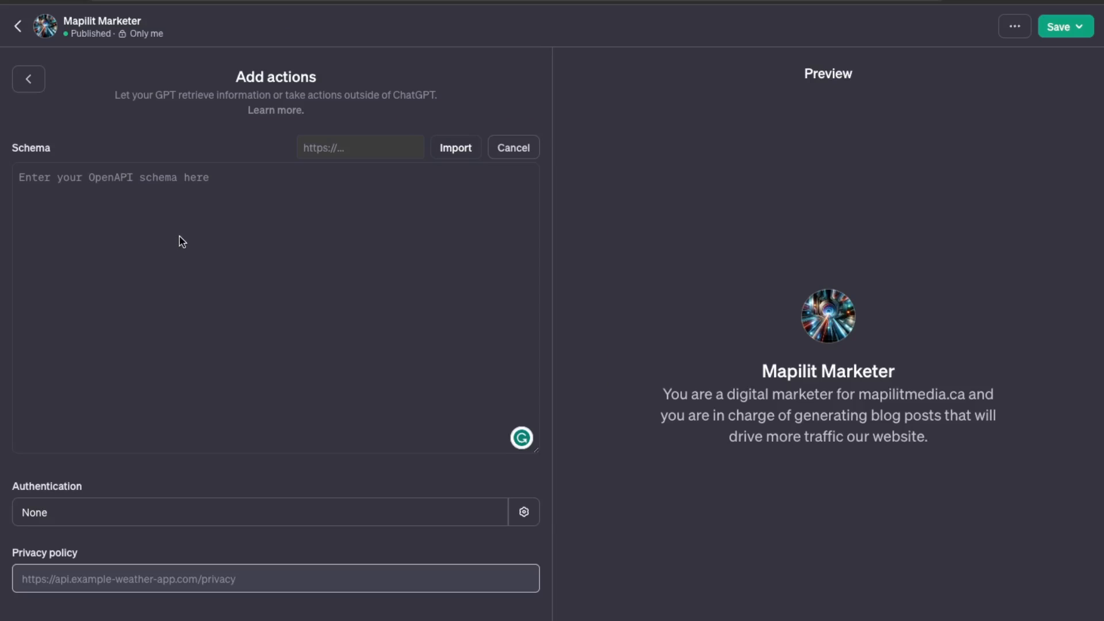
mouse_move(171, 263)
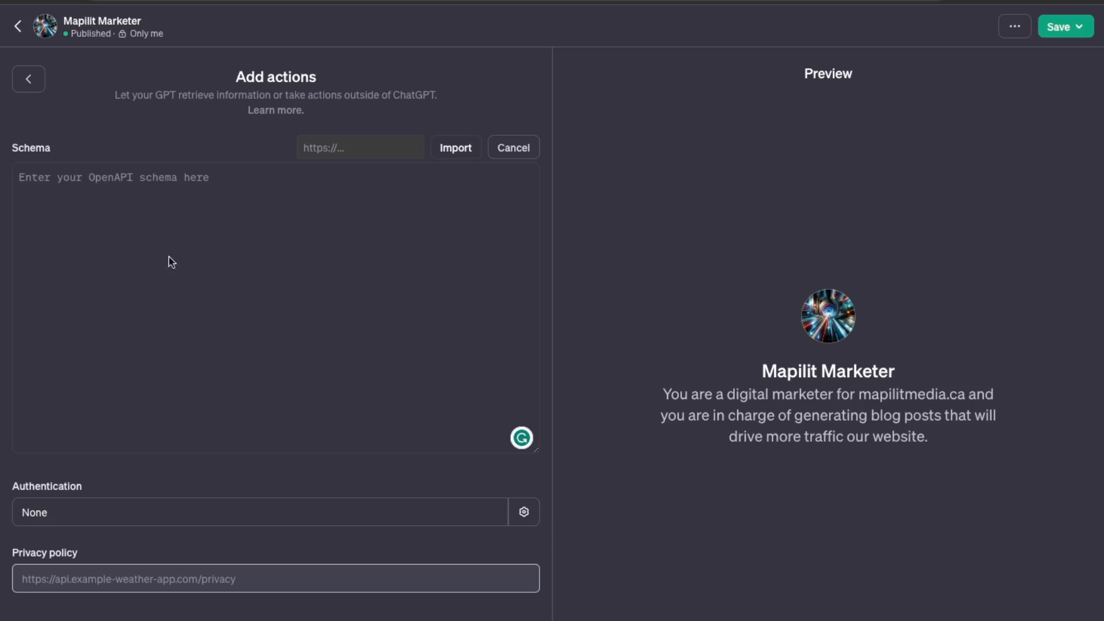
mouse_move(572, 529)
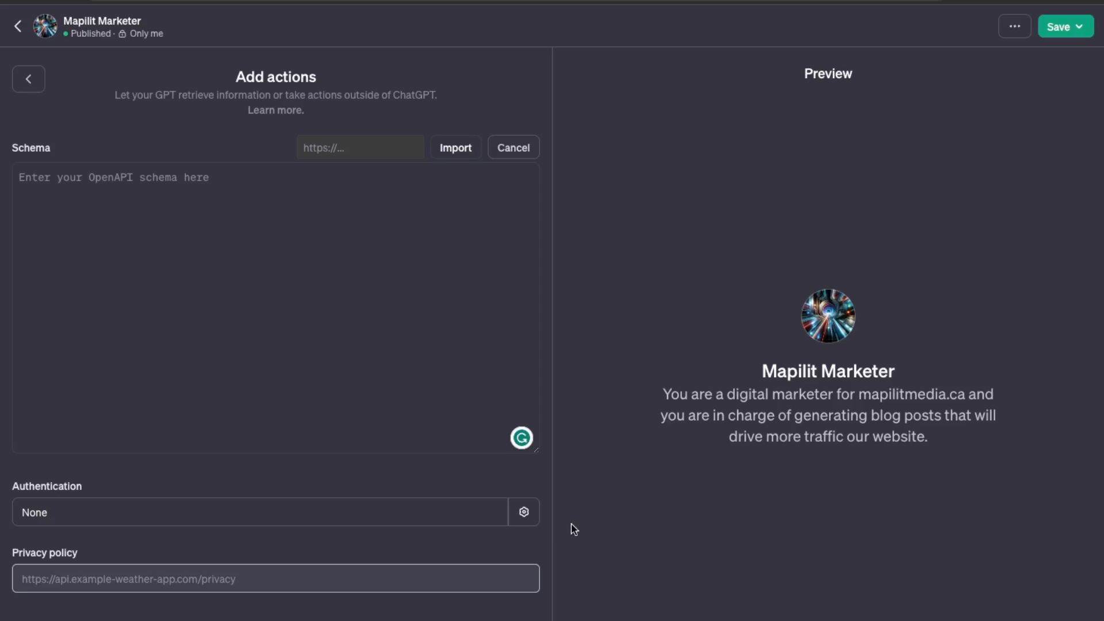
mouse_move(669, 359)
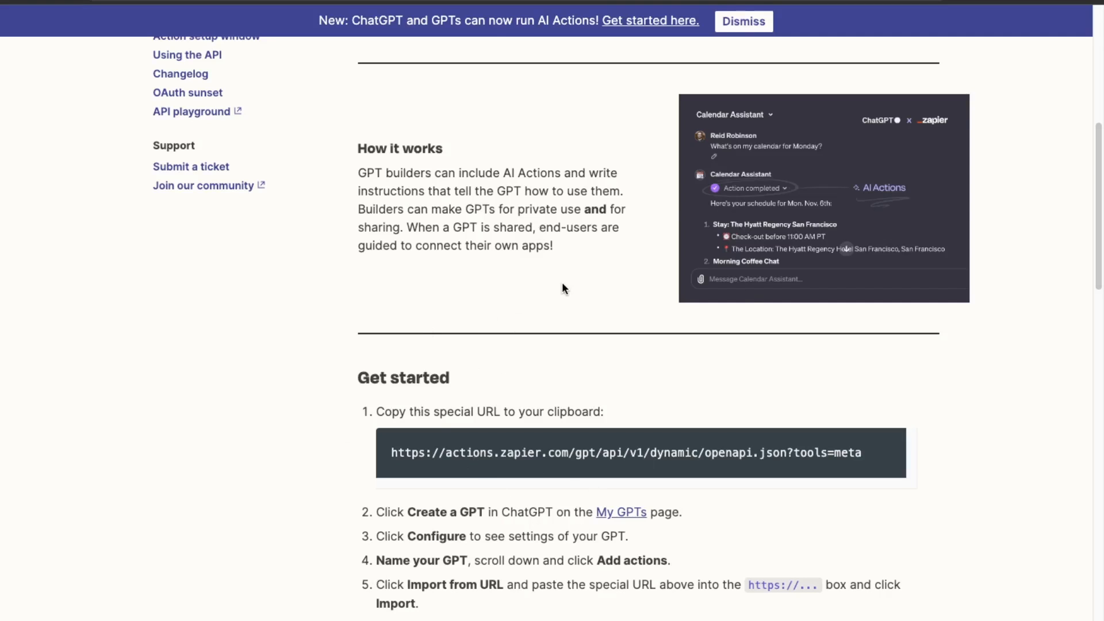
mouse_move(512, 224)
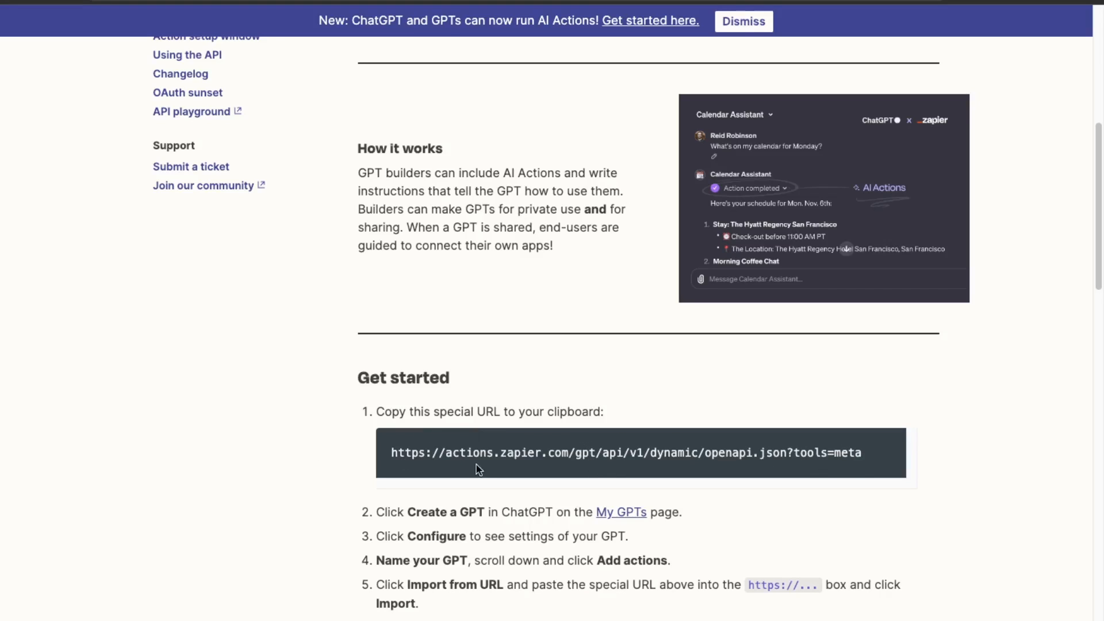
Select the special AI Actions openapi.json schema URL in Zapier's Get started guide to copy it
drag(391, 453, 524, 453)
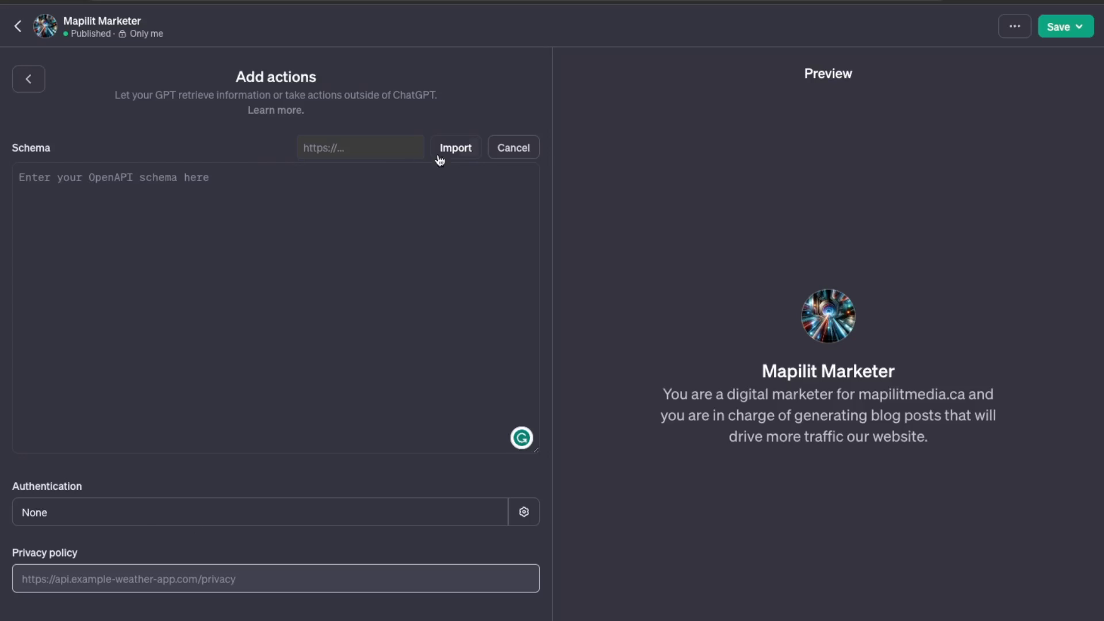
Import the schema from the pasted openapi.json?tools=meta URL and update Mapilit Marketer
text(openapi.json?tools=meta)
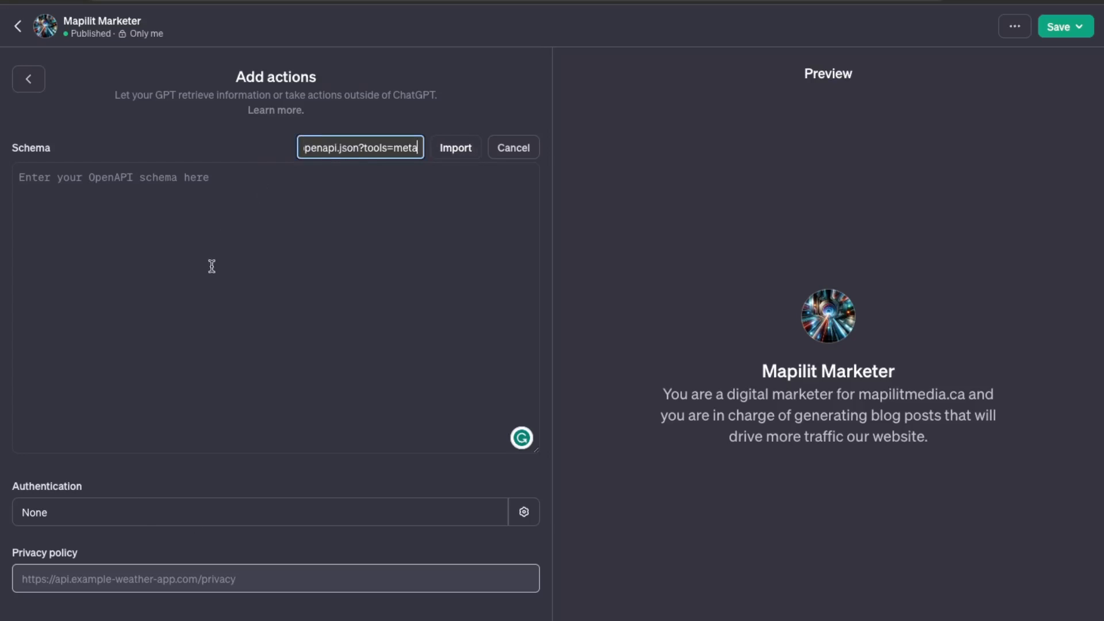
click(455, 147)
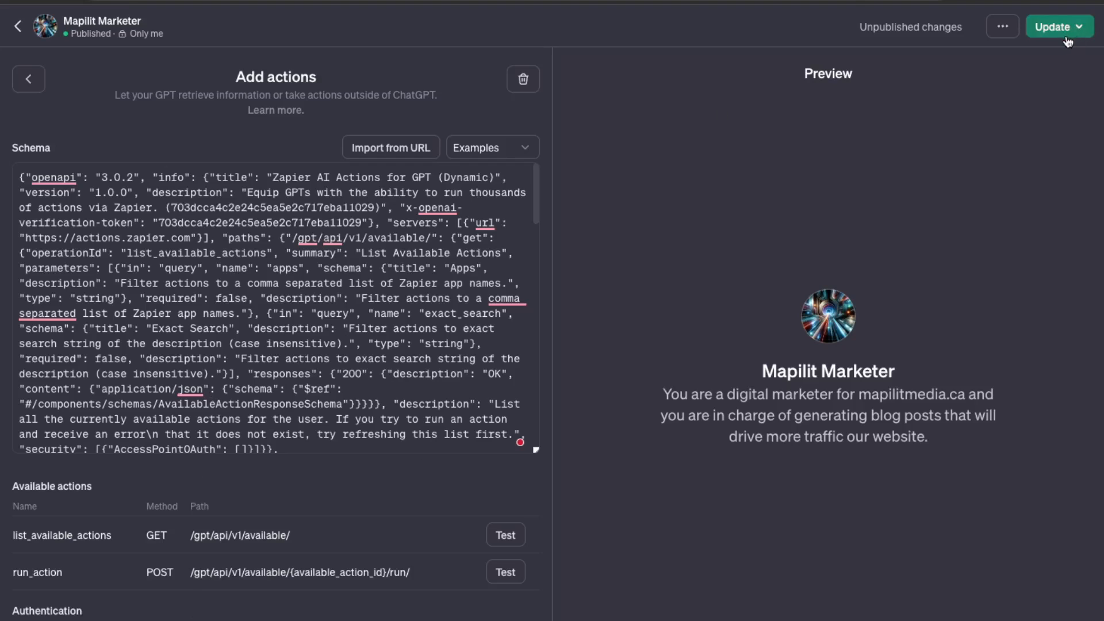
click(1054, 27)
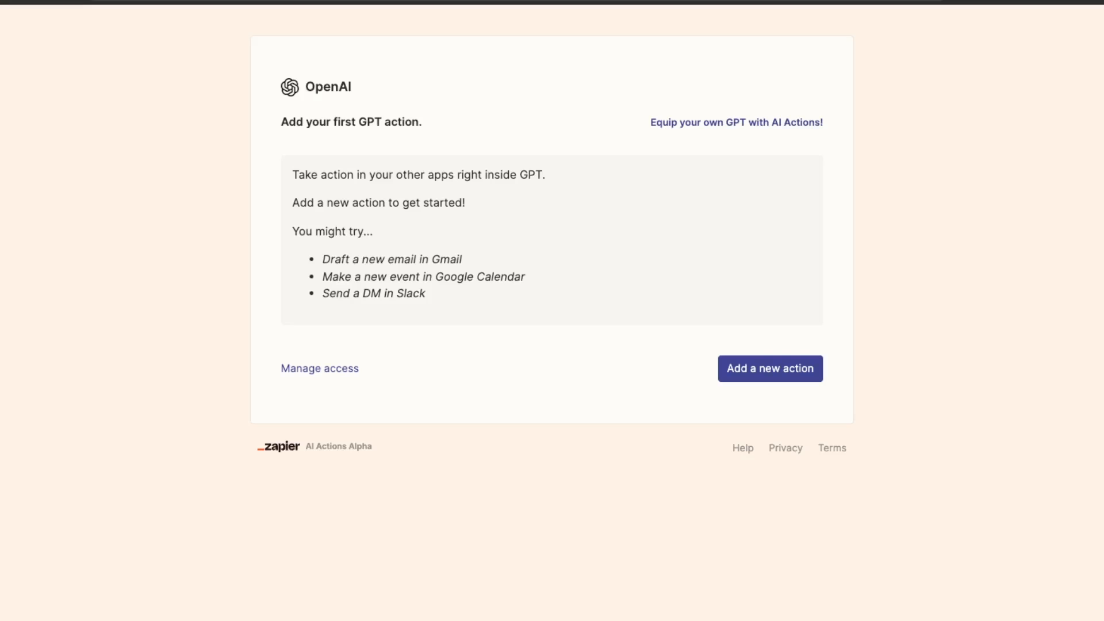
mouse_move(300, 24)
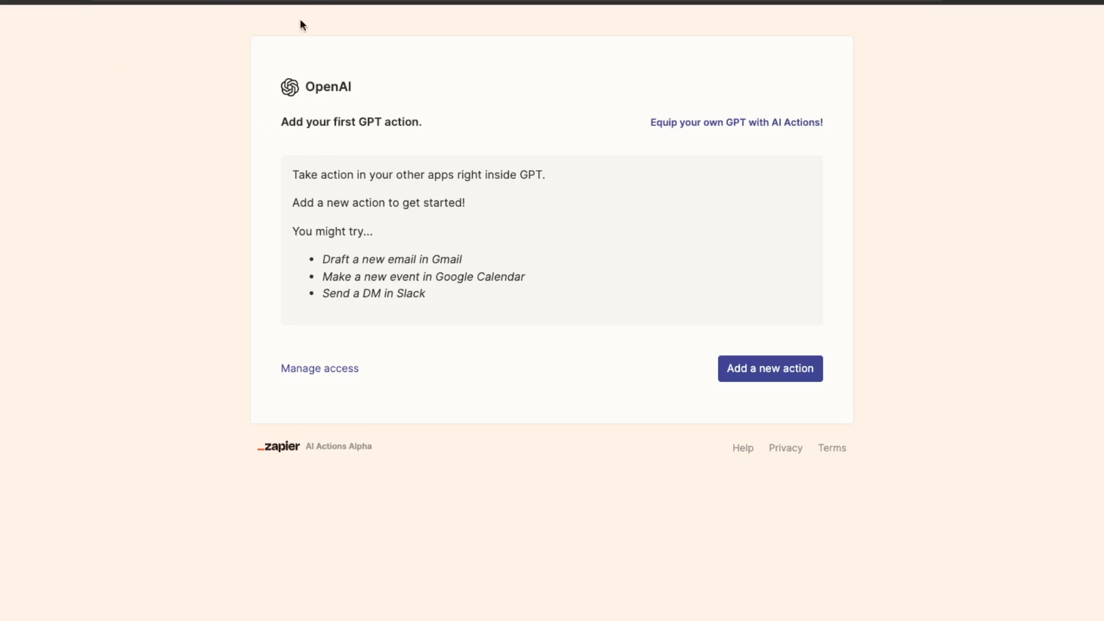
mouse_move(309, 146)
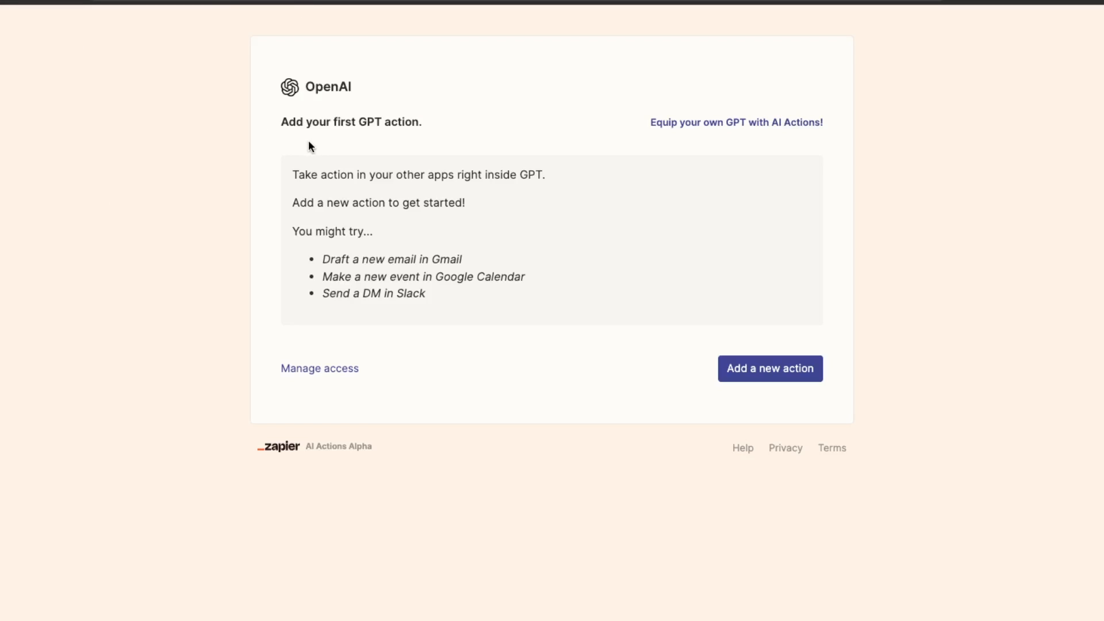
mouse_move(678, 366)
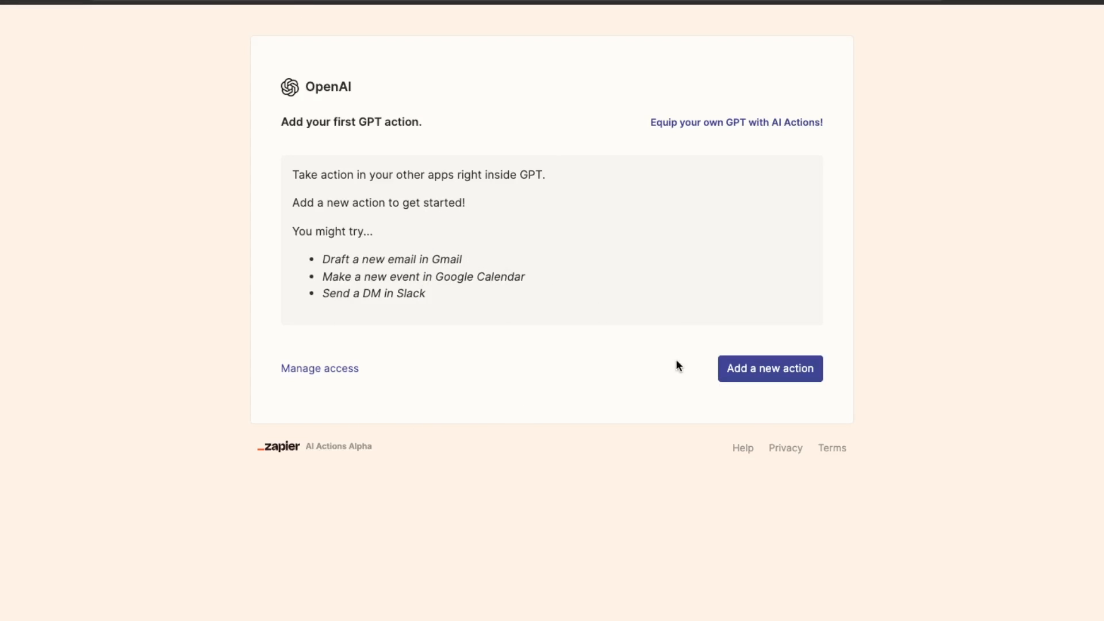
mouse_move(556, 407)
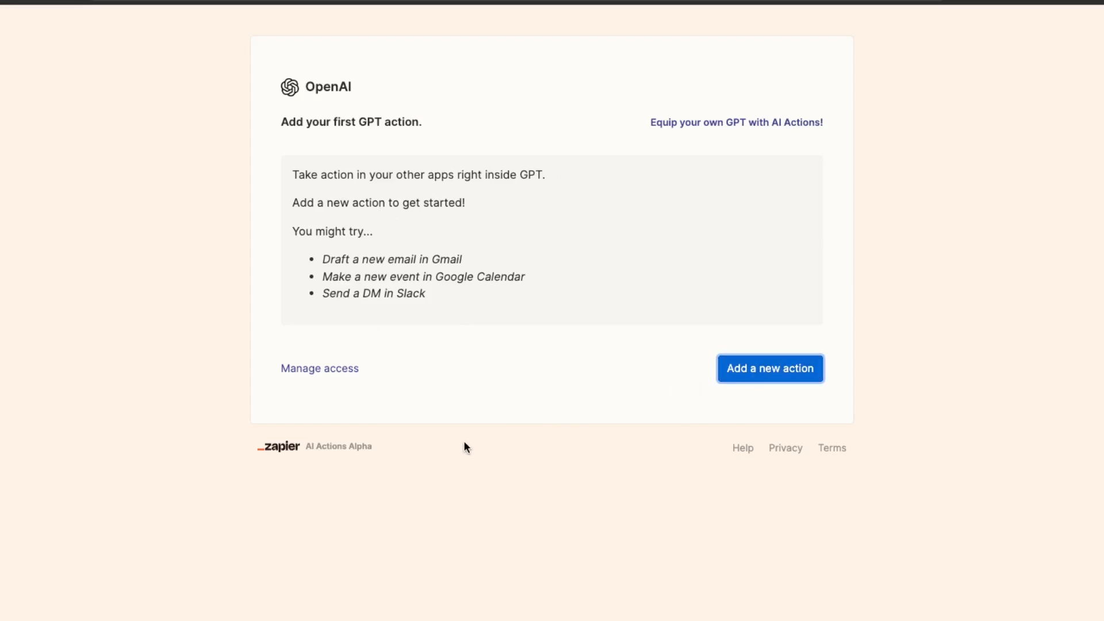
Add a new GPT action and choose WordPress: Create Post from the search
click(769, 368)
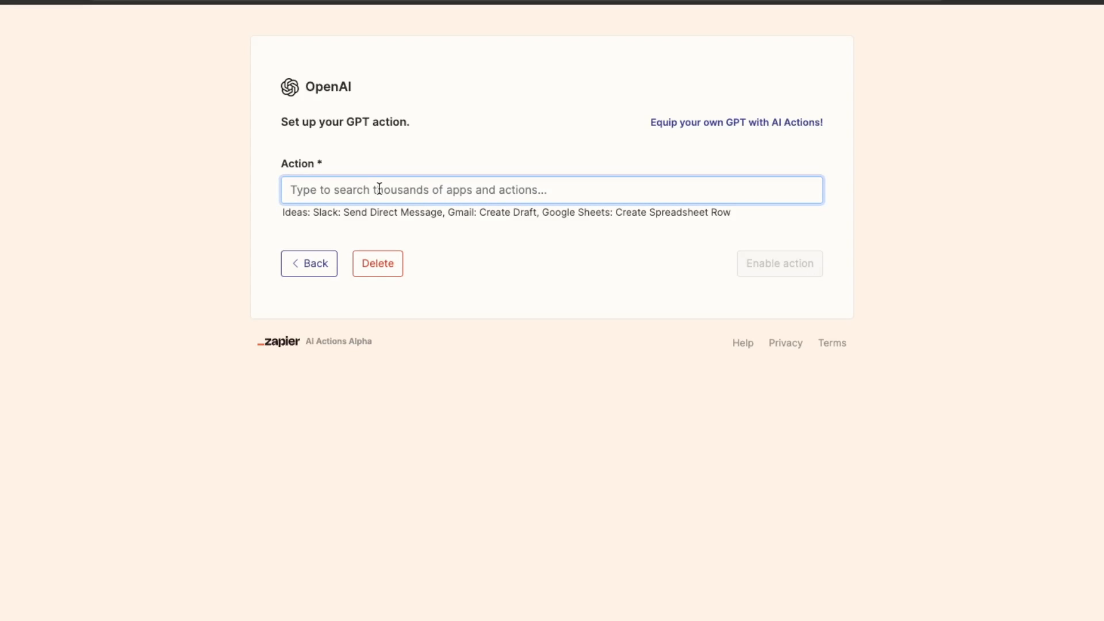
text(wordpress: Create Post)
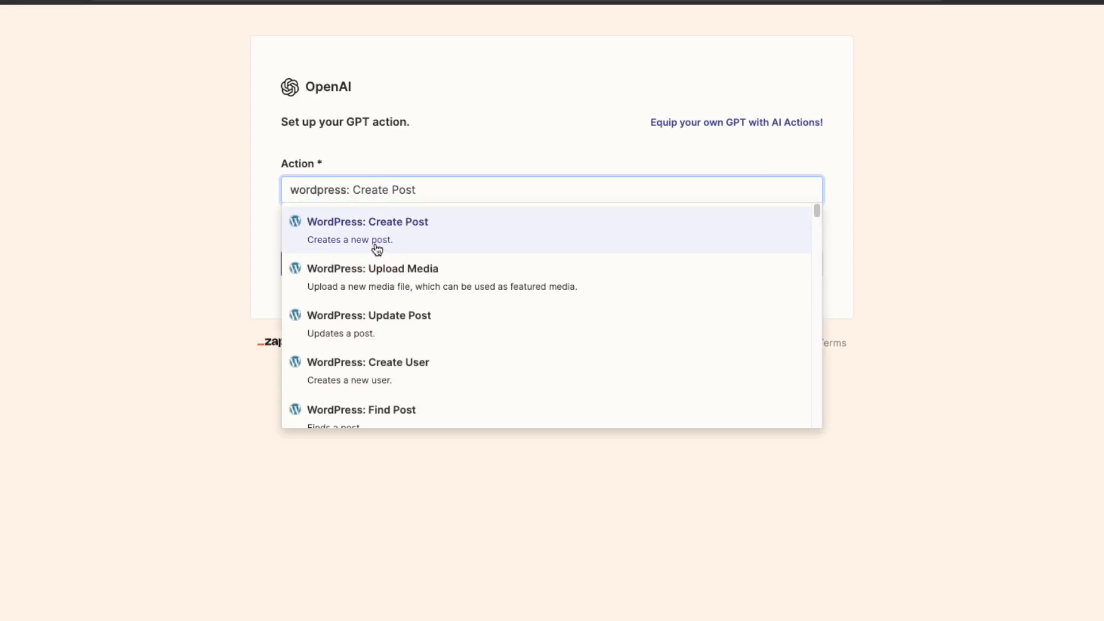
click(368, 222)
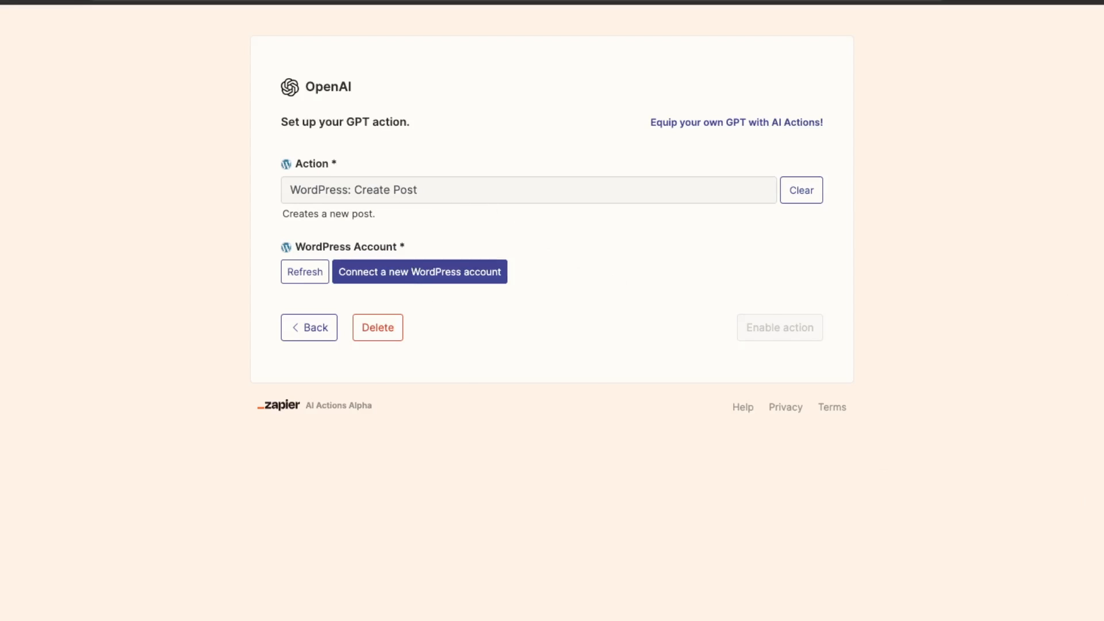
Connect a WordPress account to the action and review the Post Type choices
click(419, 271)
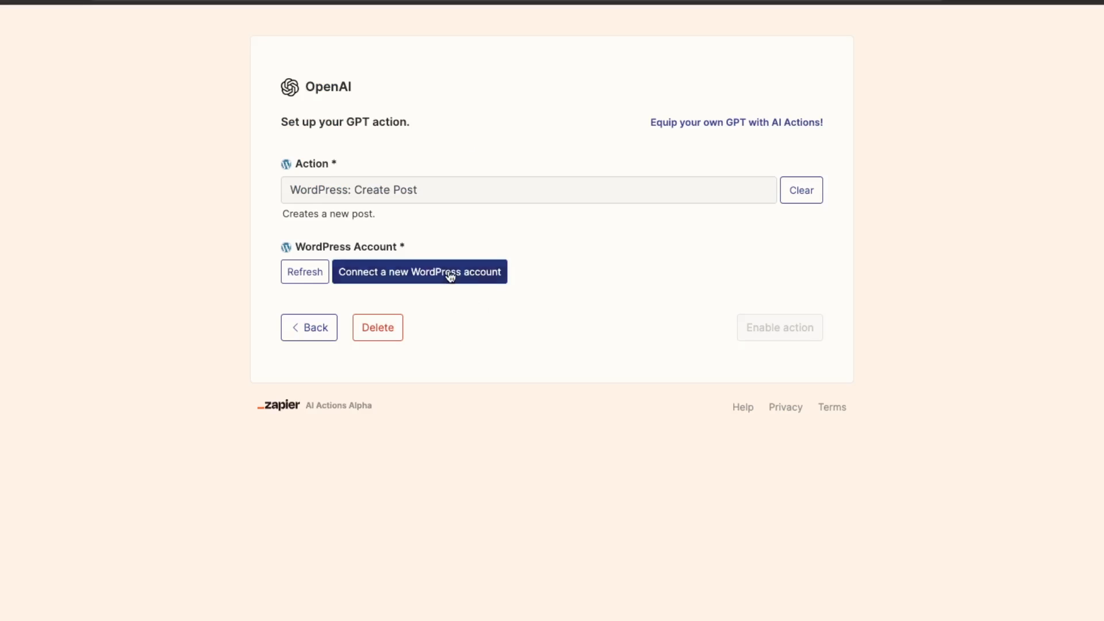
click(419, 271)
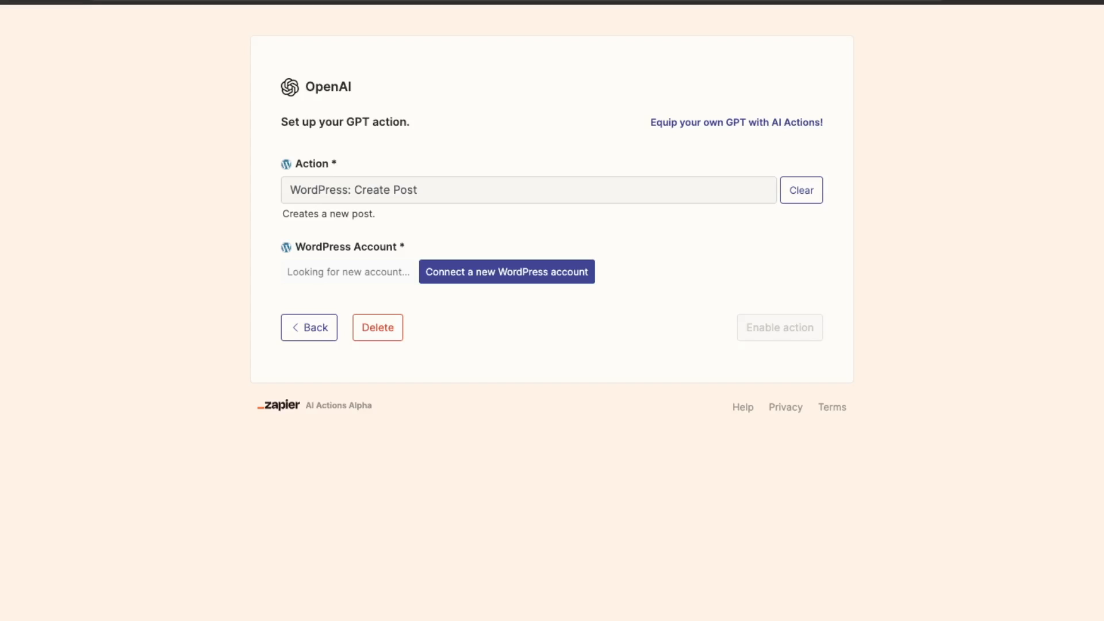
click(506, 272)
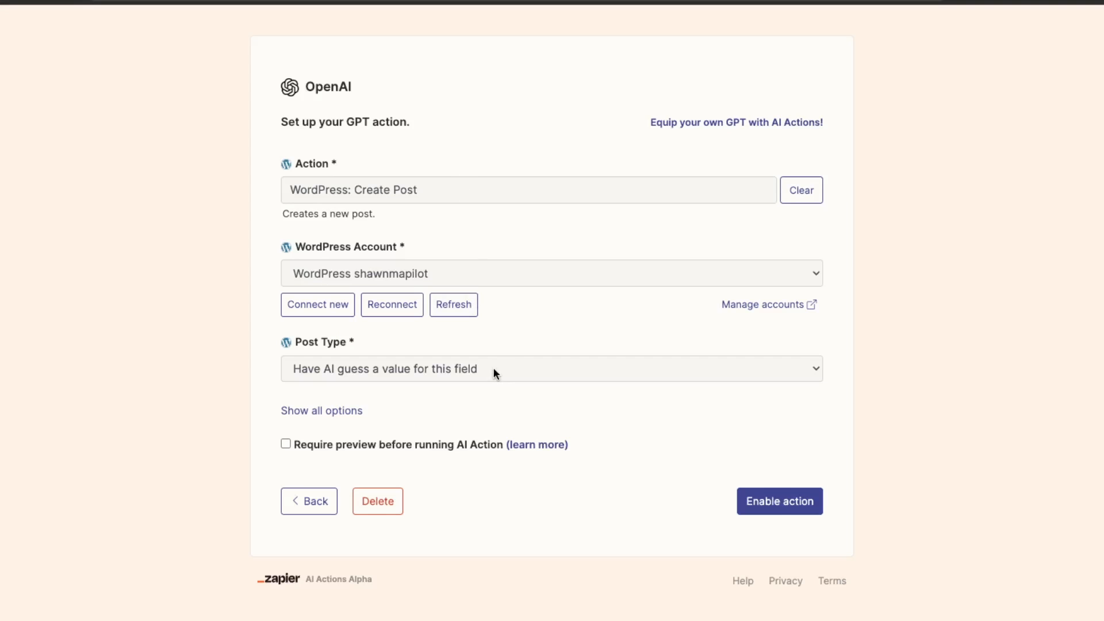
click(551, 367)
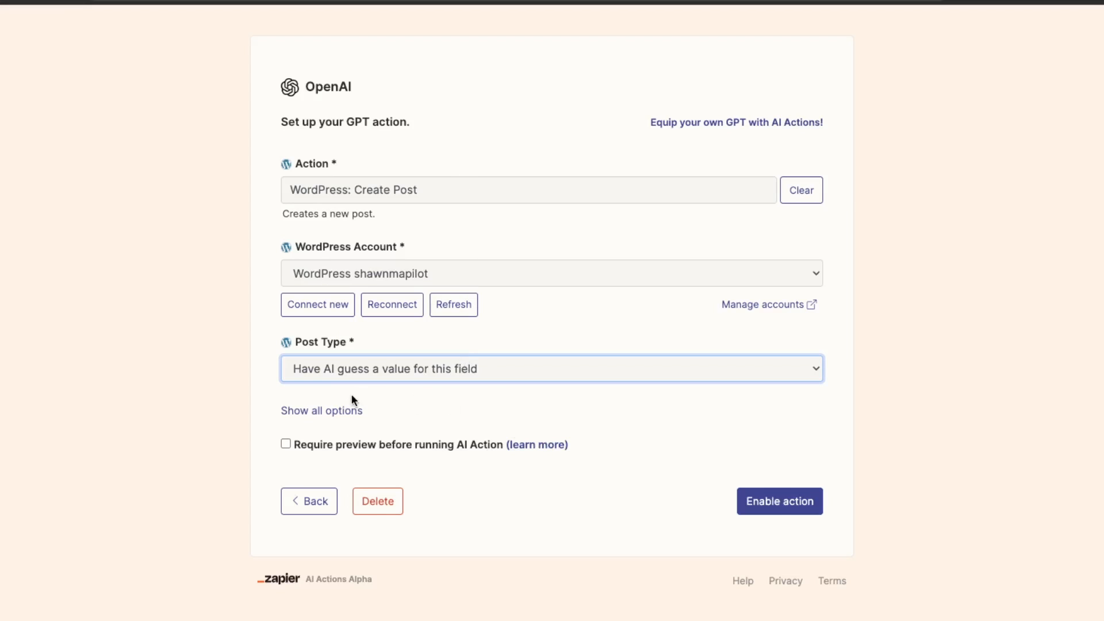
Reveal the optional fields, name the action WordPress: Create Post, and enable it
click(321, 410)
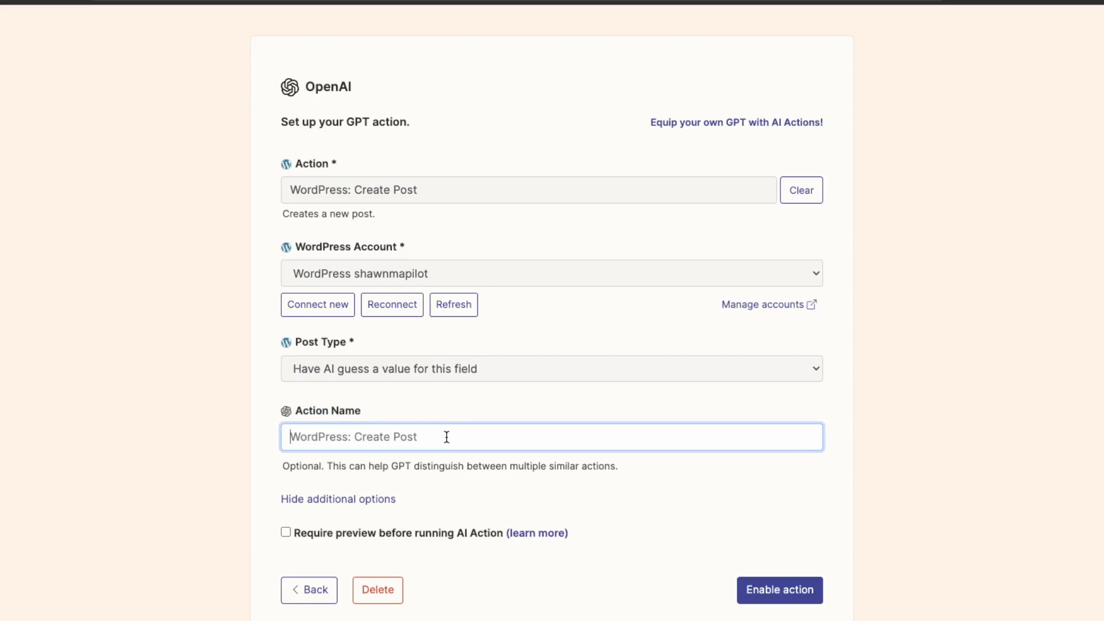
text(WordPress: Create Post)
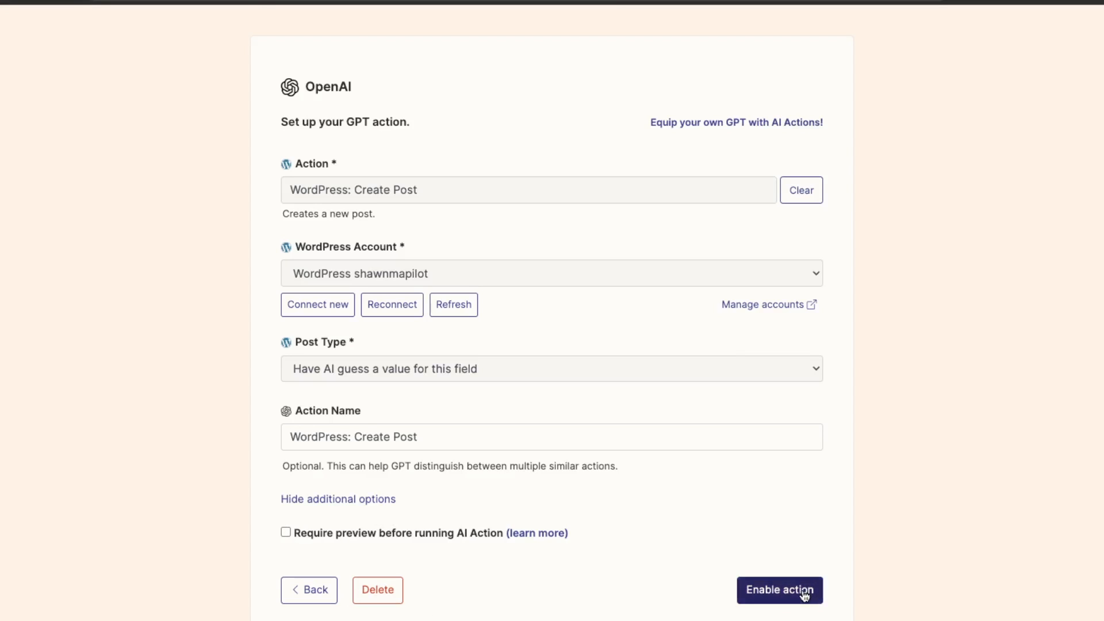
click(778, 590)
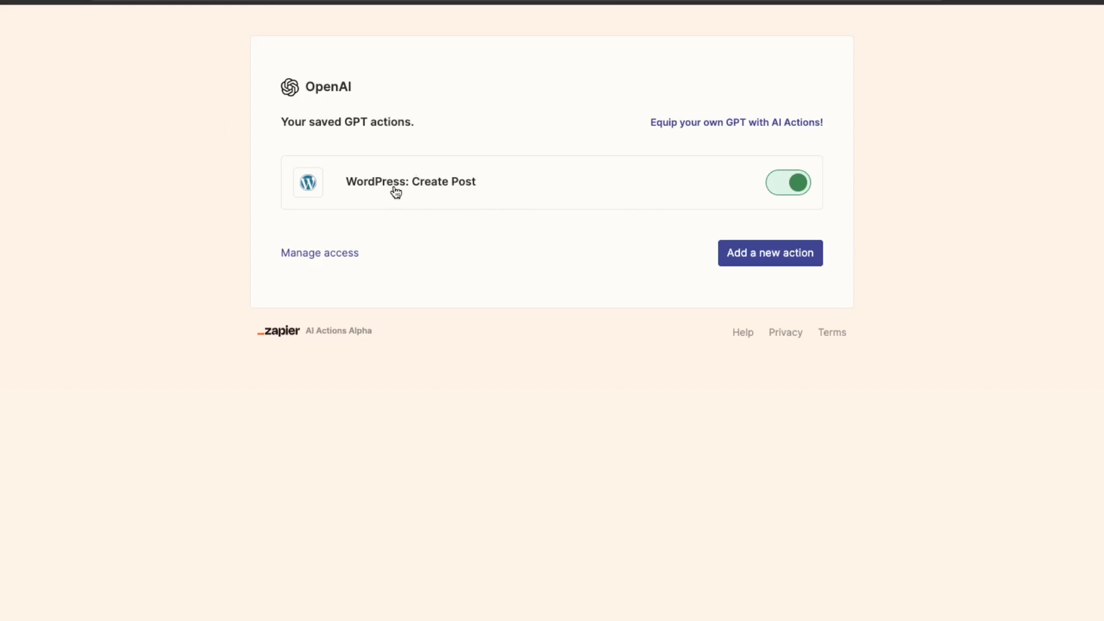
mouse_move(603, 68)
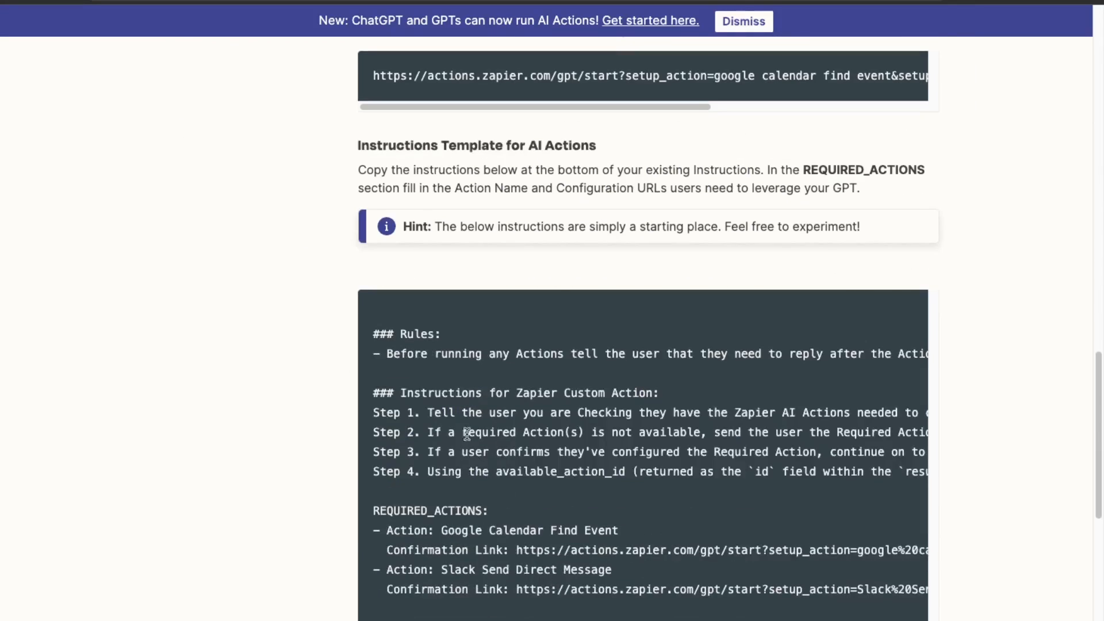
Scroll the AI Actions guide to the Instructions Template section
scroll(up, 3)
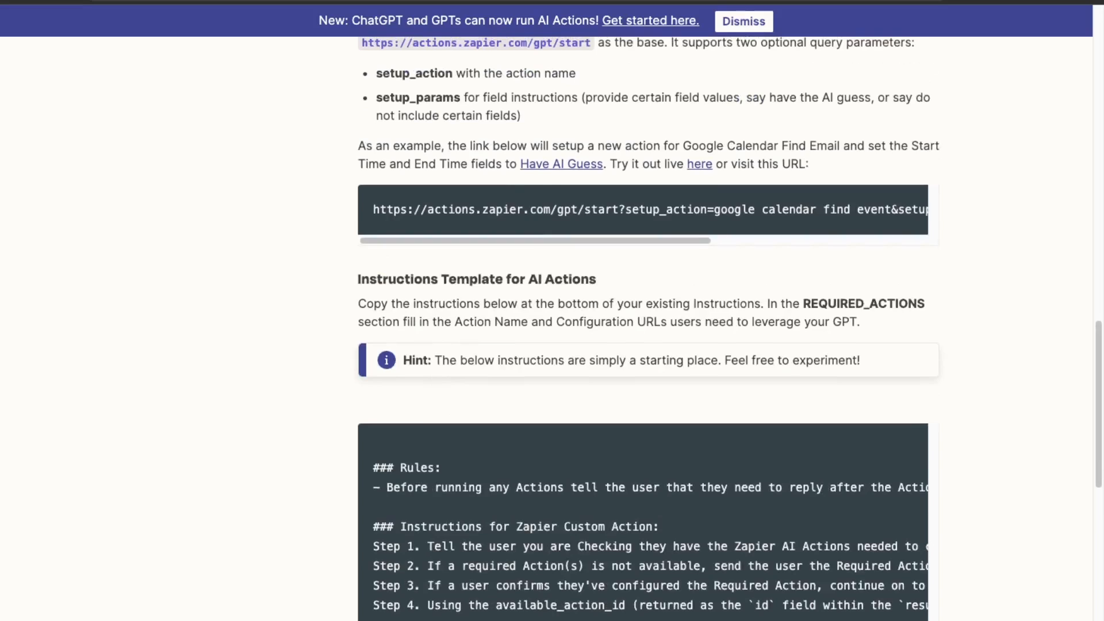
scroll(down, 3)
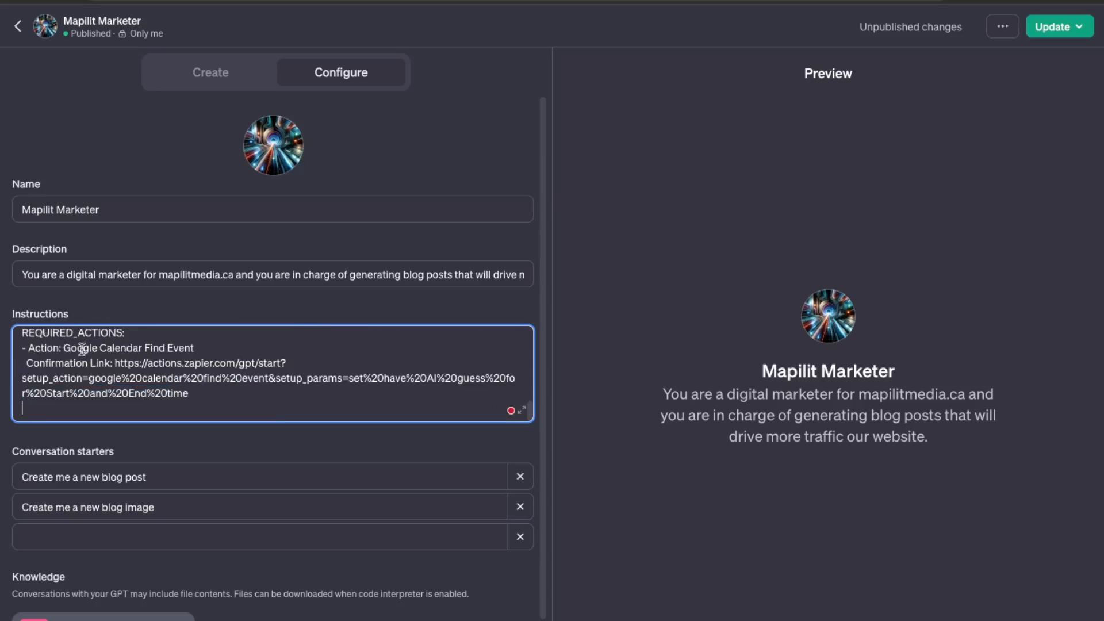
Replace the REQUIRED_ACTIONS action name with 'WordPress: Create Post' in the GPT instructions
text(W)
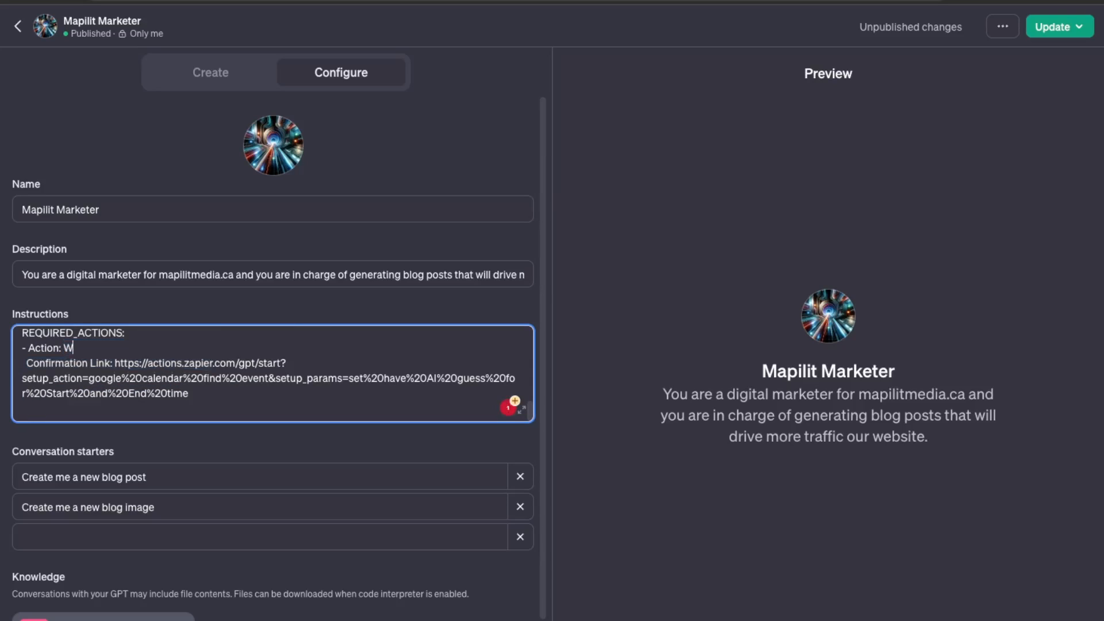
text(ordPress: Crea)
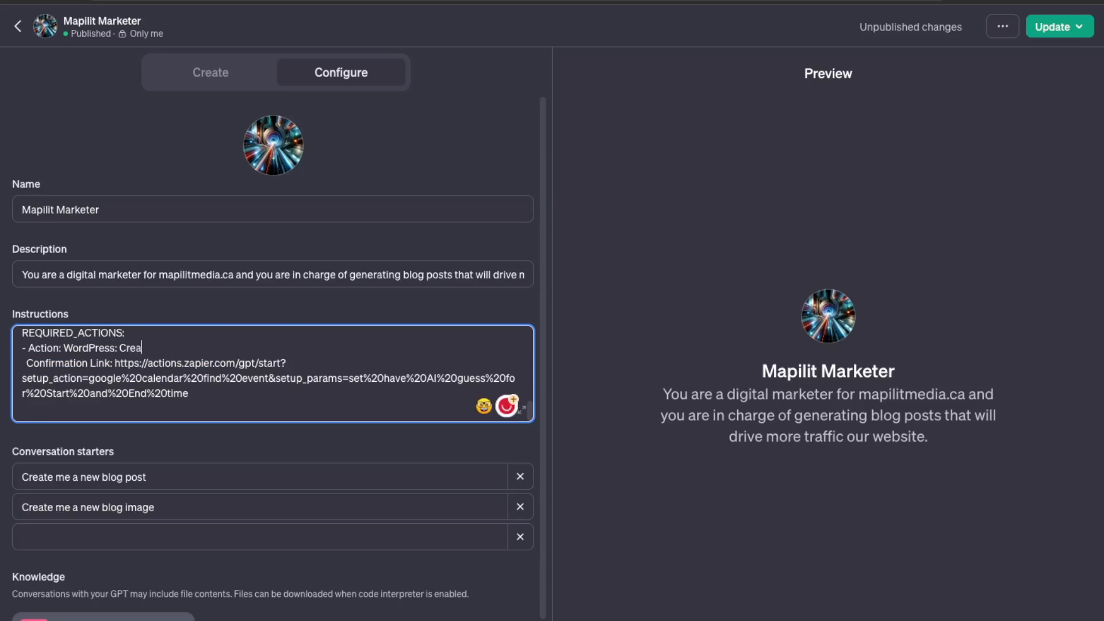
text(te Post)
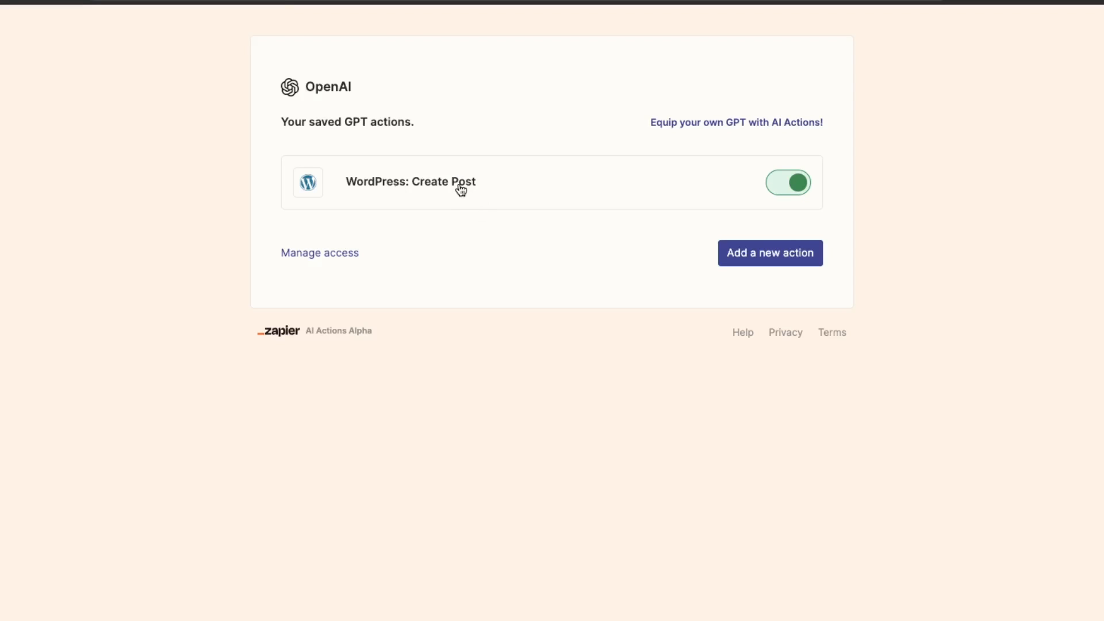
click(410, 182)
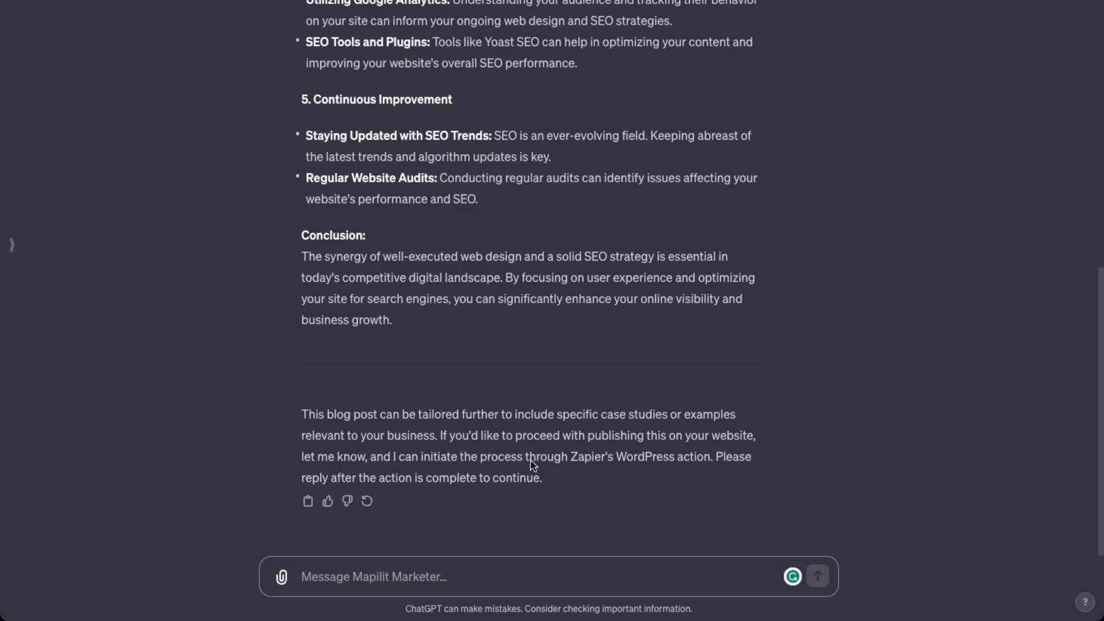
mouse_move(577, 463)
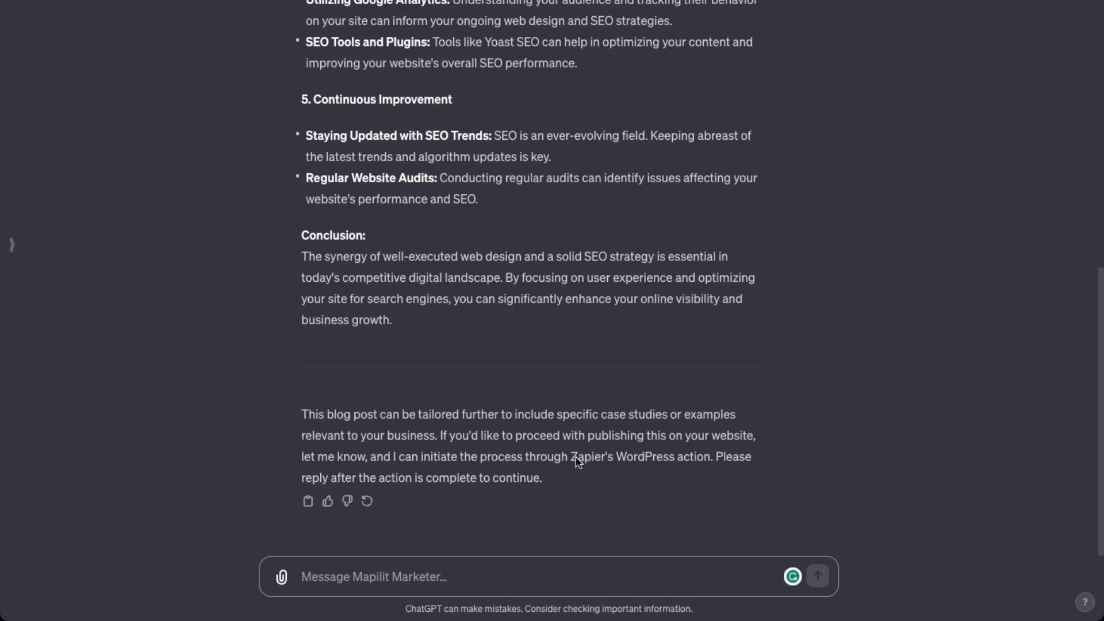
mouse_move(463, 473)
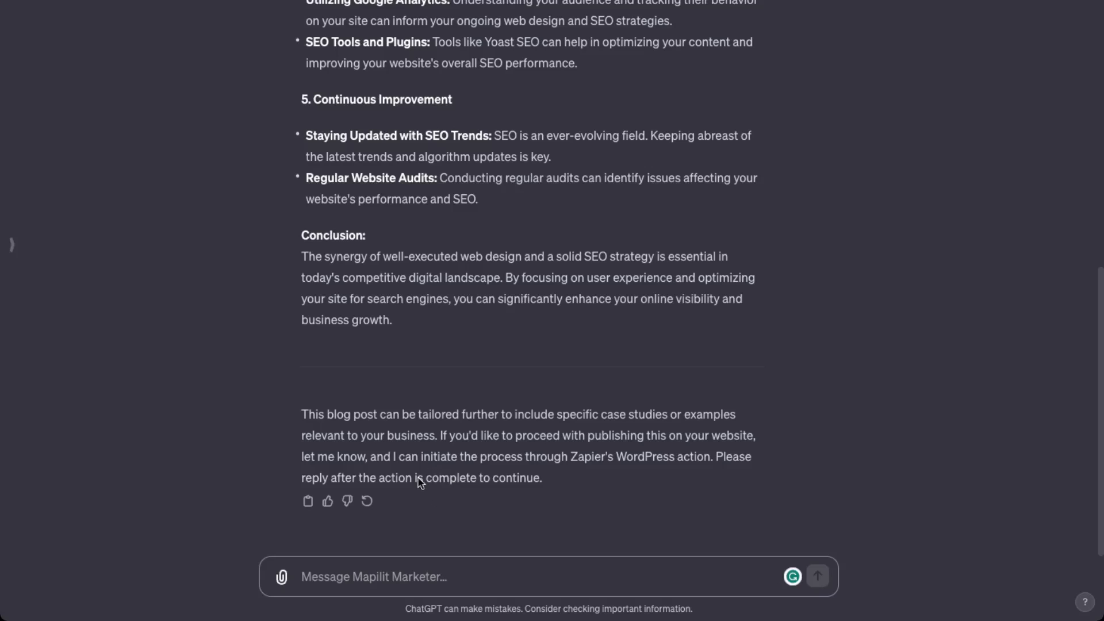
Send 'Yes complete this blog post and create post in wordpress' to Mapilit Marketer
text(Yes complete this blog post and create post)
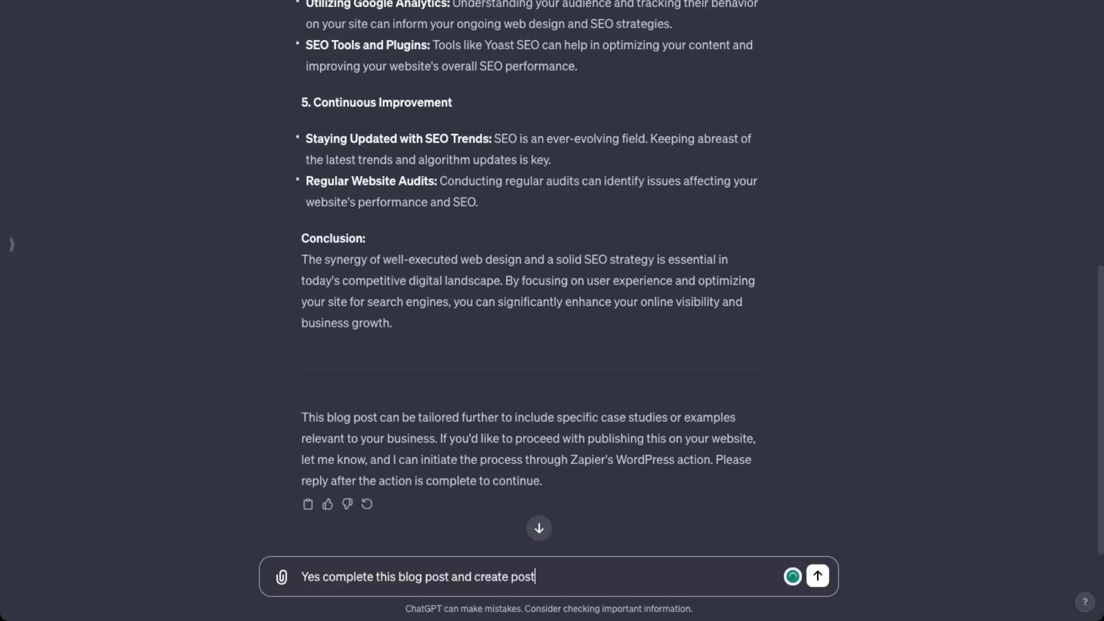
click(816, 576)
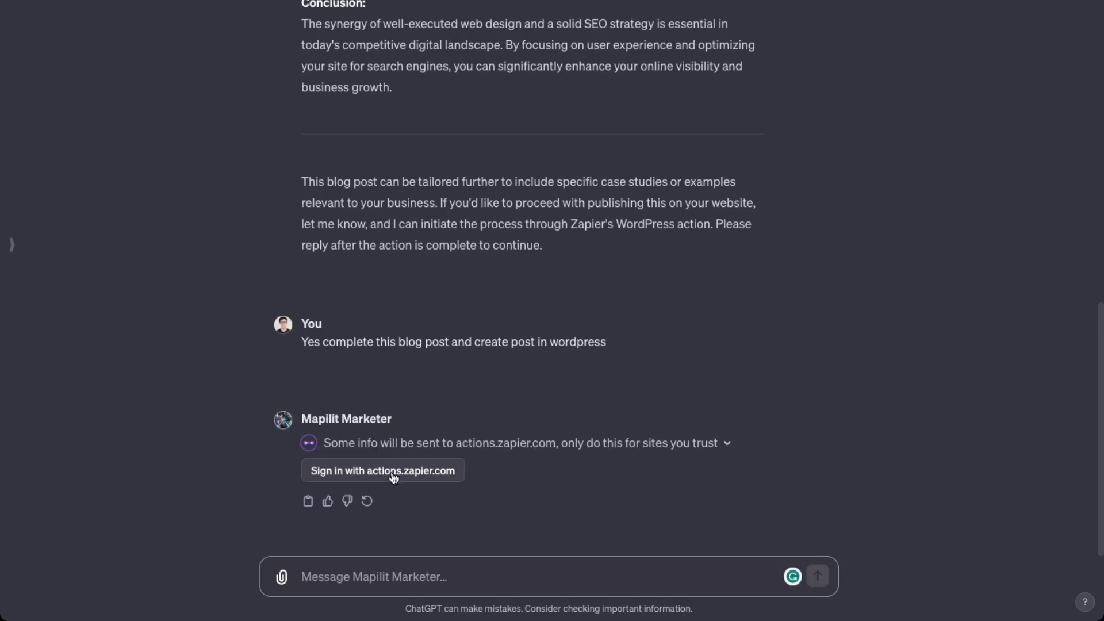
Sign in with actions.zapier.com and allow the GPT to run Zapier AI Actions
click(383, 470)
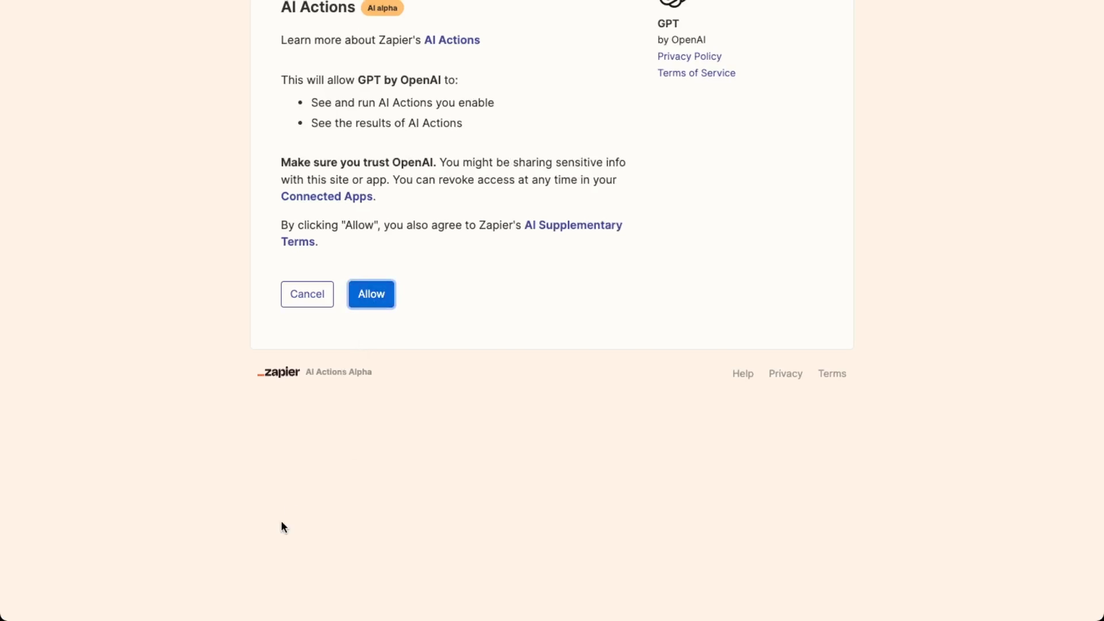
click(370, 293)
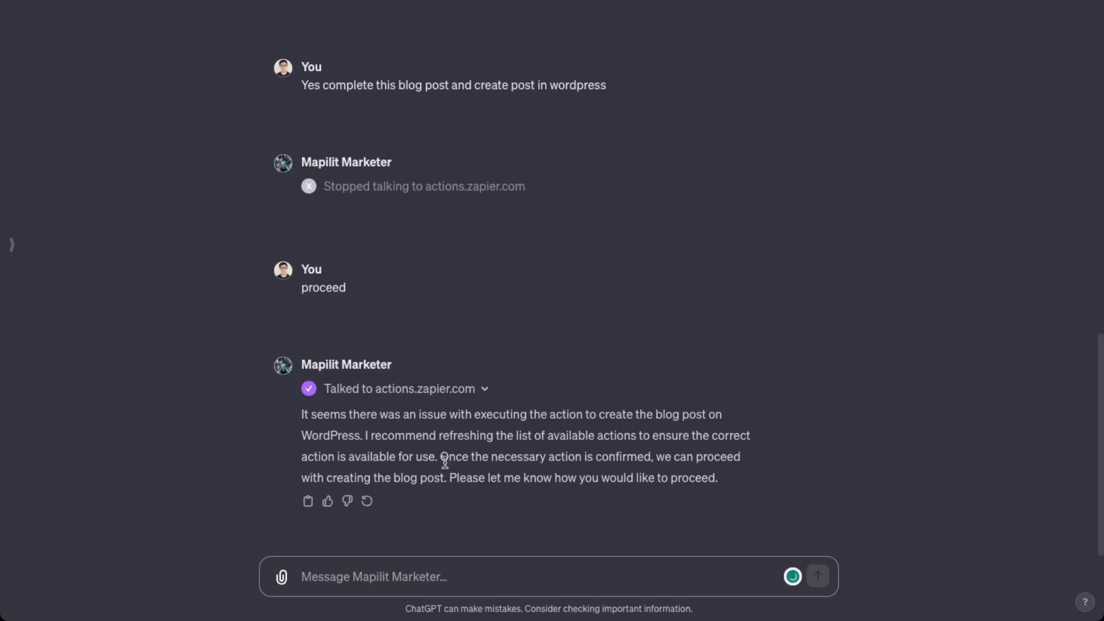
mouse_move(457, 218)
text(this has been done)
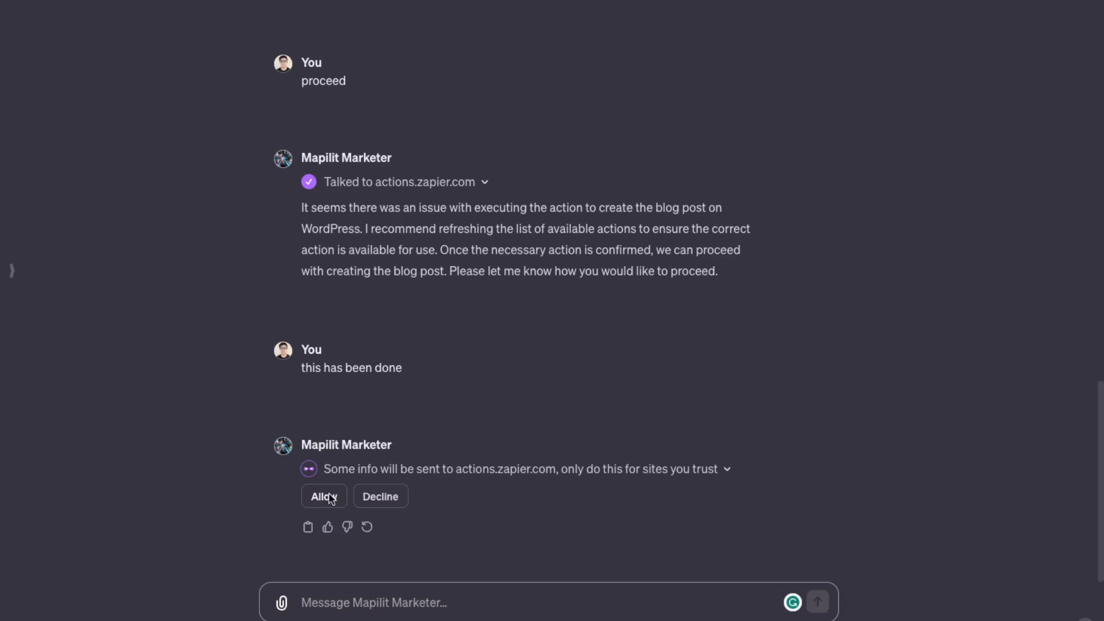
Allow the send, set Post Type to a specific value of Posts, save the action, and reply in chat
click(324, 496)
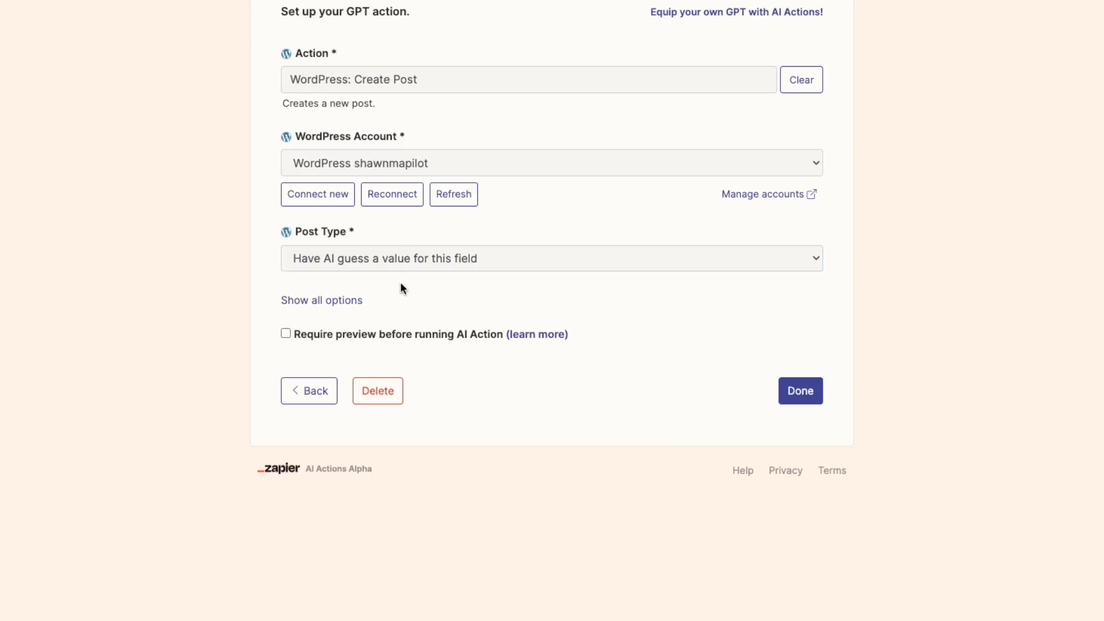
click(551, 258)
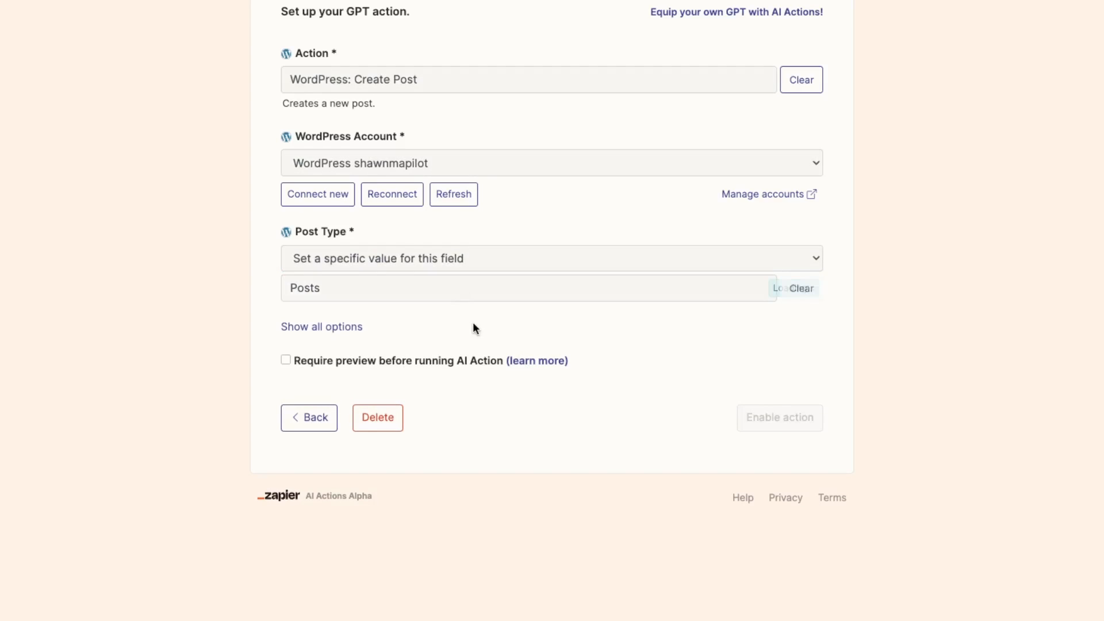
click(780, 417)
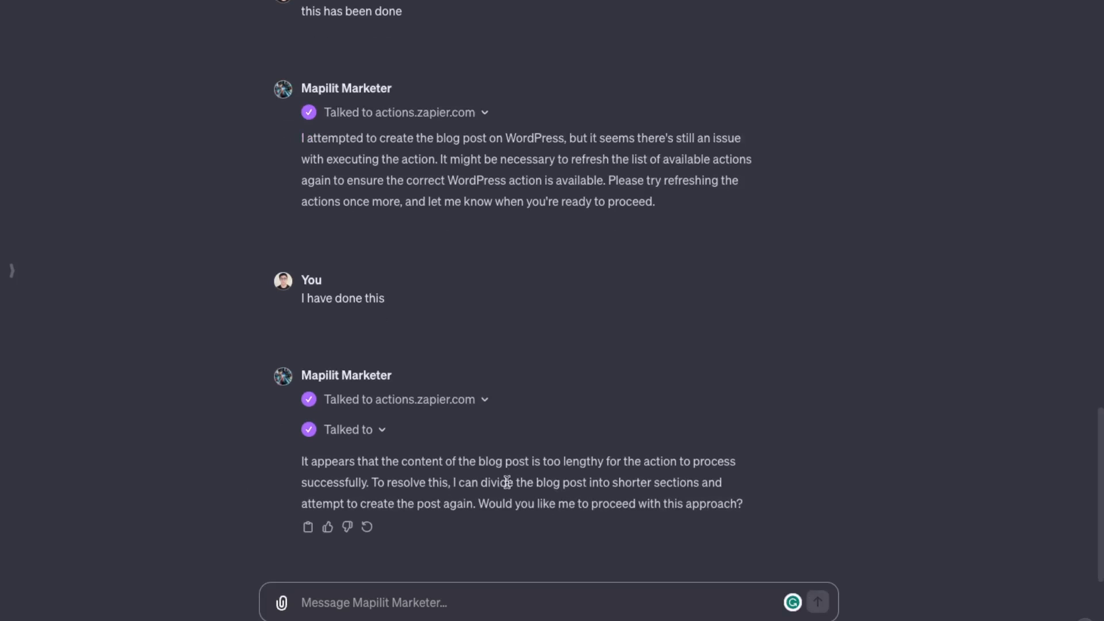
mouse_move(553, 490)
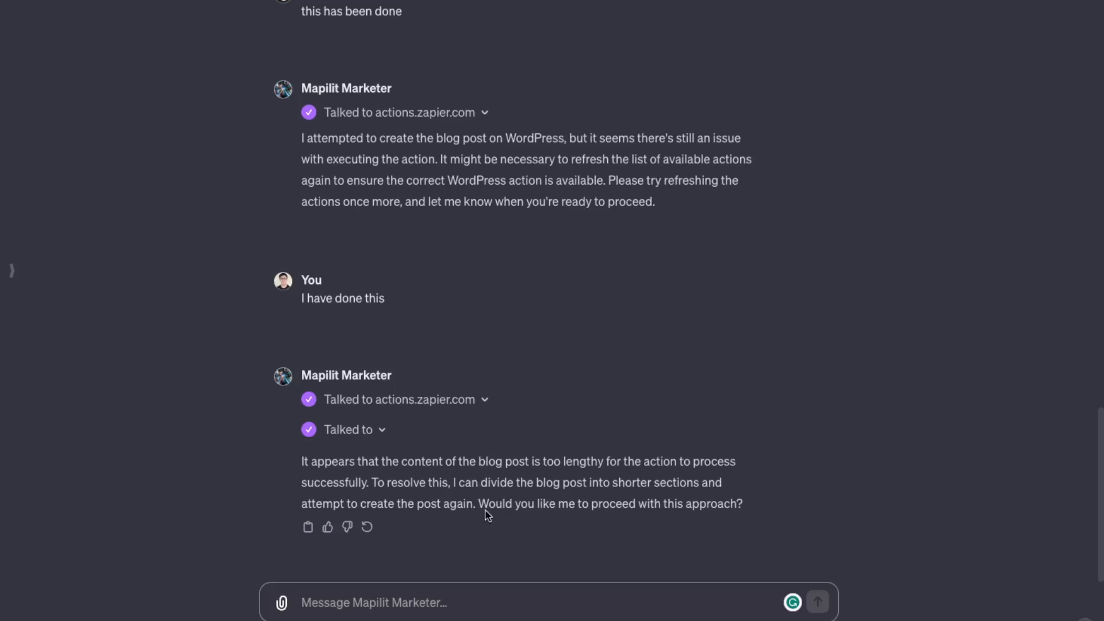
text(y)
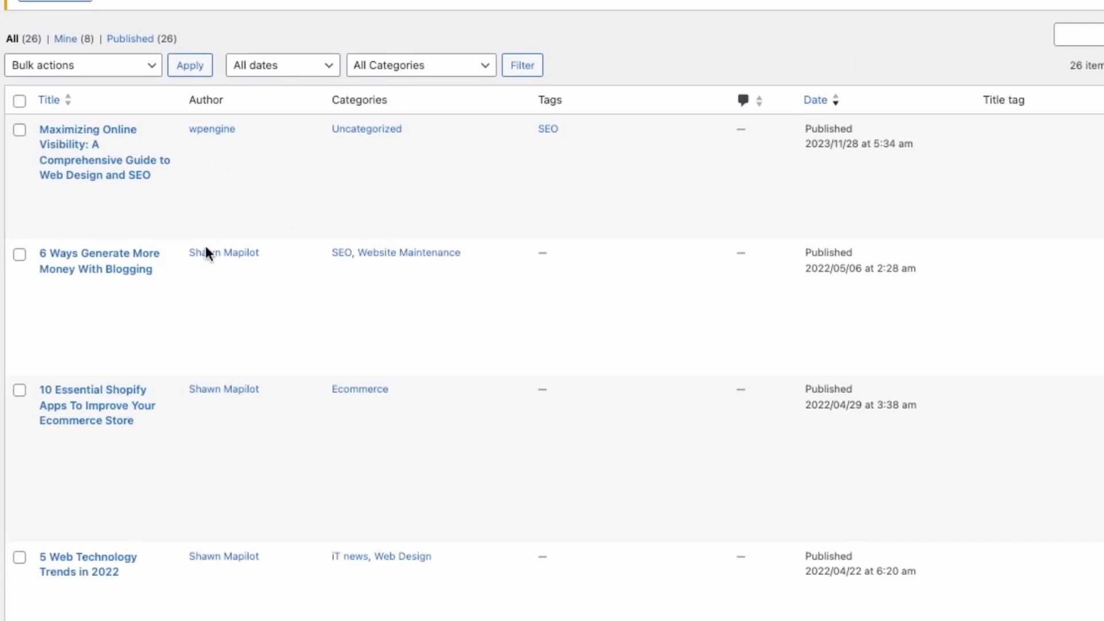
mouse_move(102, 158)
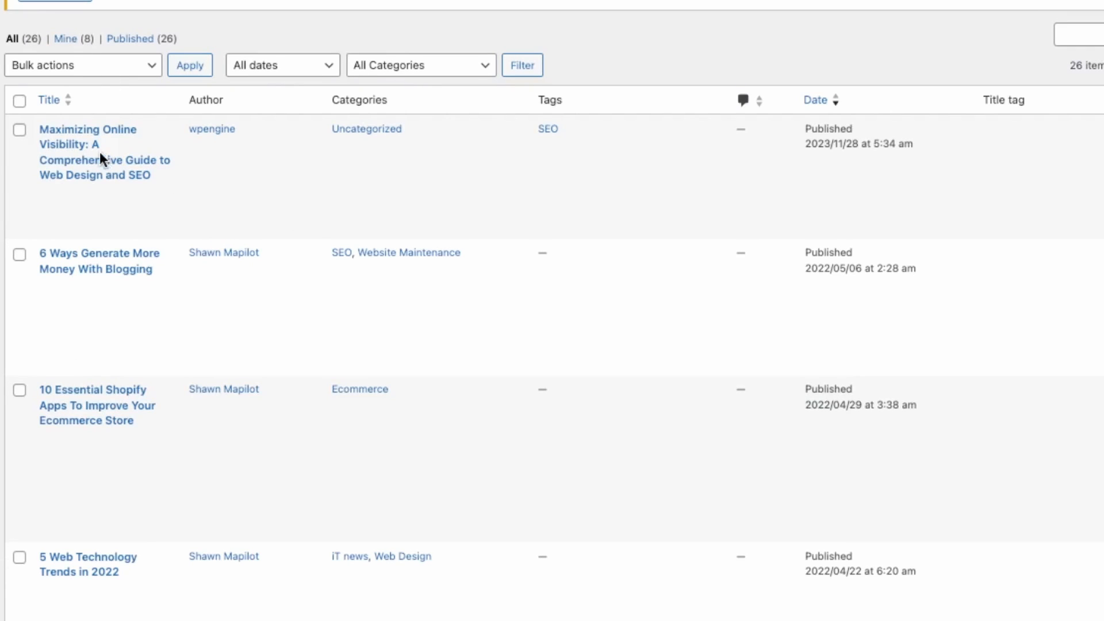
mouse_move(99, 159)
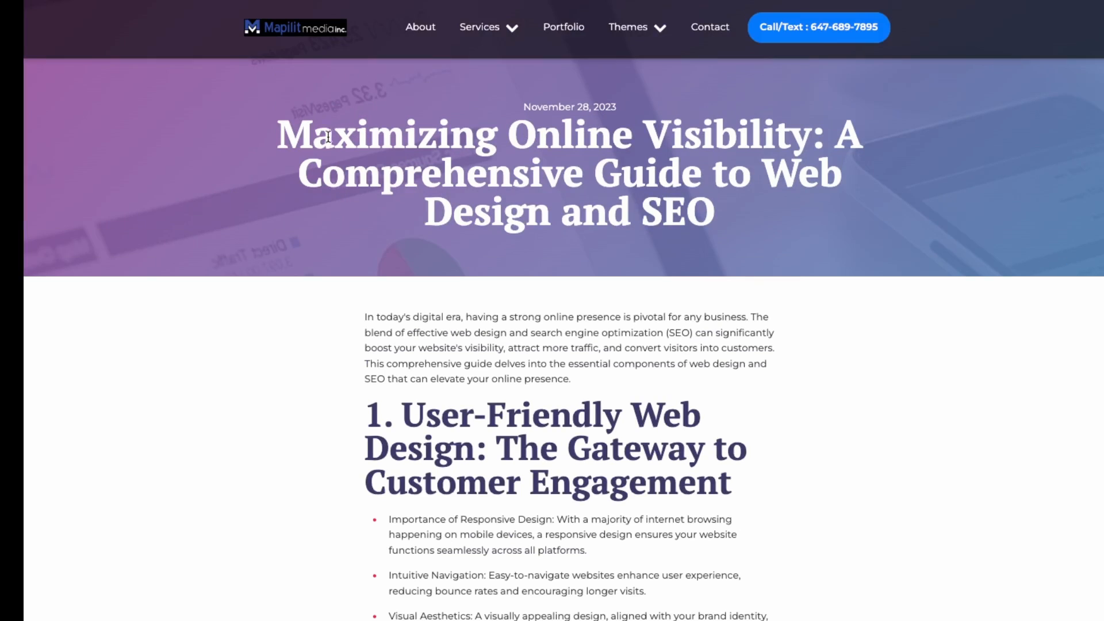
mouse_move(392, 472)
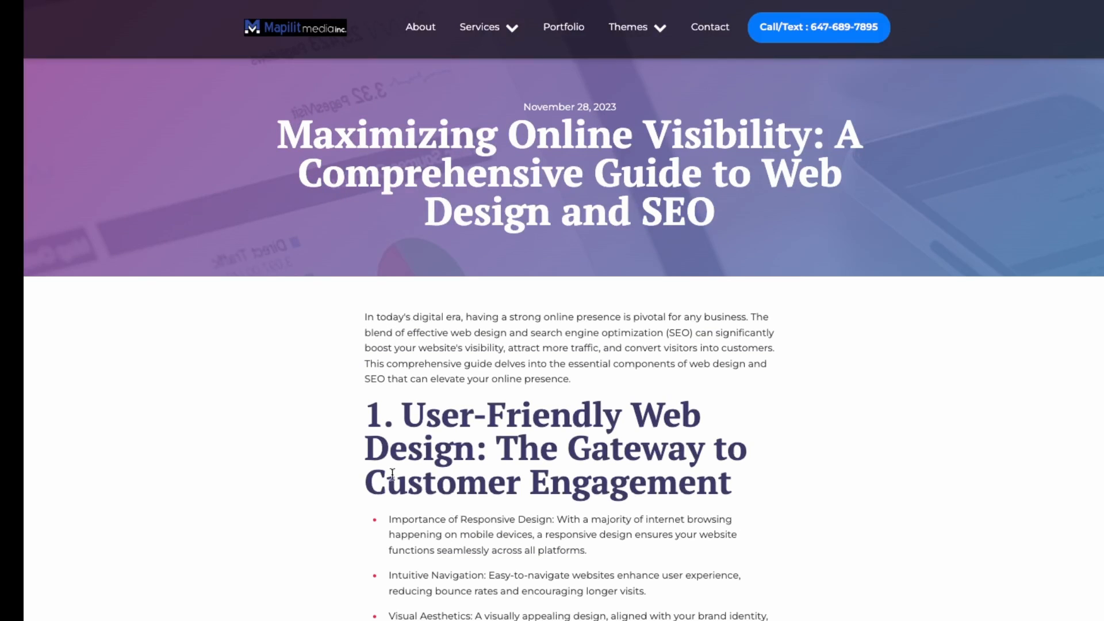
Scroll down the live post to the 'SEO: The Art of Being Found' section
scroll(down, 3)
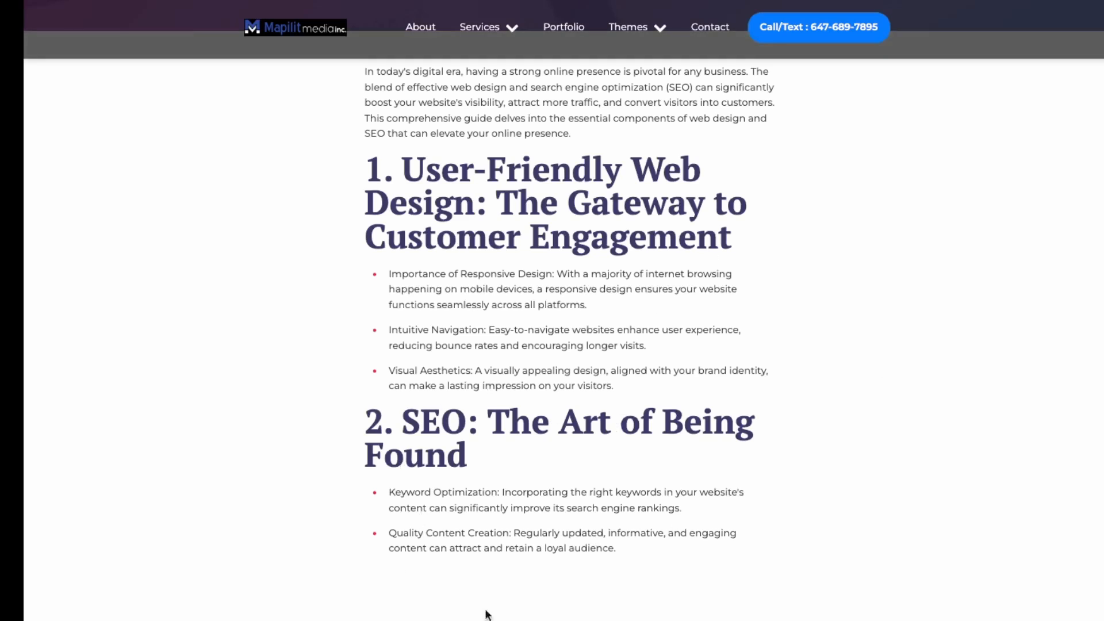
mouse_move(440, 606)
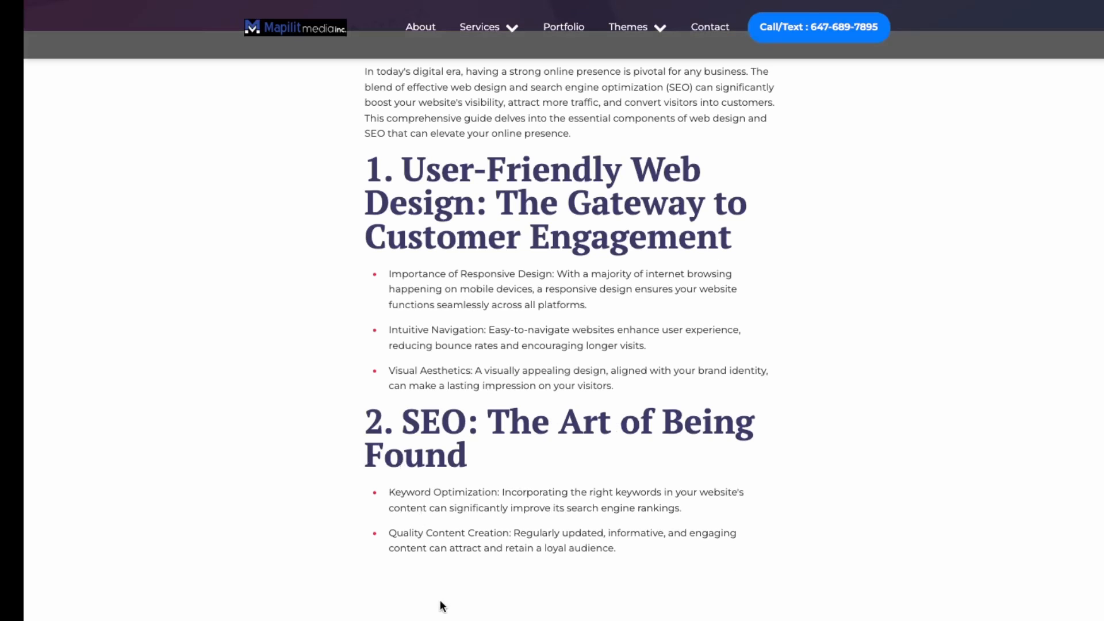